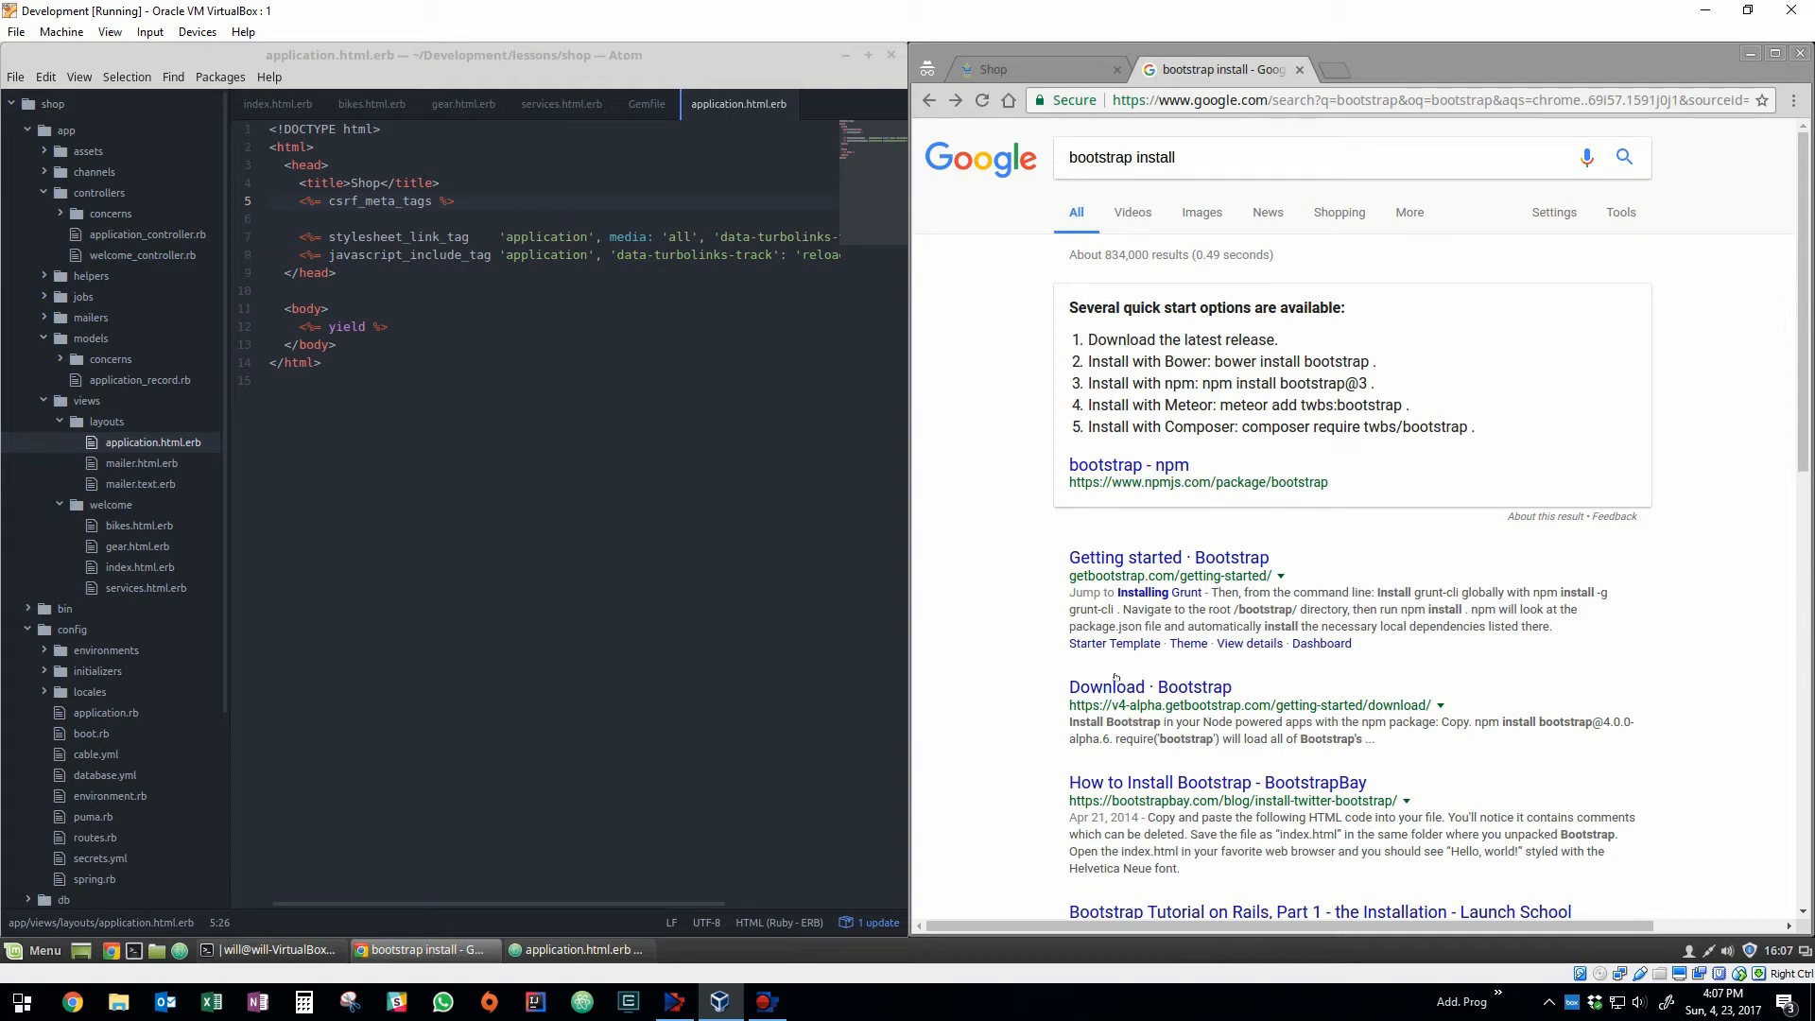
View Bootstrap's download page down to the source files and CDN install options.
{"action": "left_click", "coordinate": [1147, 687]}
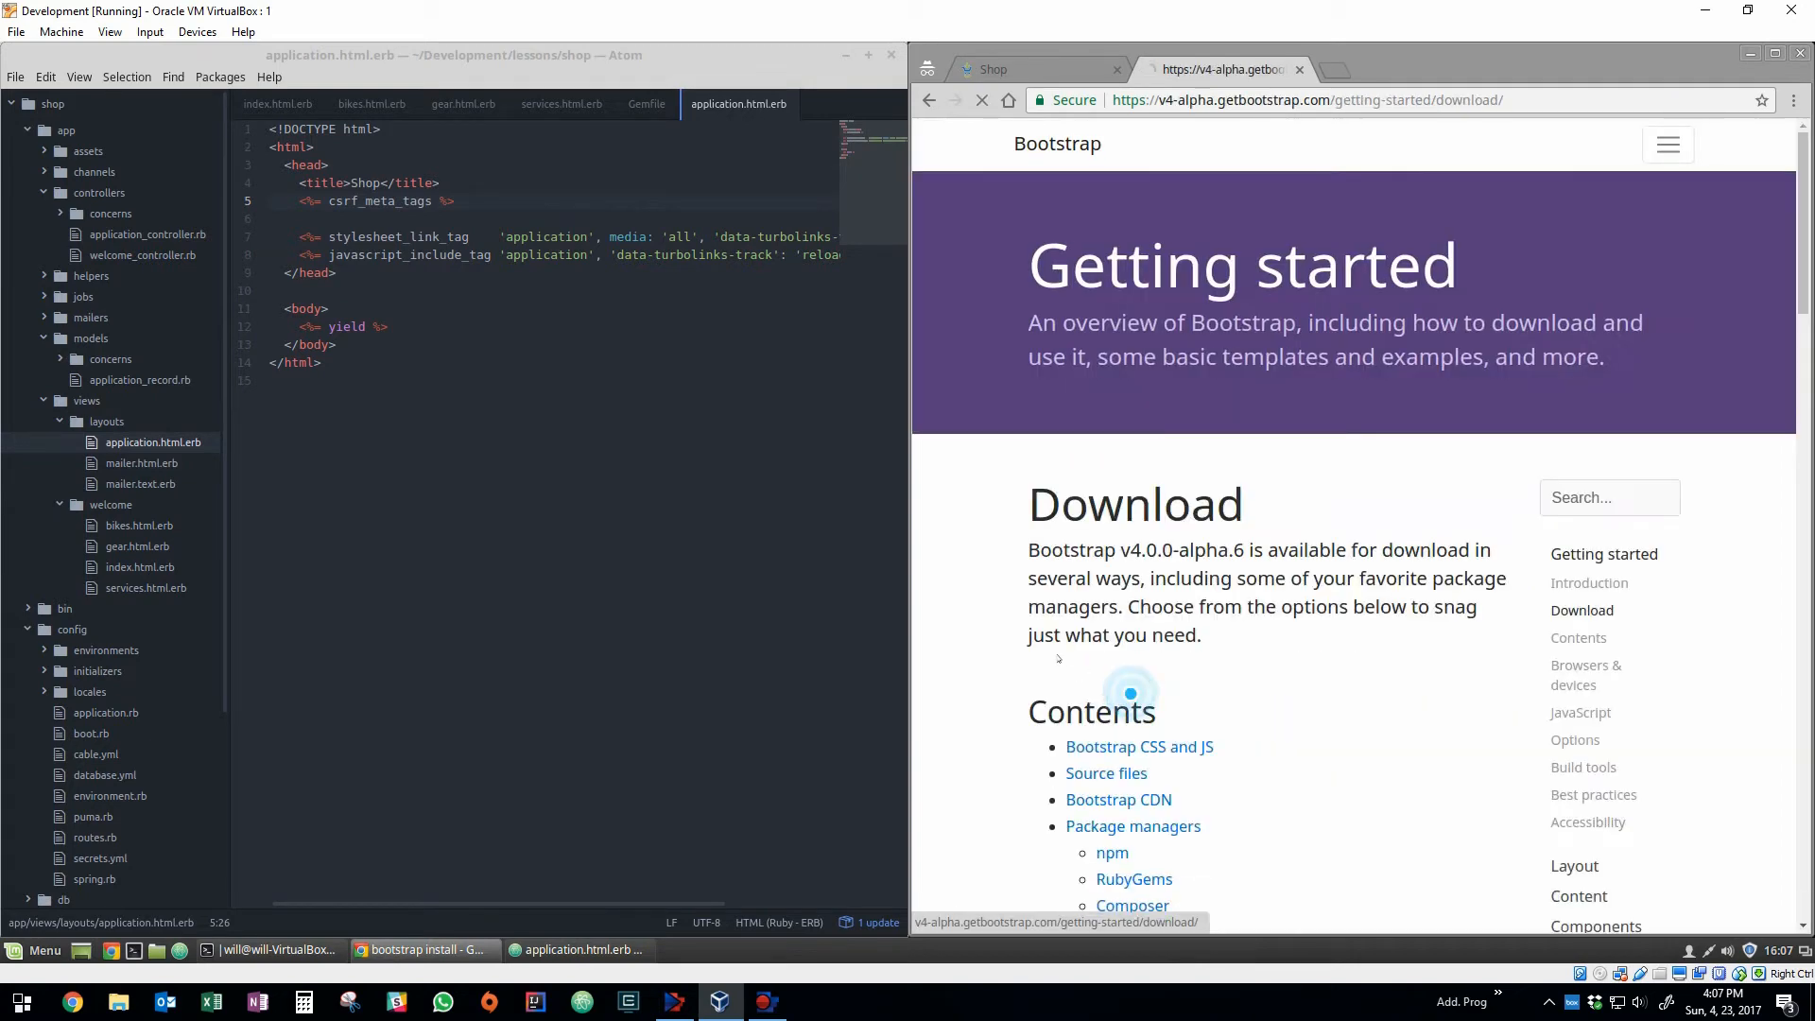
{"action": "scroll", "scroll_direction": "down", "scroll_amount": 3}
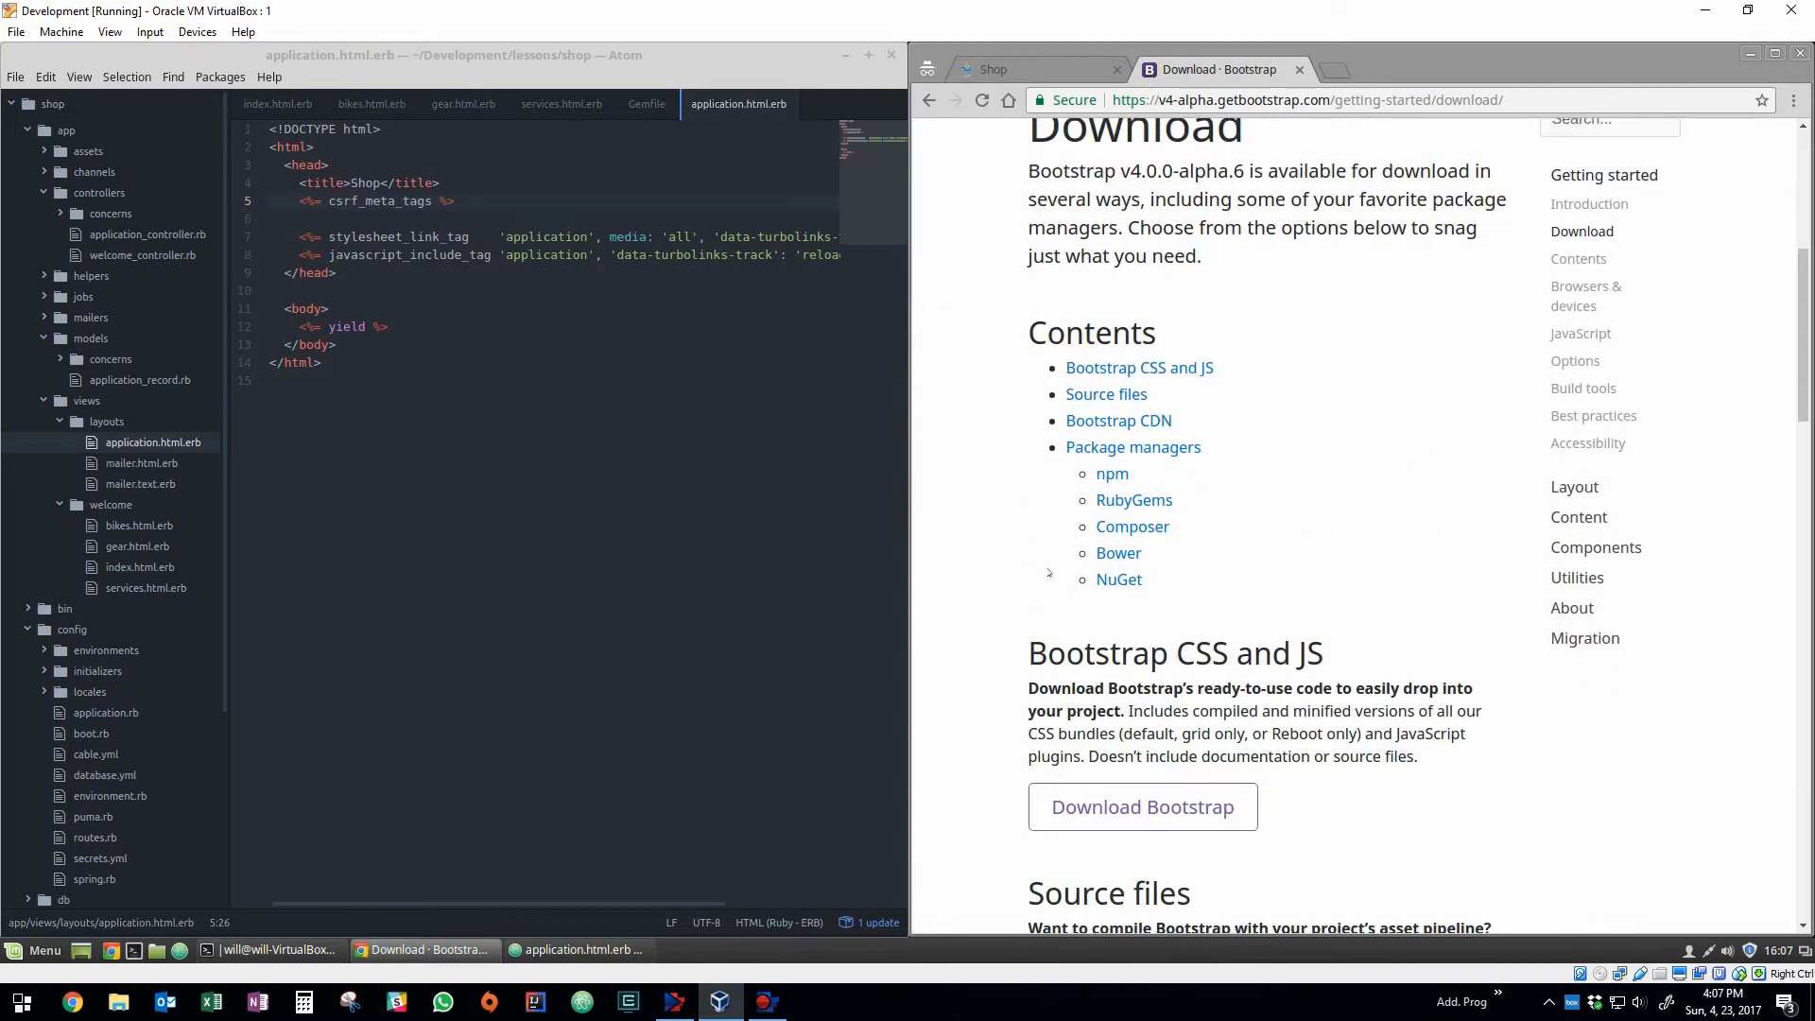
{"action": "scroll", "scroll_direction": "down", "scroll_amount": 3}
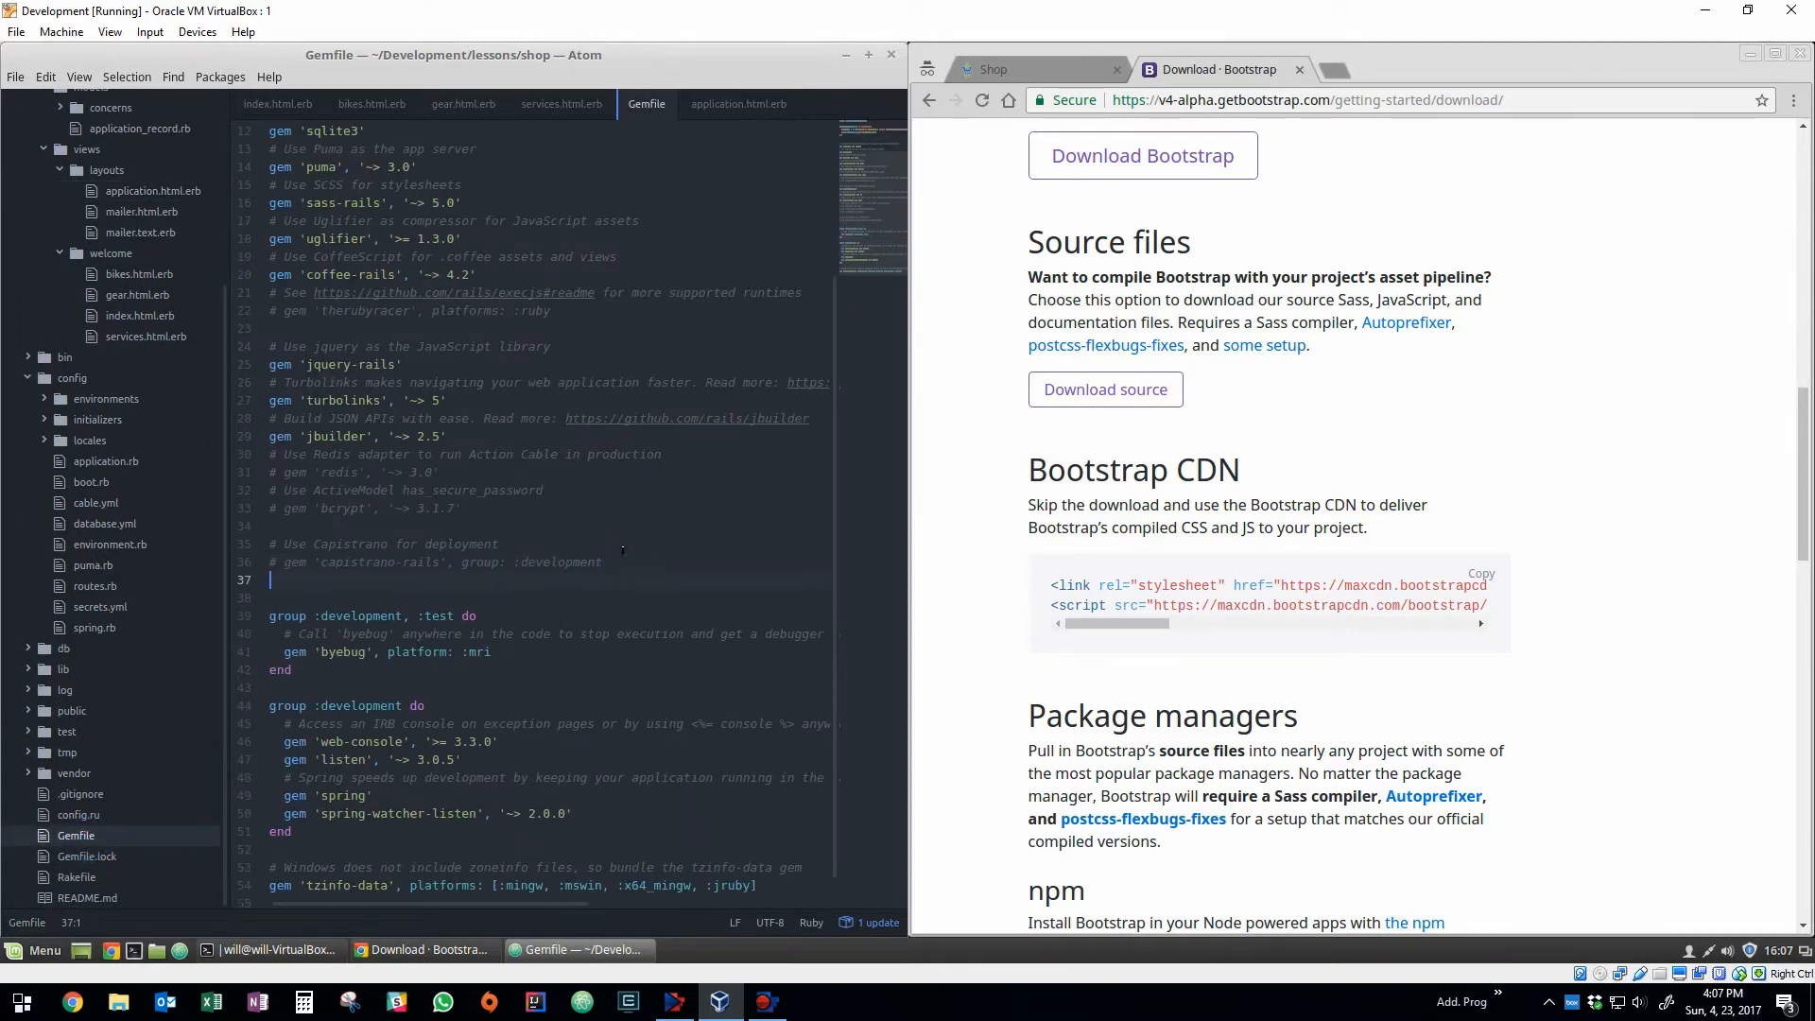
Add the line gem 'bootstrap' to the shop project's Gemfile.
{"action": "type", "text": "gem"}
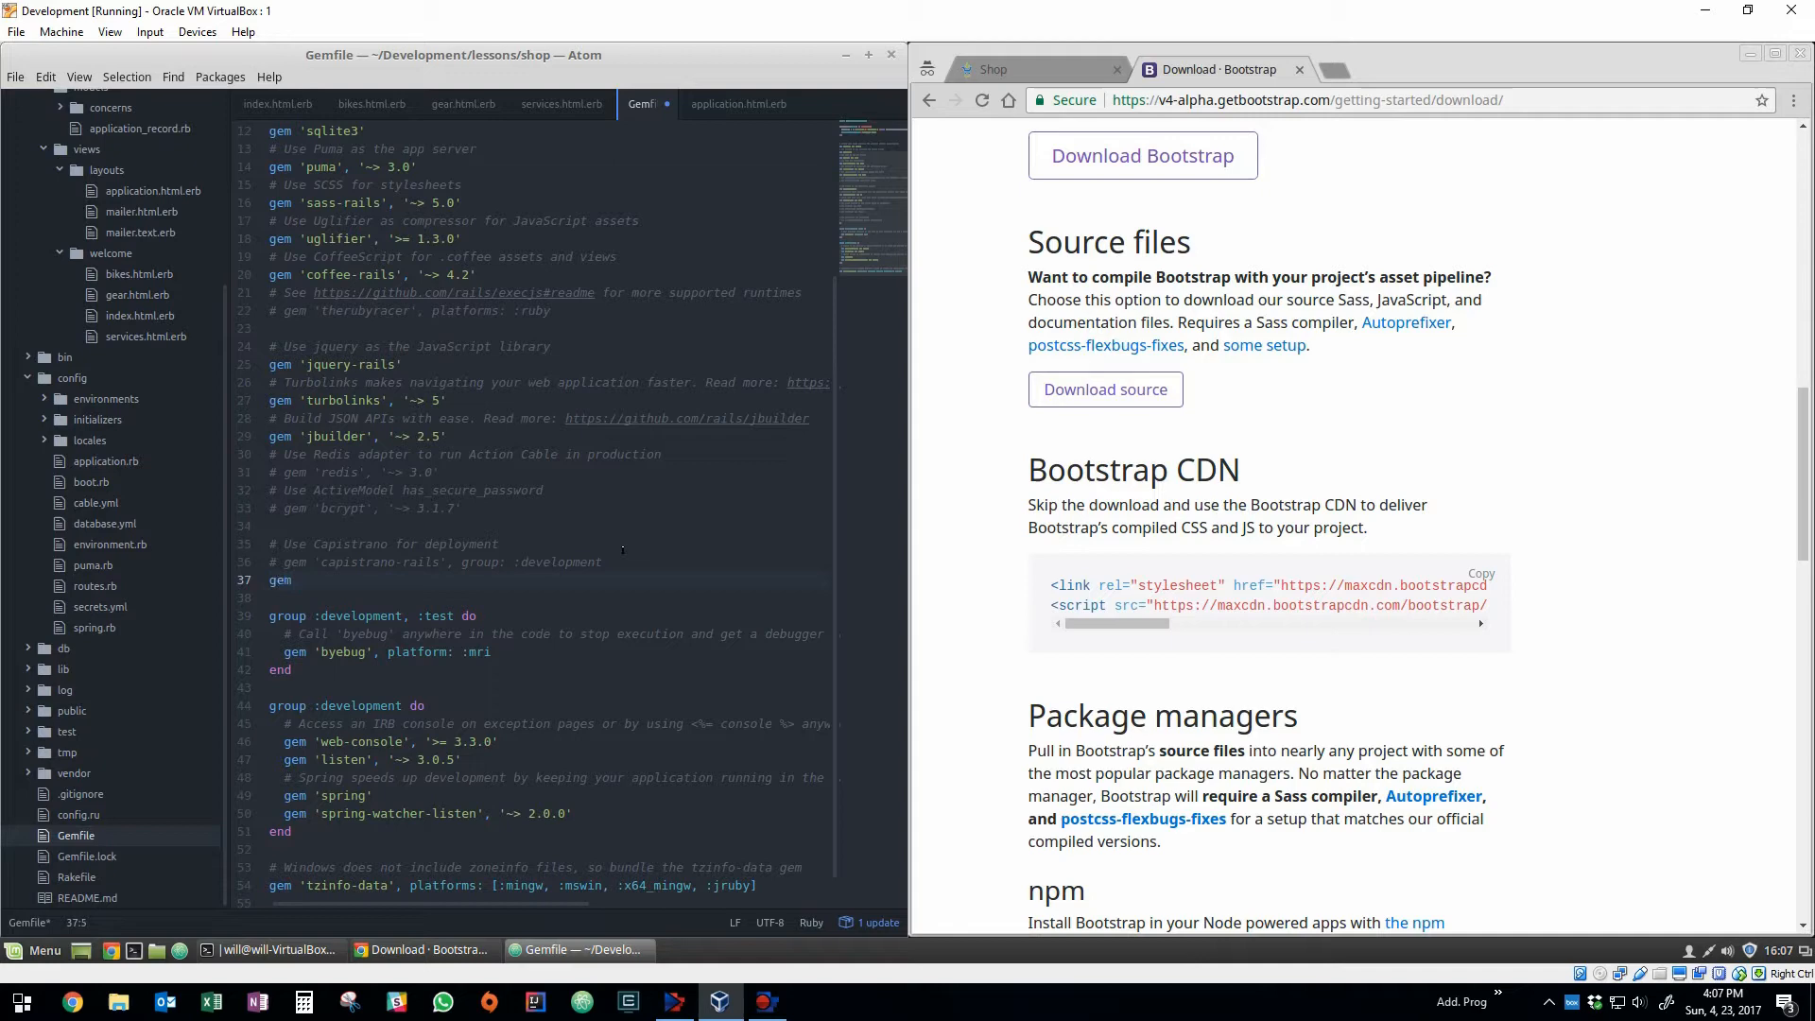
{"action": "type", "text": "'bootstrap'"}
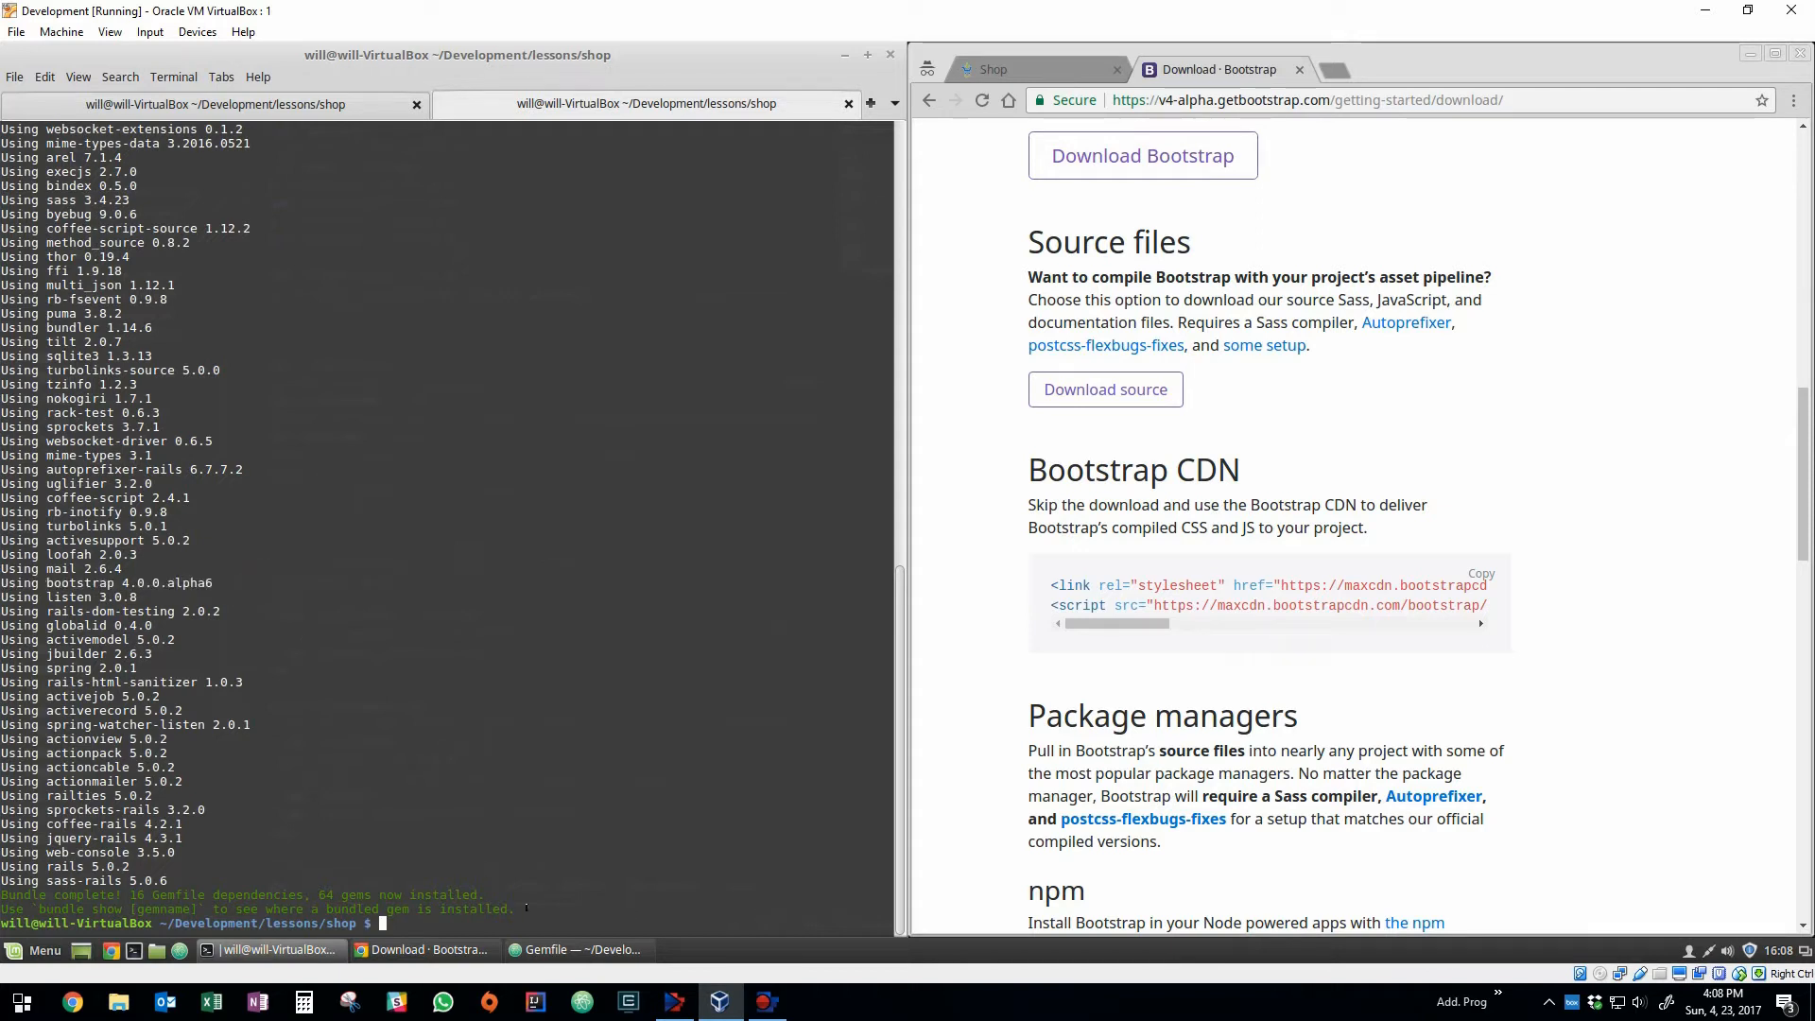
Show the local shop welcome page at localhost:3000 again in Chrome.
{"action": "left_click", "coordinate": [1036, 68]}
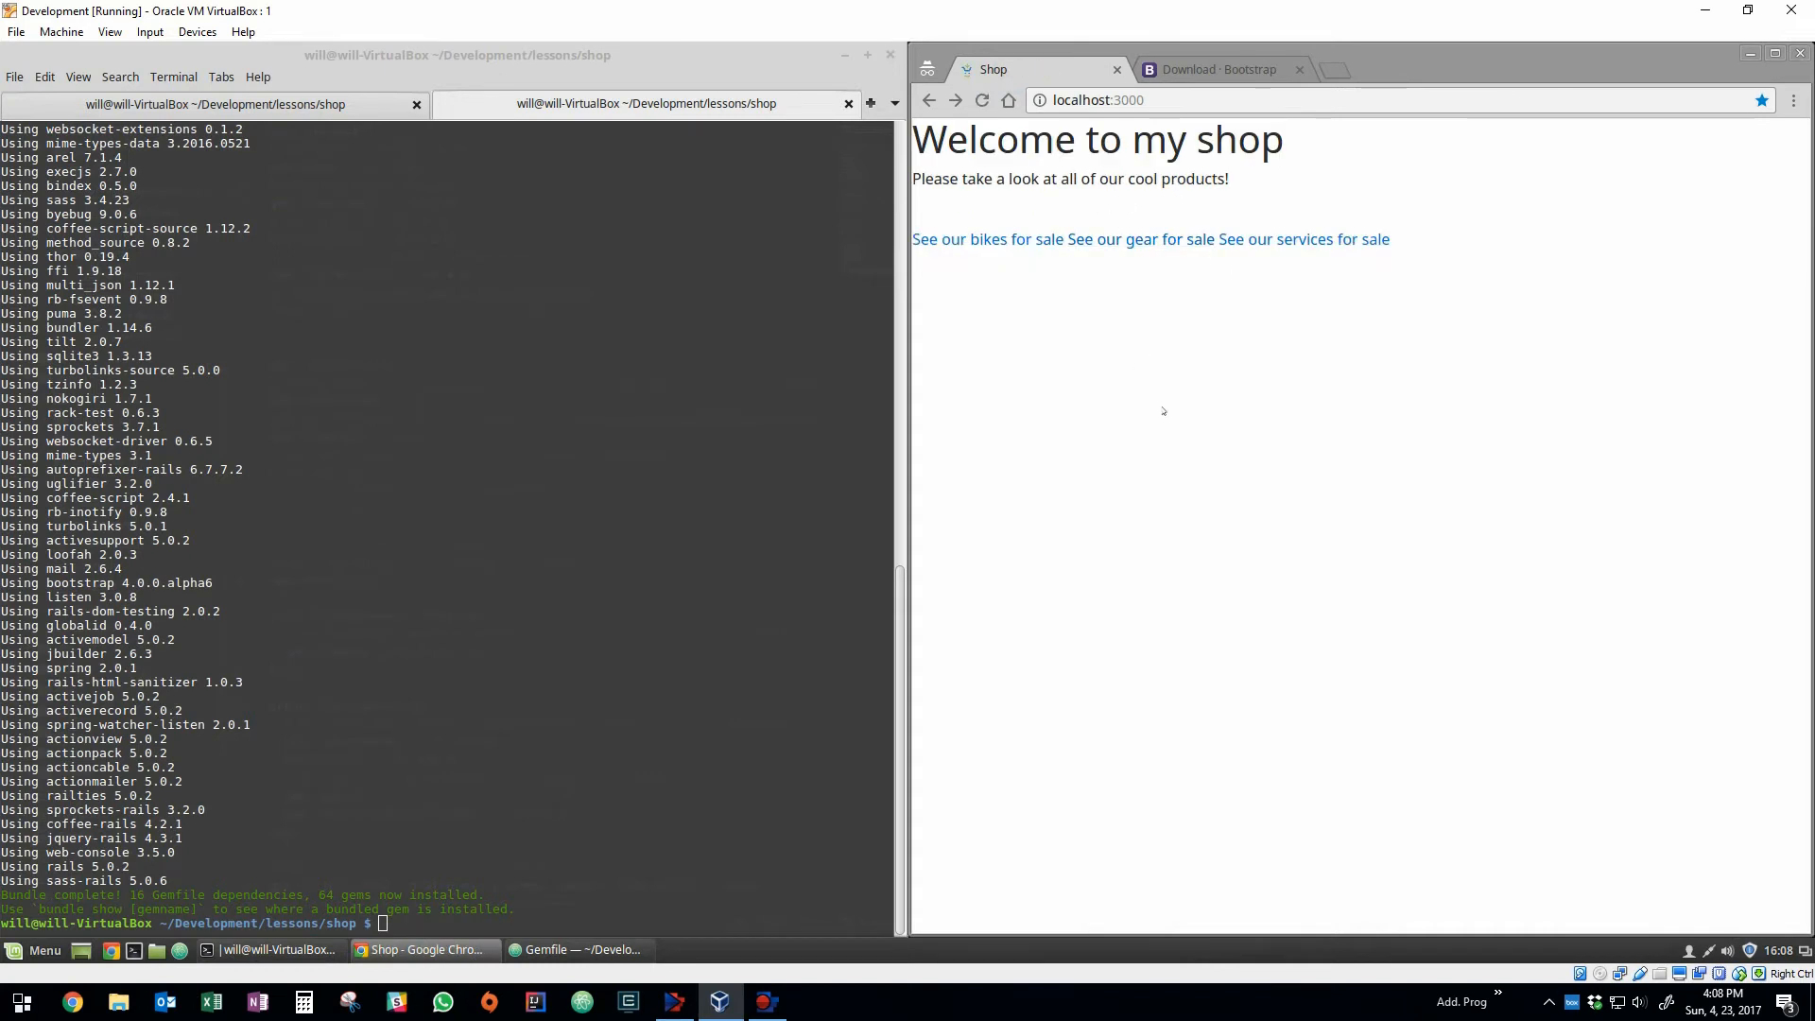
{"action": "mouse_move", "coordinate": [1028, 206]}
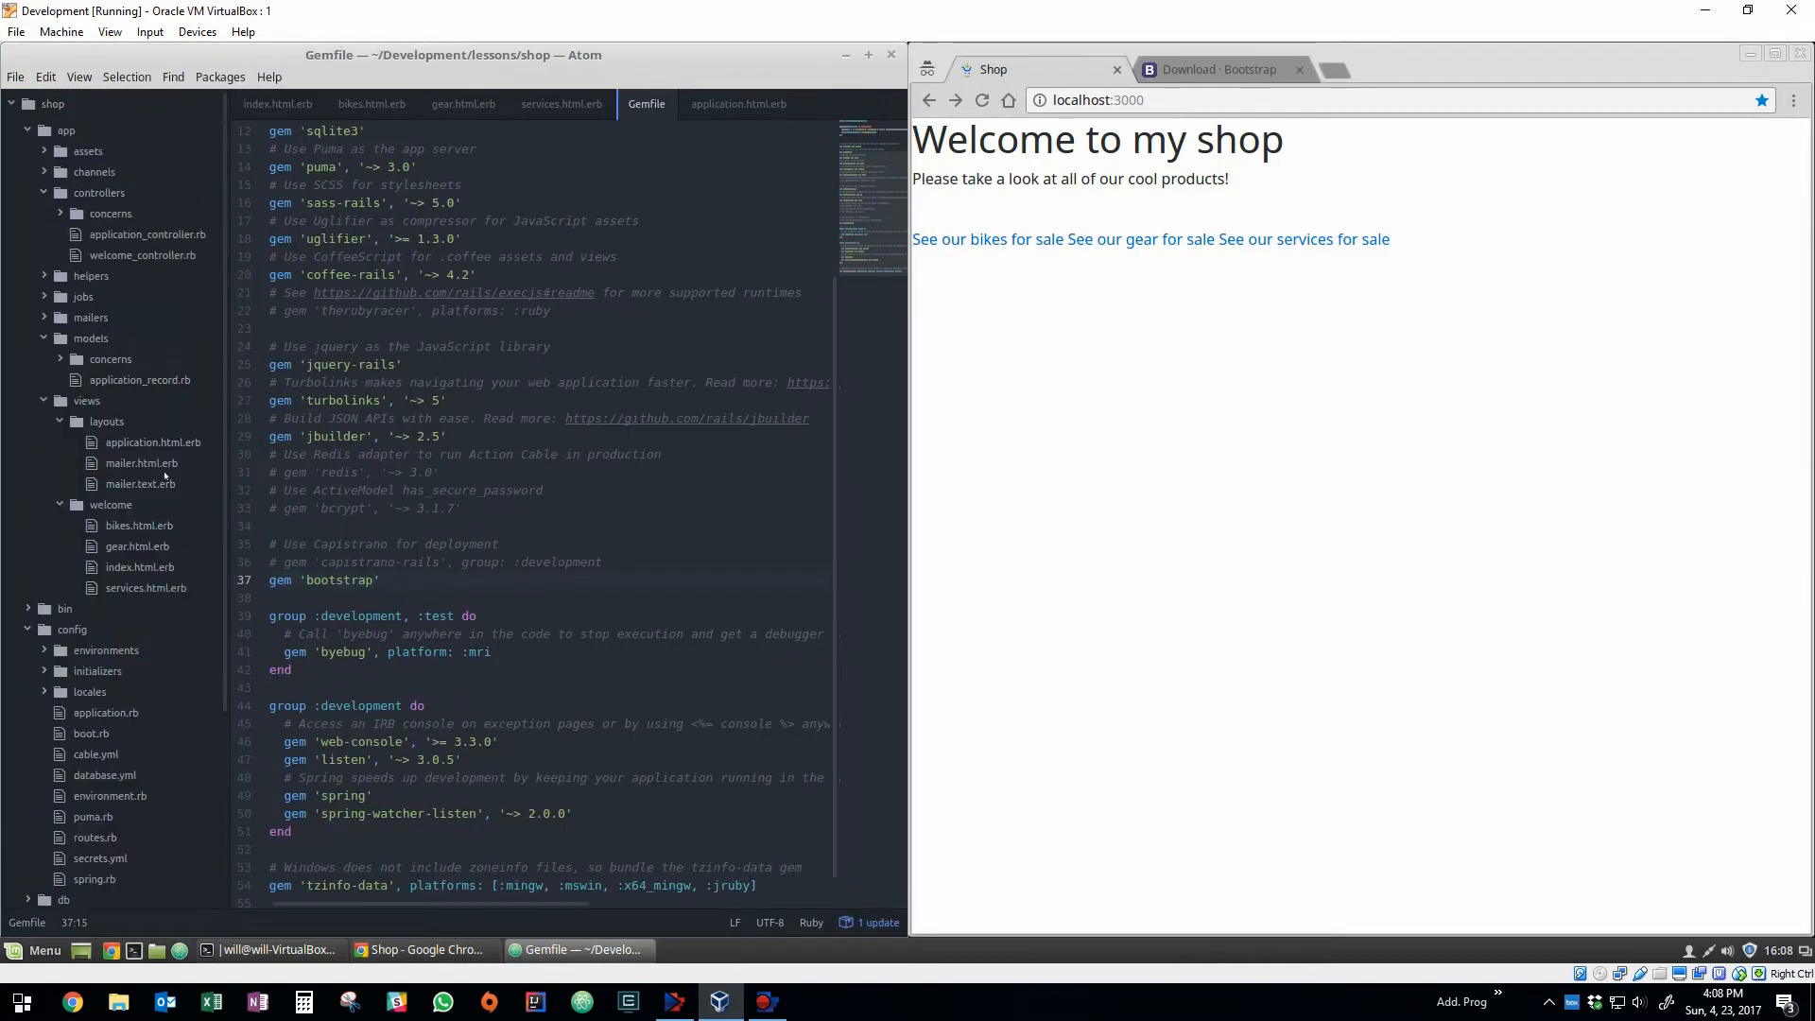
{"action": "mouse_move", "coordinate": [140, 463]}
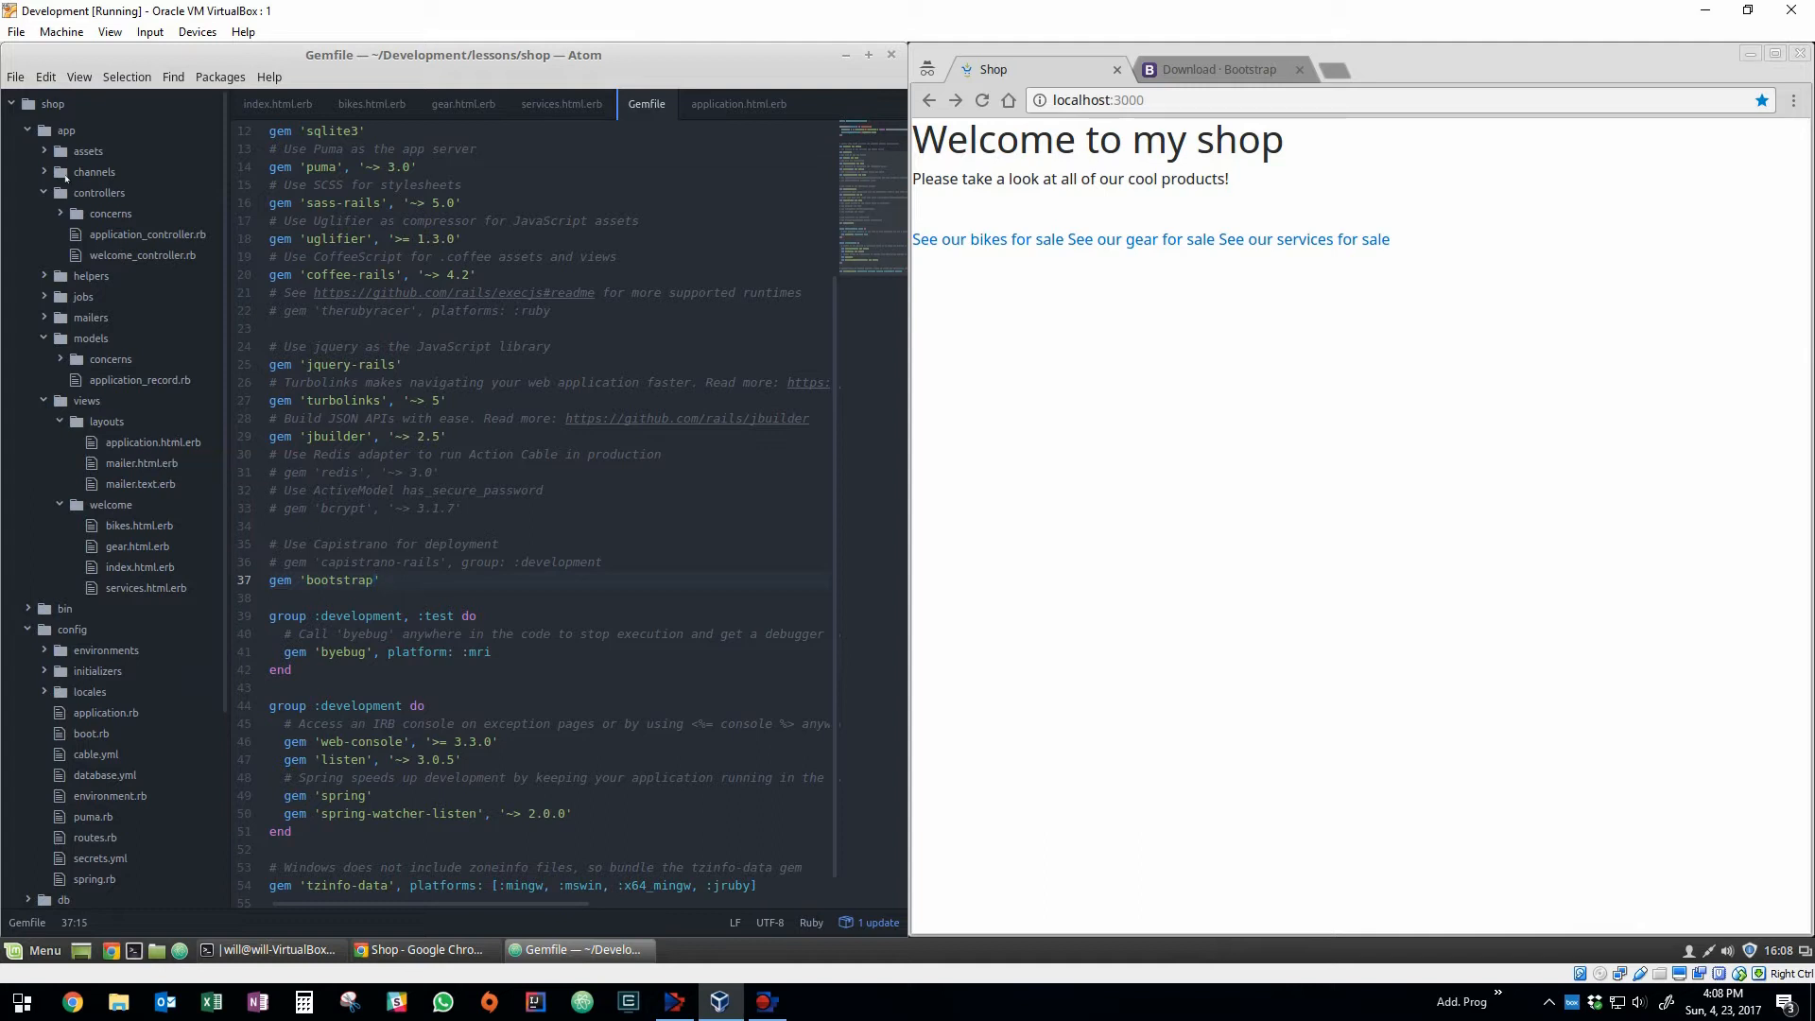
Locate welcome.scss under app/assets/stylesheets in the project tree.
{"action": "left_click", "coordinate": [87, 152]}
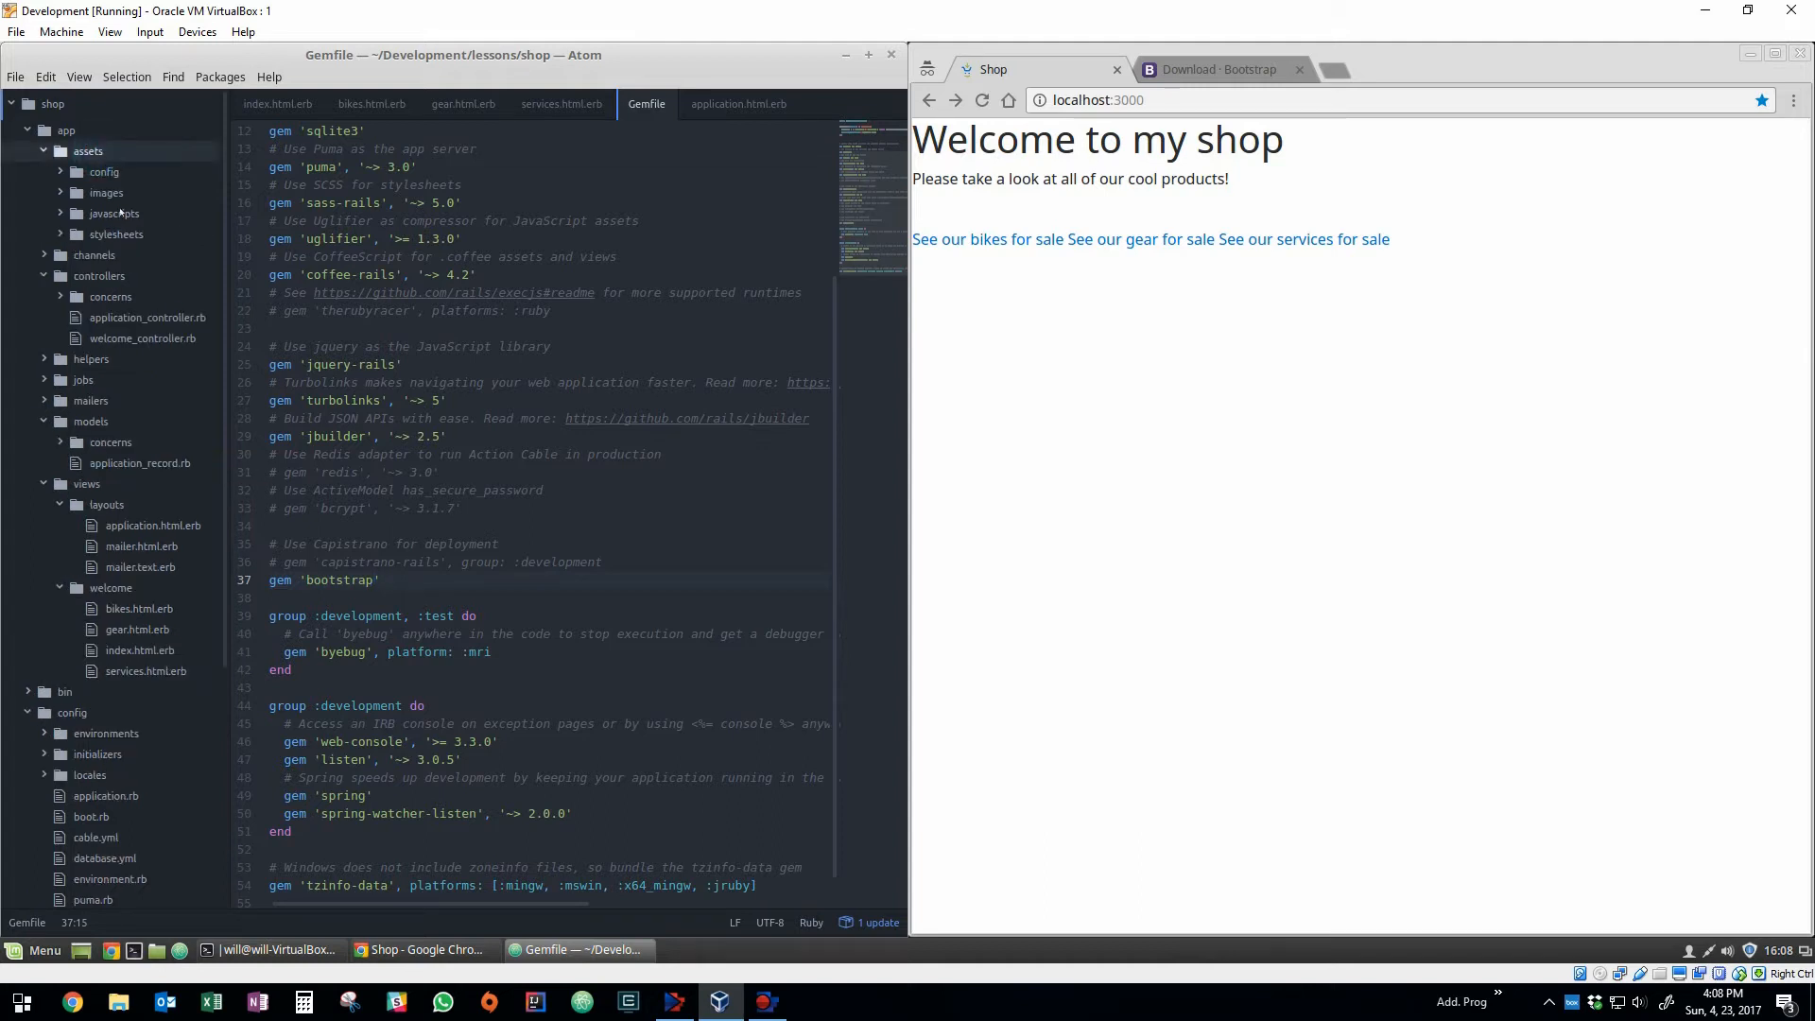
{"action": "left_click", "coordinate": [116, 235]}
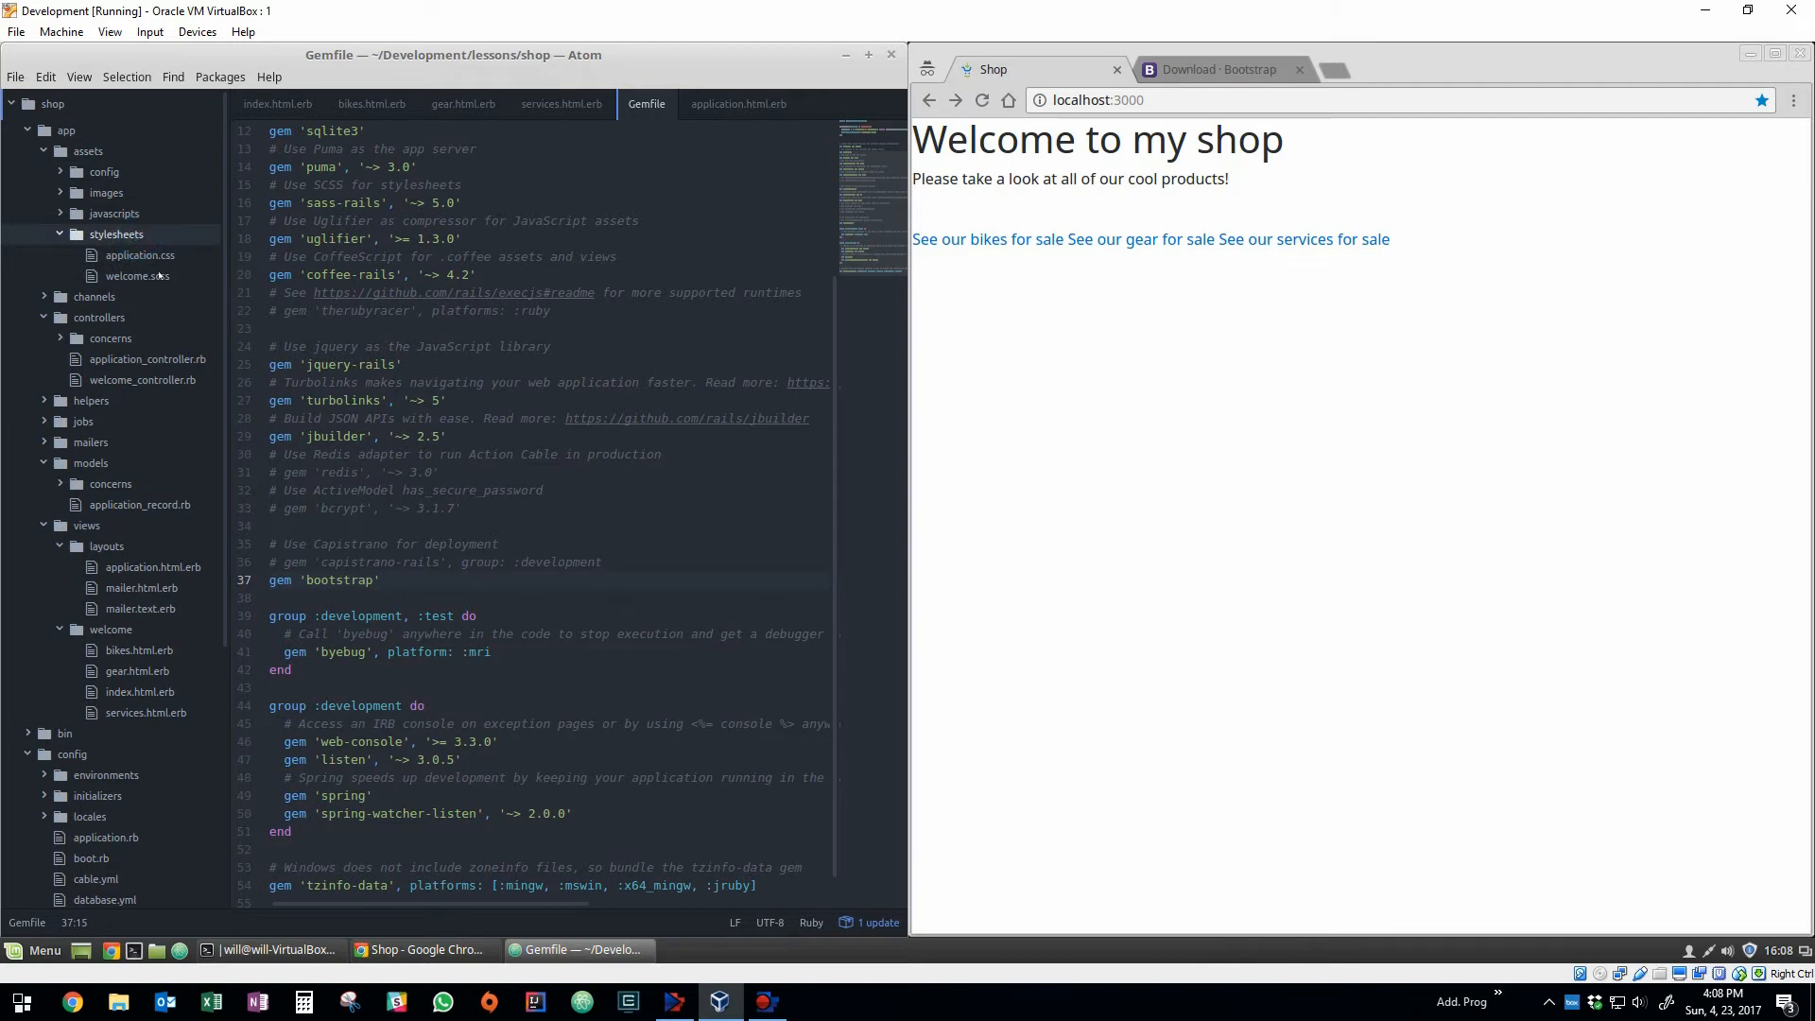
{"action": "mouse_move", "coordinate": [136, 276]}
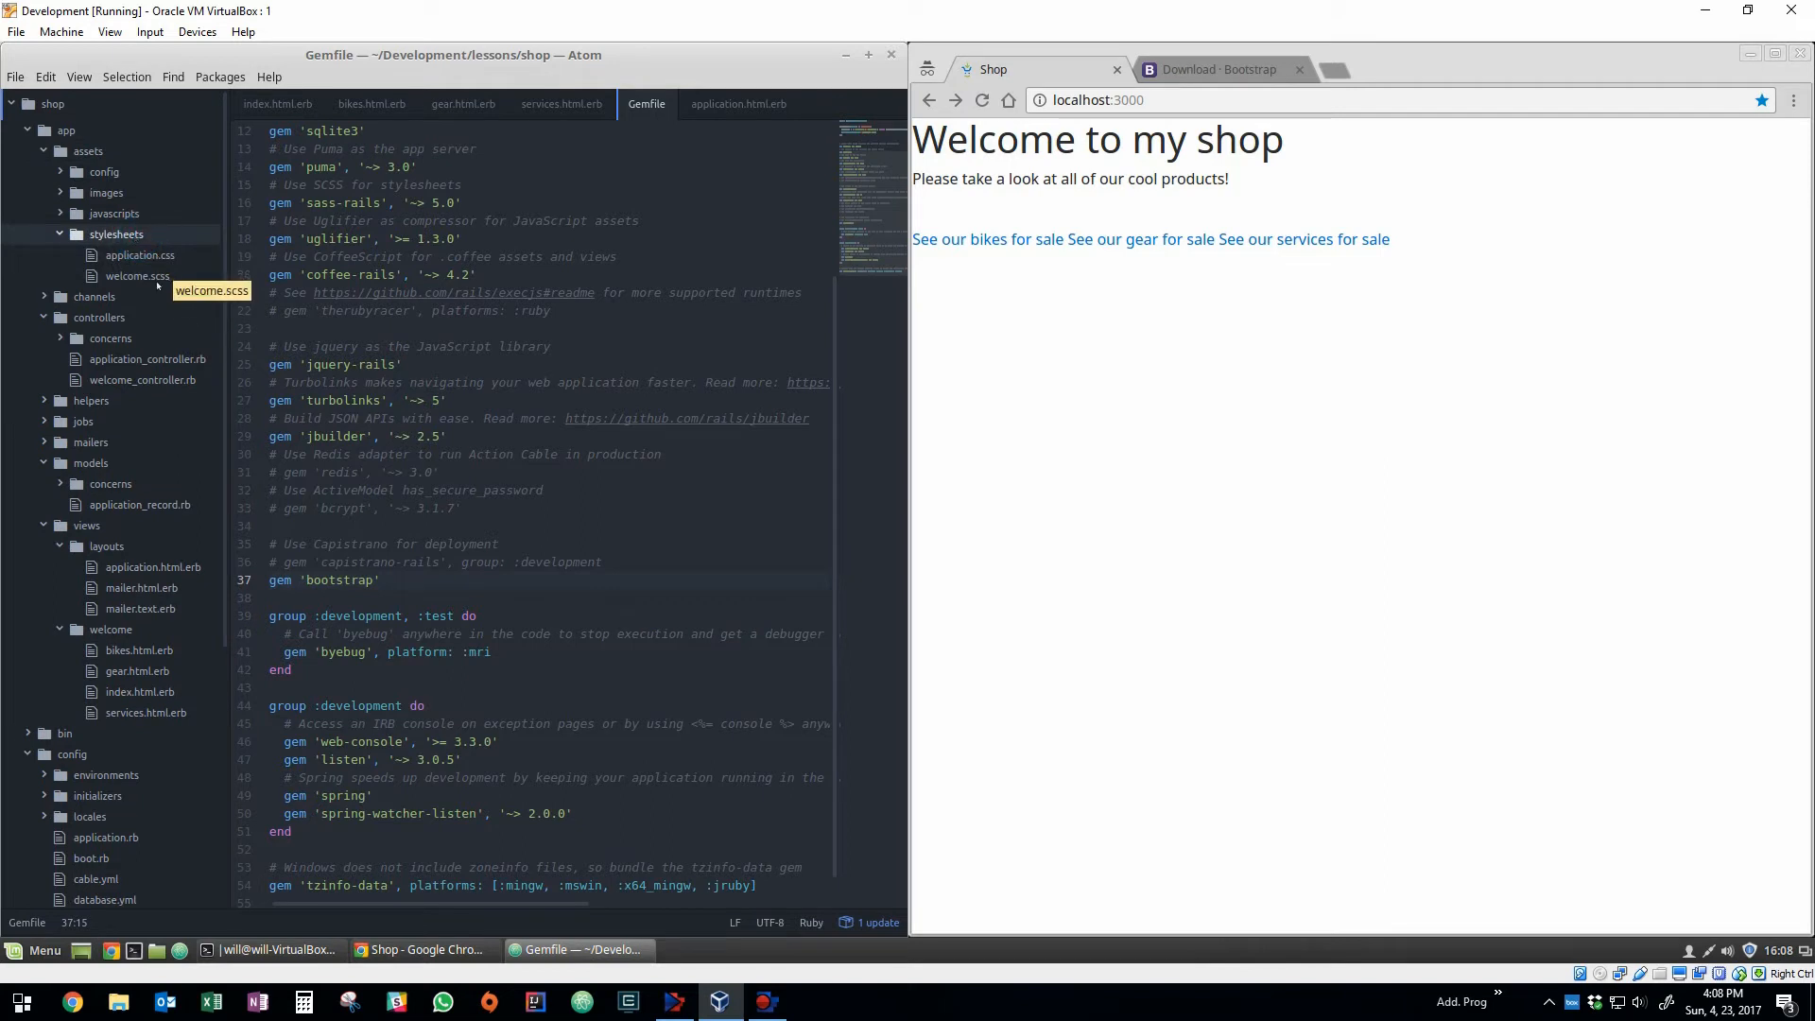
{"action": "left_click", "coordinate": [139, 255]}
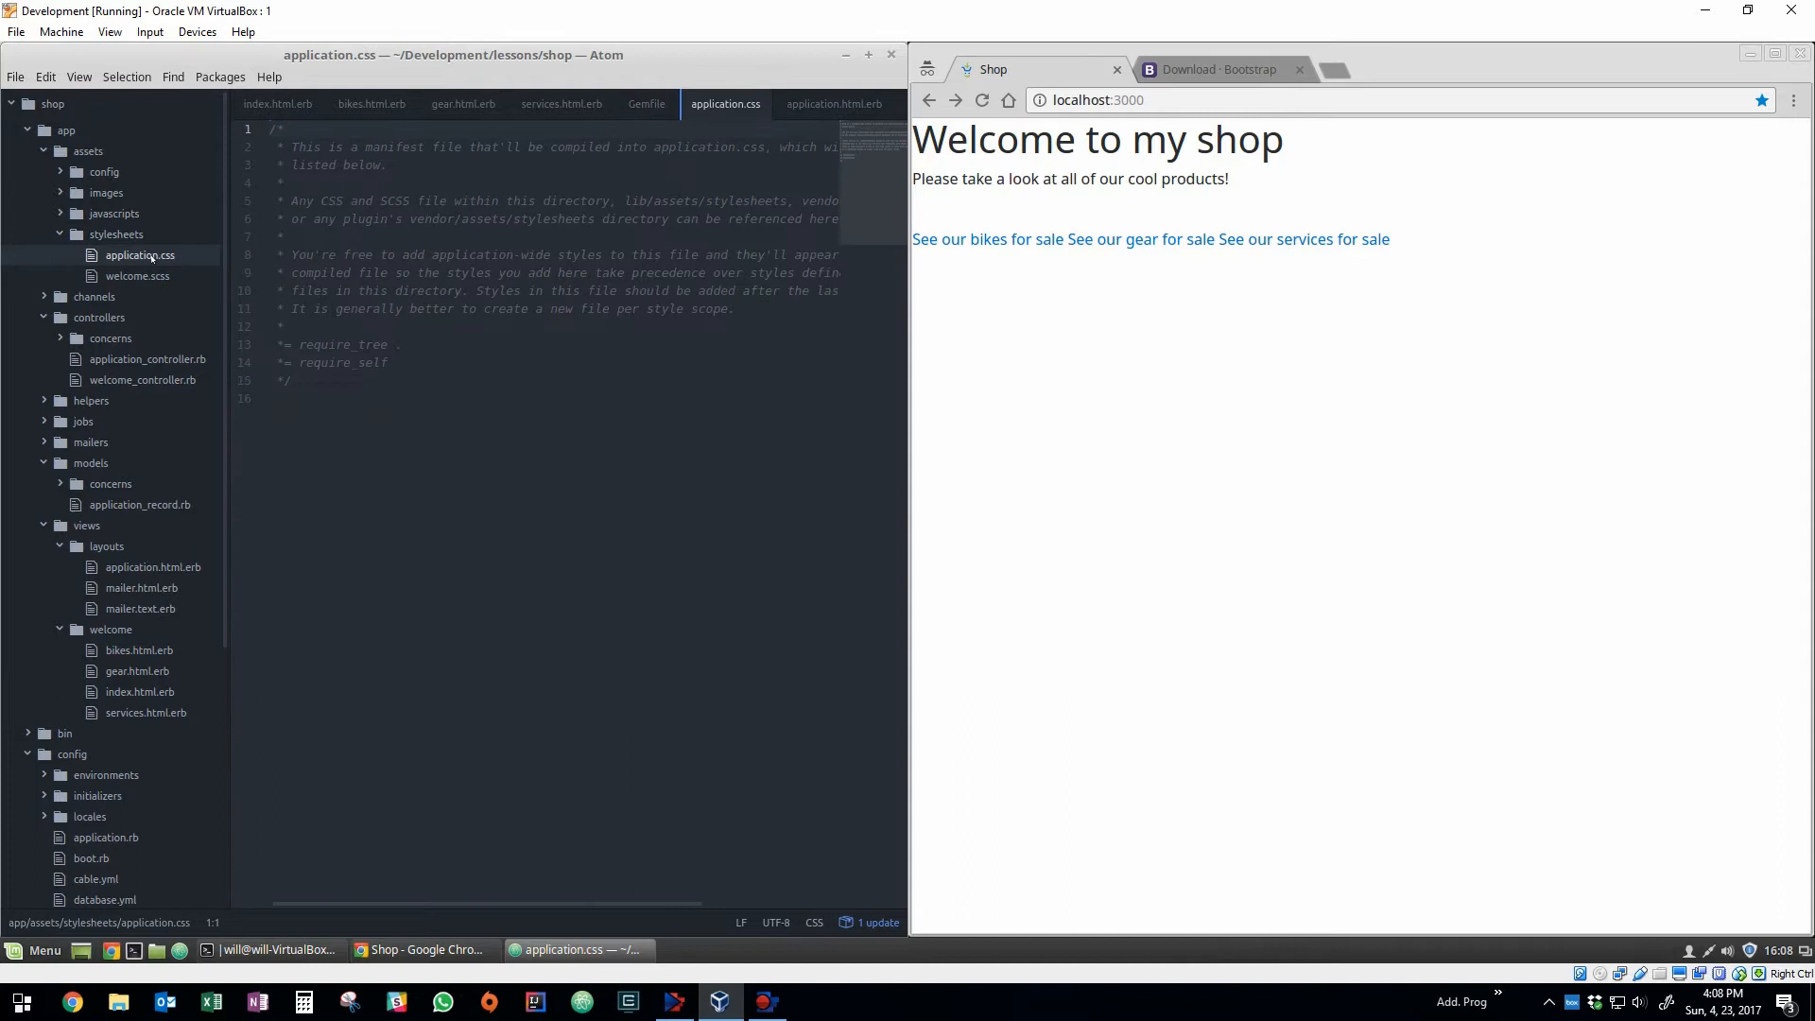
{"action": "left_click", "coordinate": [136, 276]}
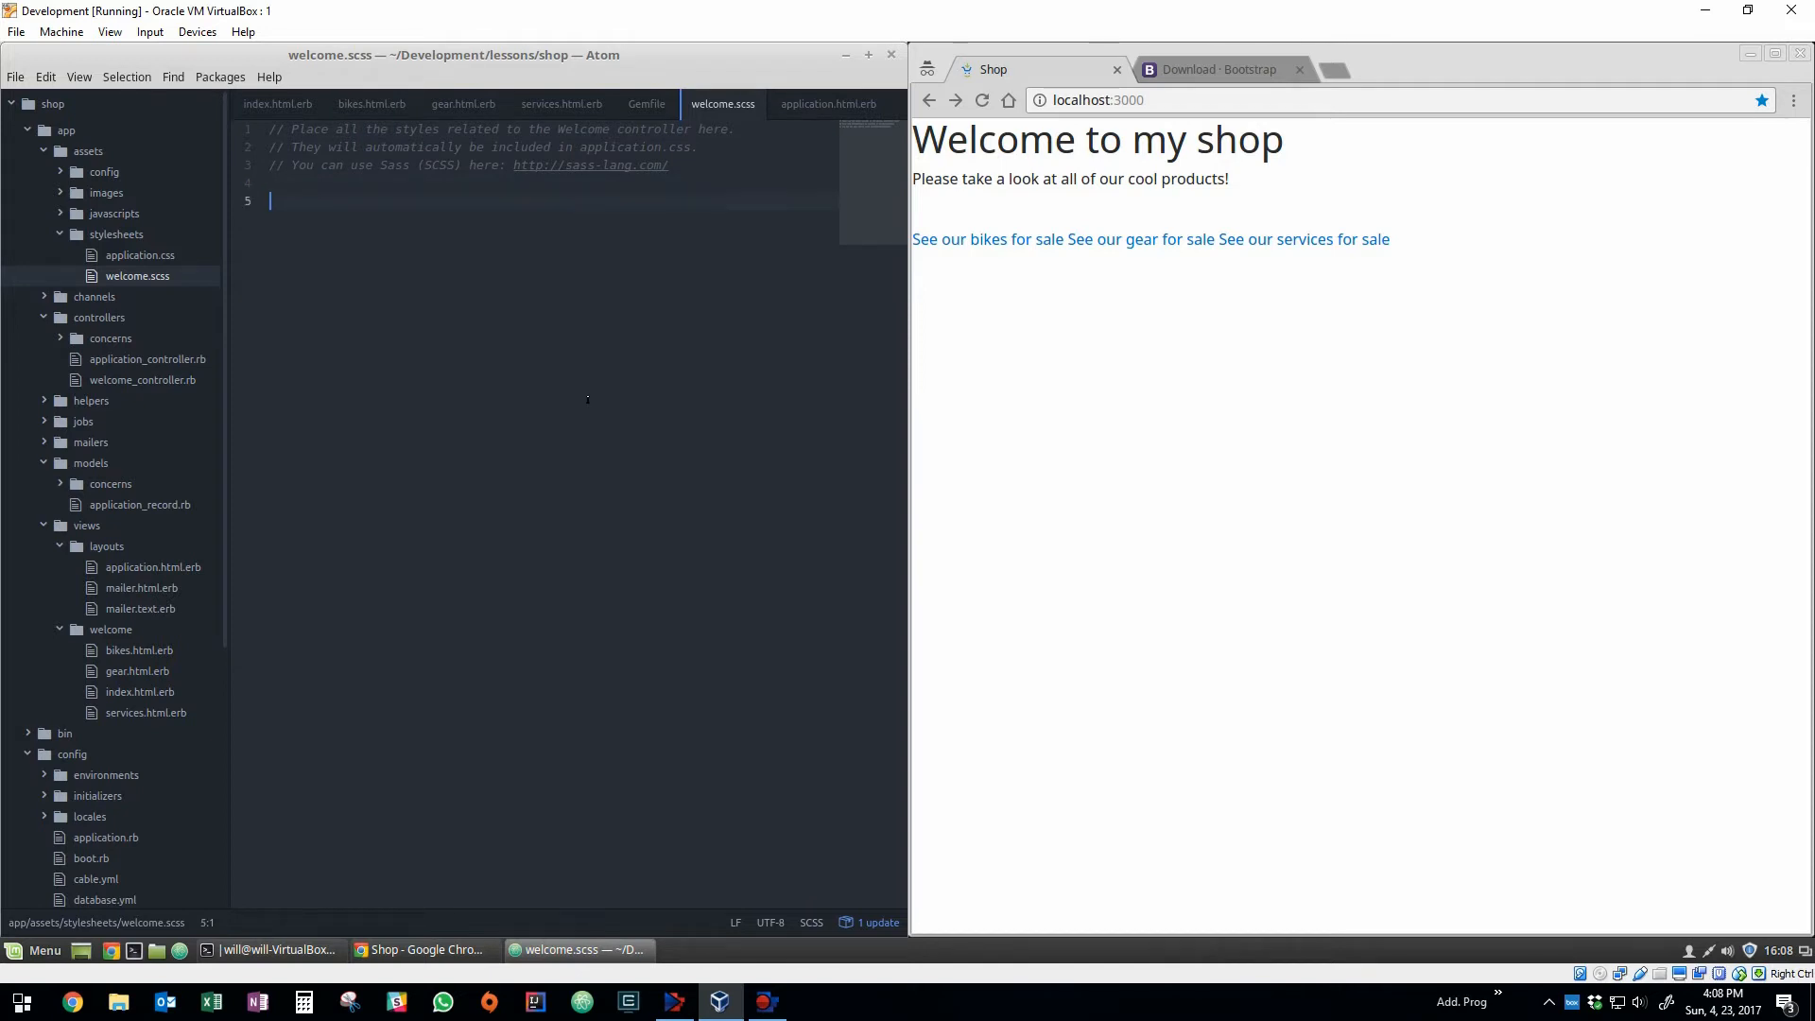
Add a :root rule with margin: 20px; to the welcome stylesheet.
{"action": "type", "text": ":root {"}
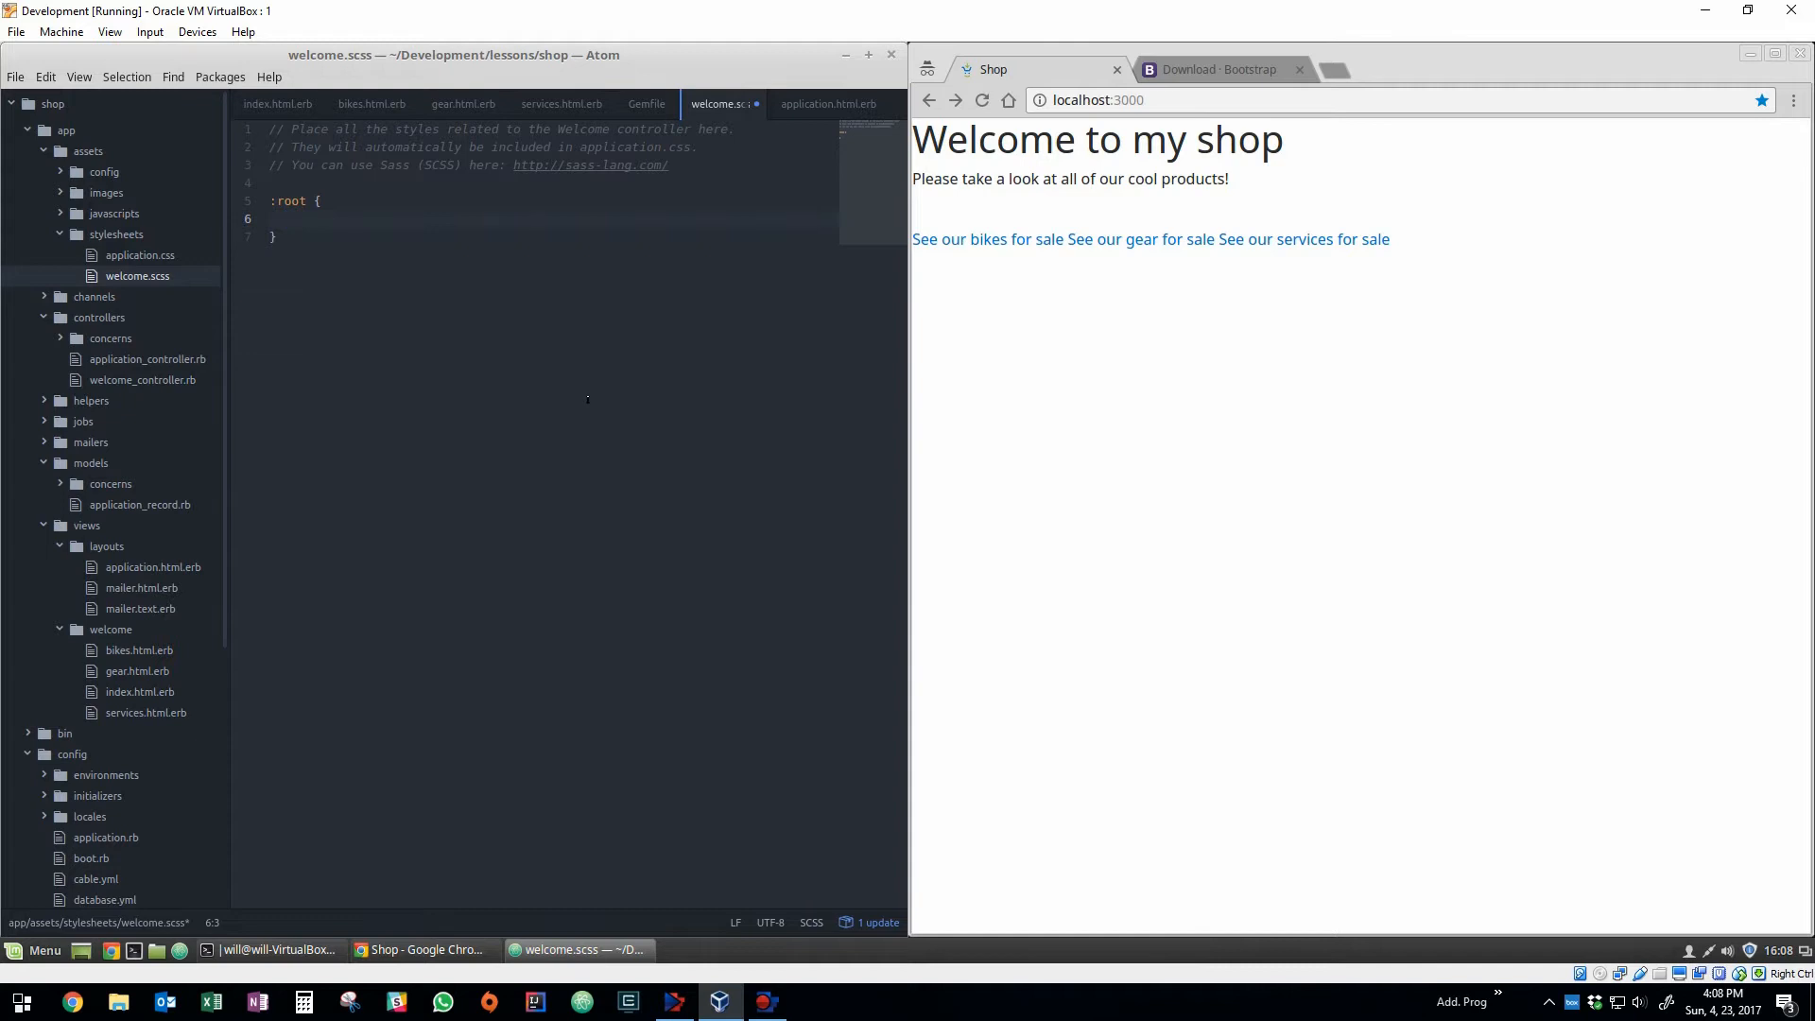
{"action": "type", "text": "margin:"}
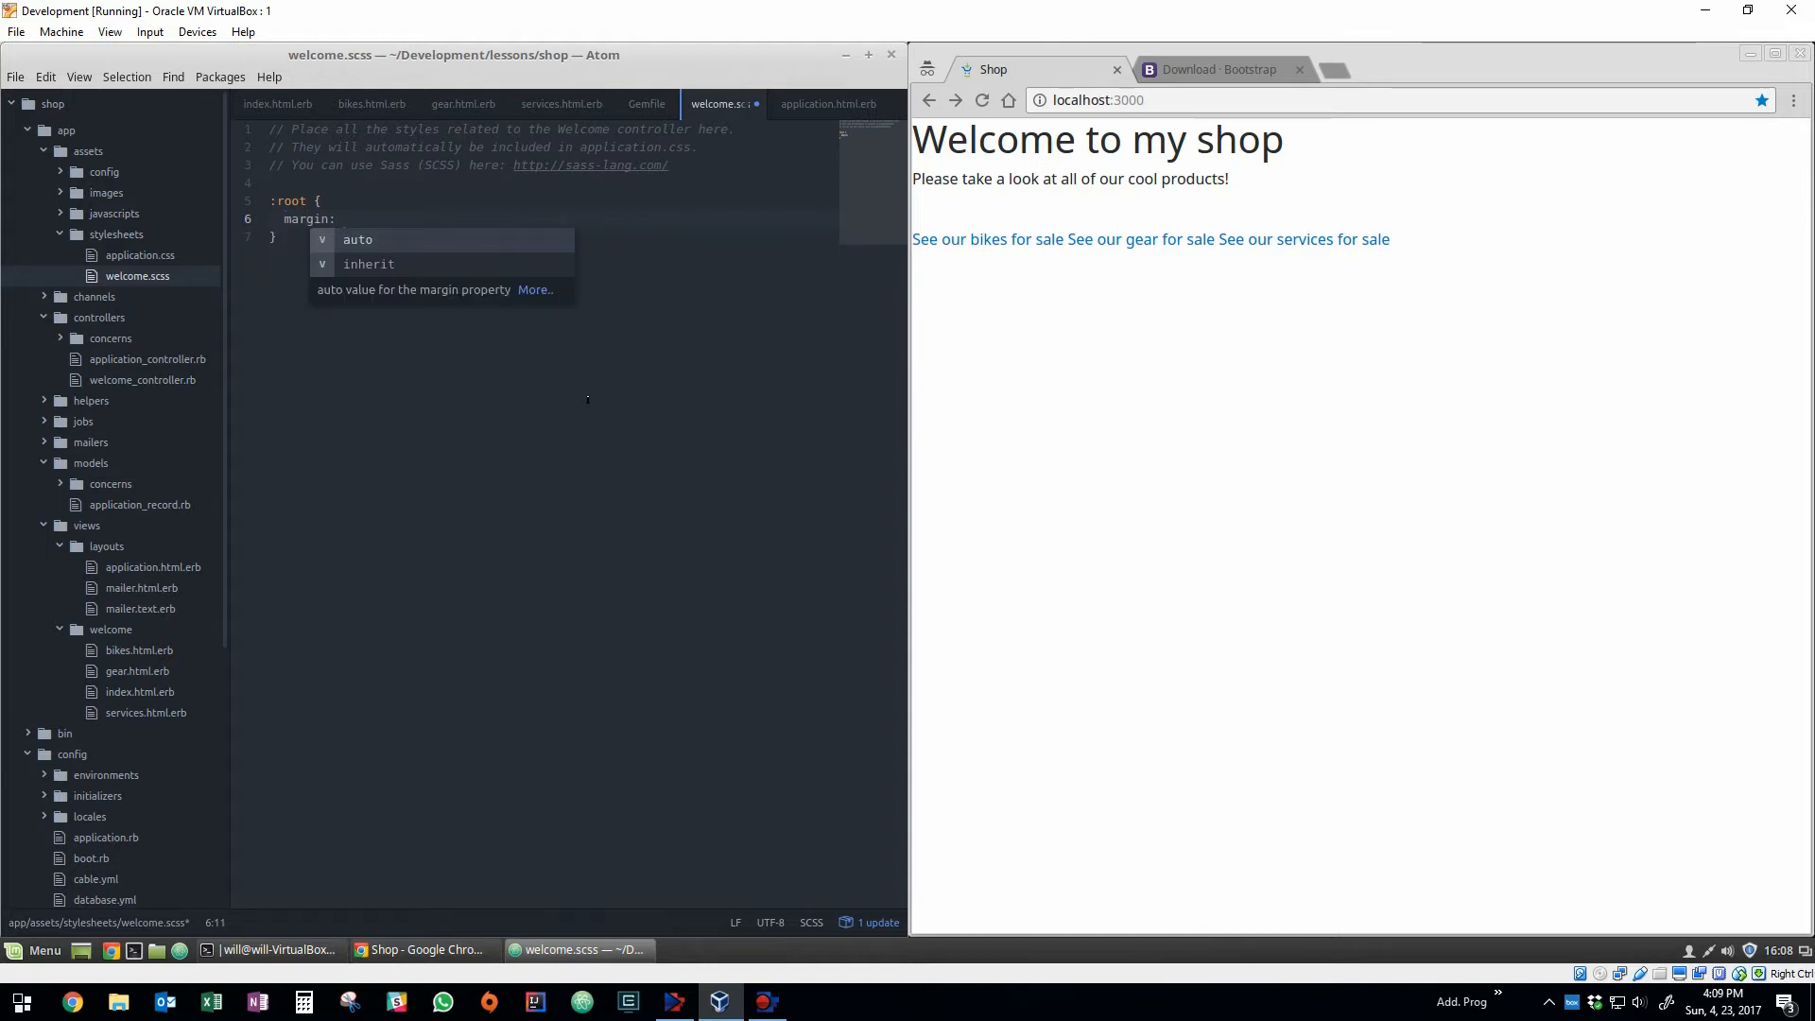
{"action": "type", "text": "20px;"}
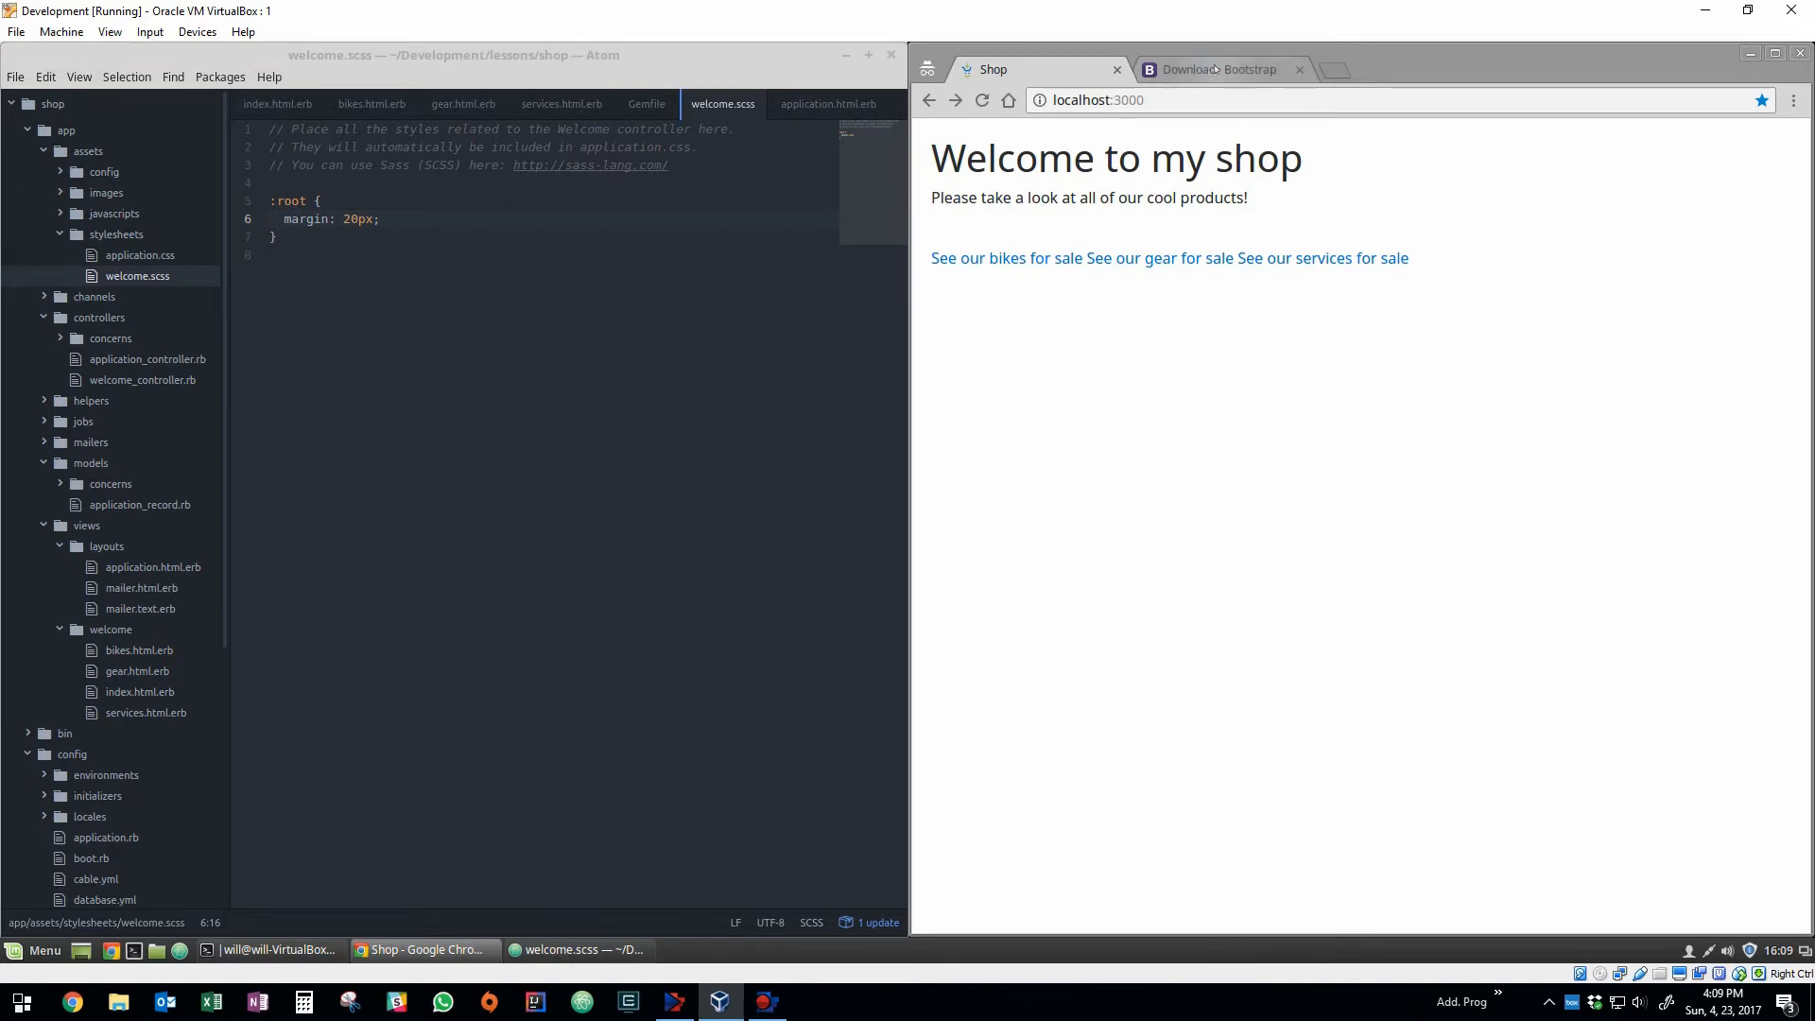
Navigate the Bootstrap docs through Content to the Components section.
{"action": "left_click", "coordinate": [1216, 68]}
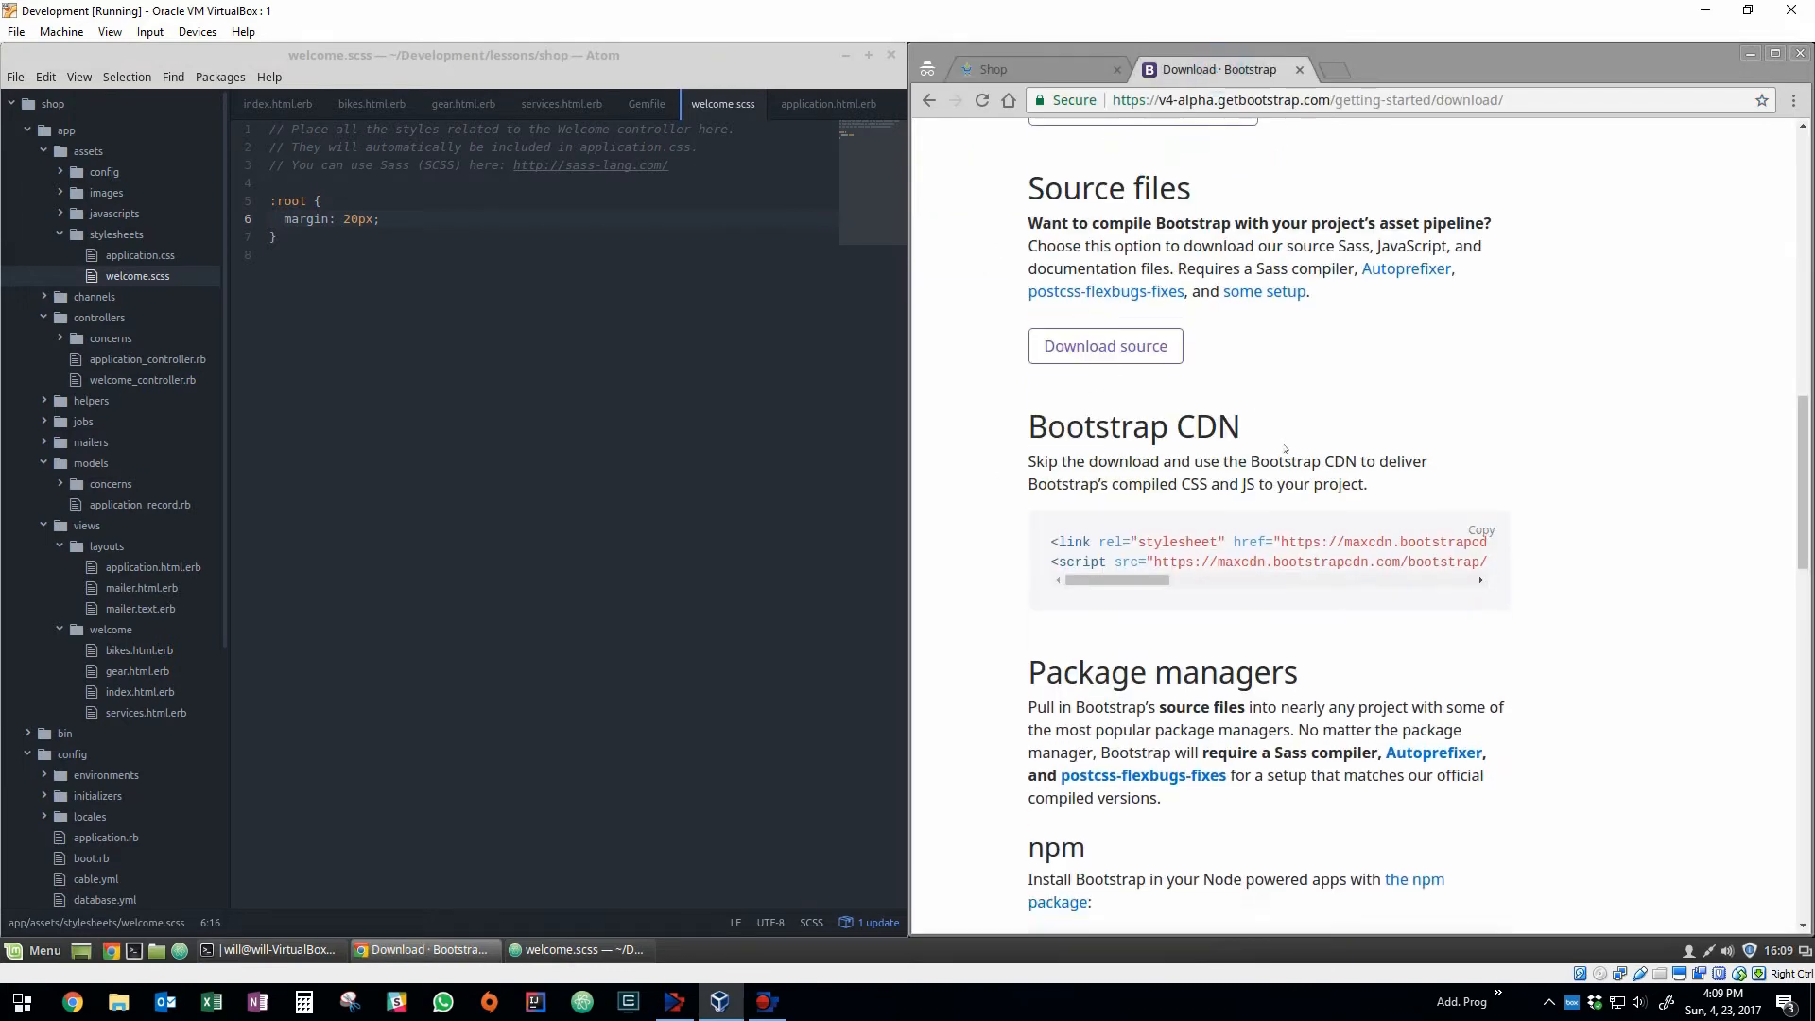
{"action": "scroll", "scroll_direction": "down", "scroll_amount": 3}
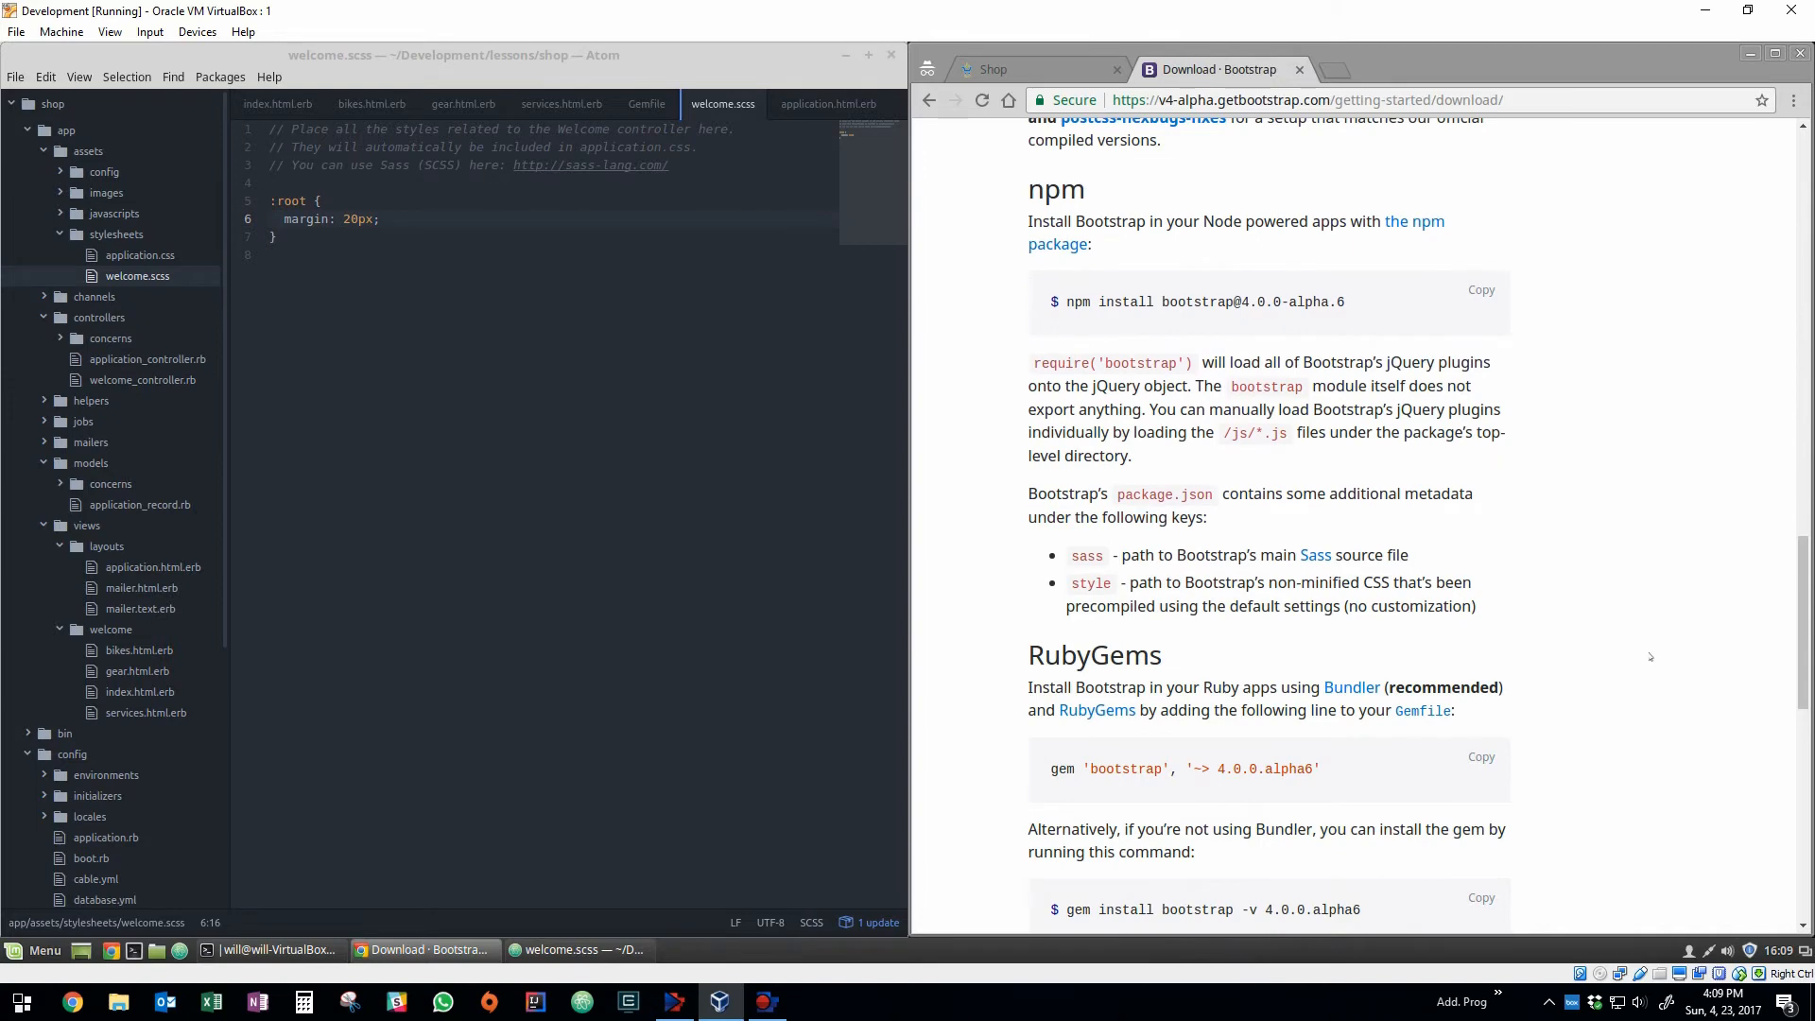
{"action": "scroll", "scroll_direction": "down", "scroll_amount": 3}
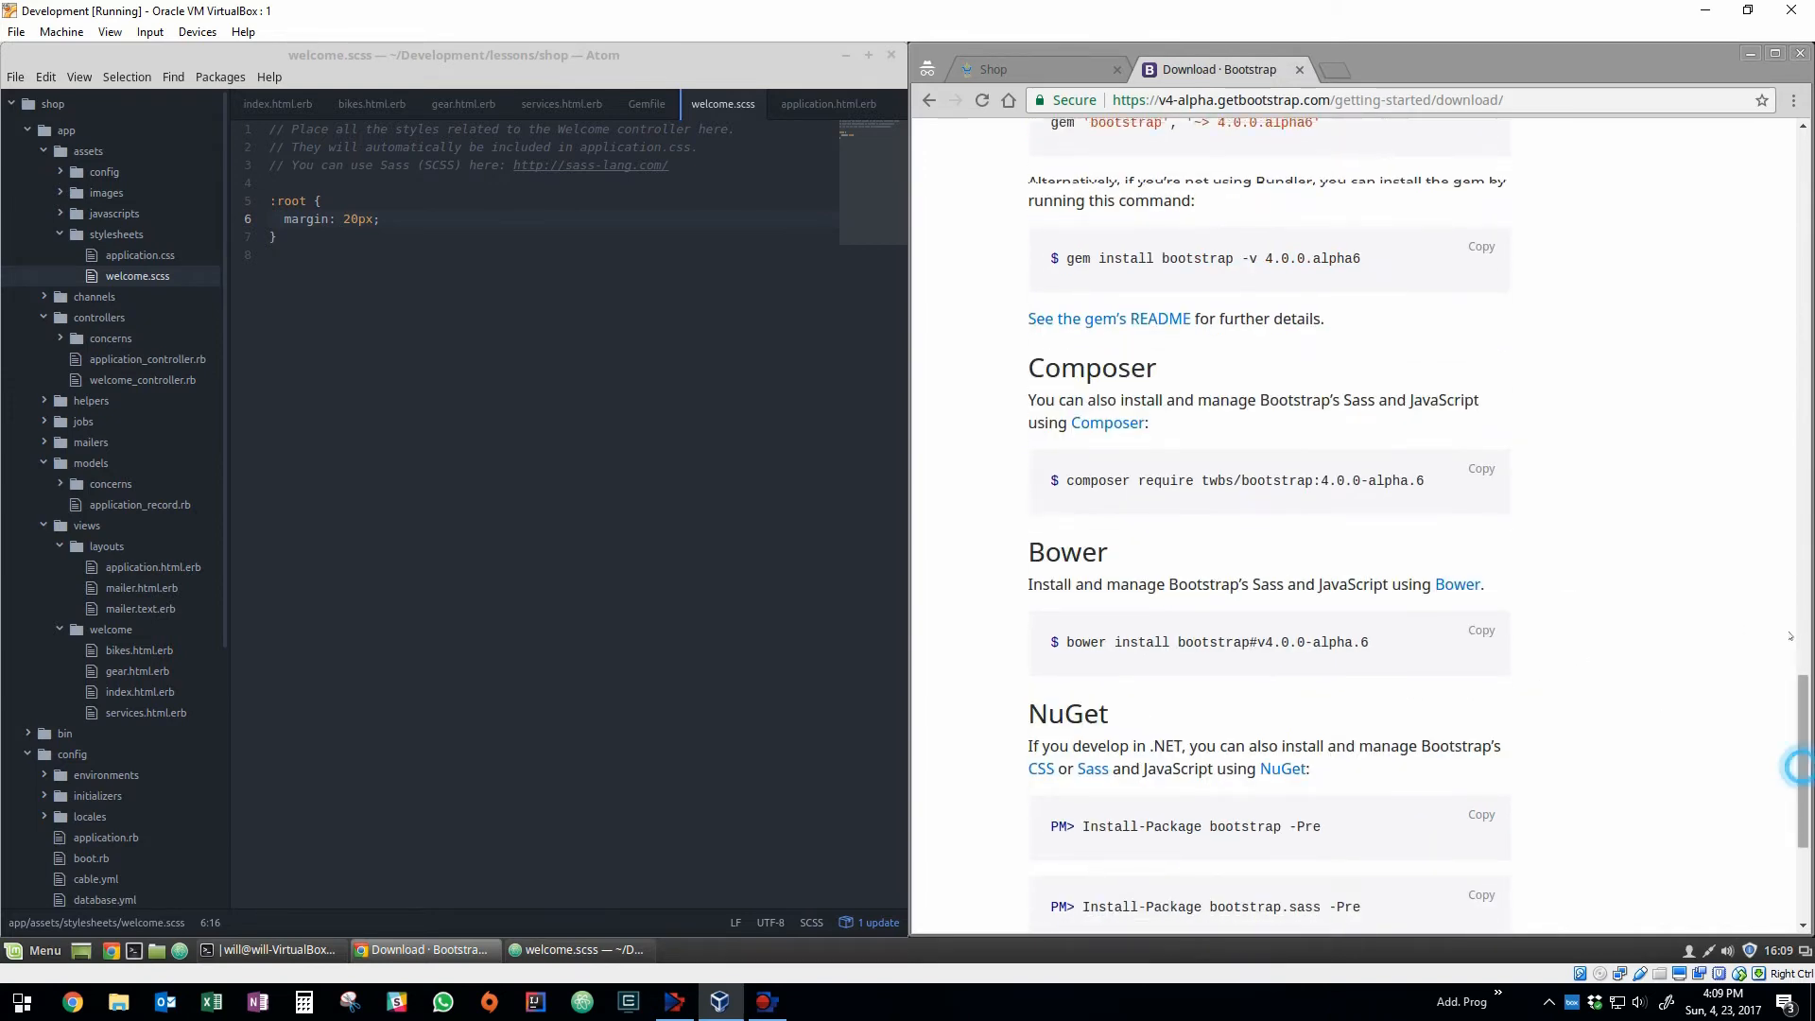
{"action": "scroll", "scroll_direction": "up", "scroll_amount": 3}
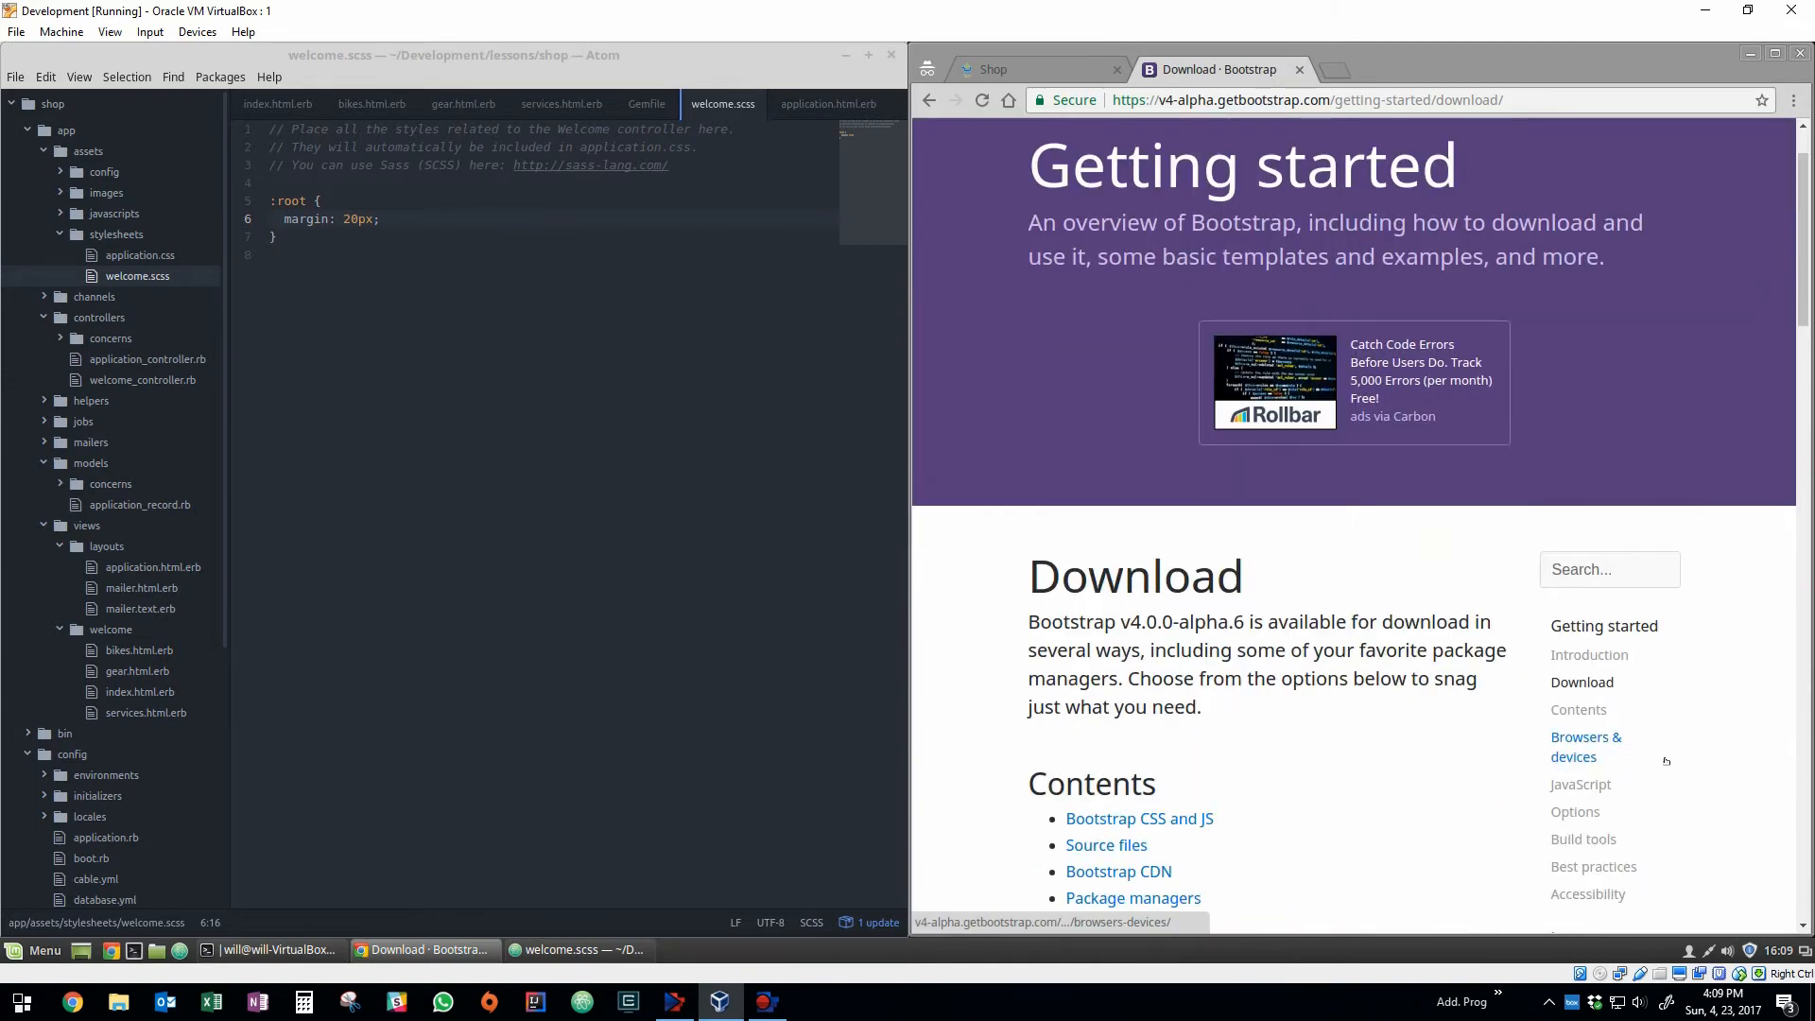
{"action": "scroll", "scroll_direction": "down", "scroll_amount": 3}
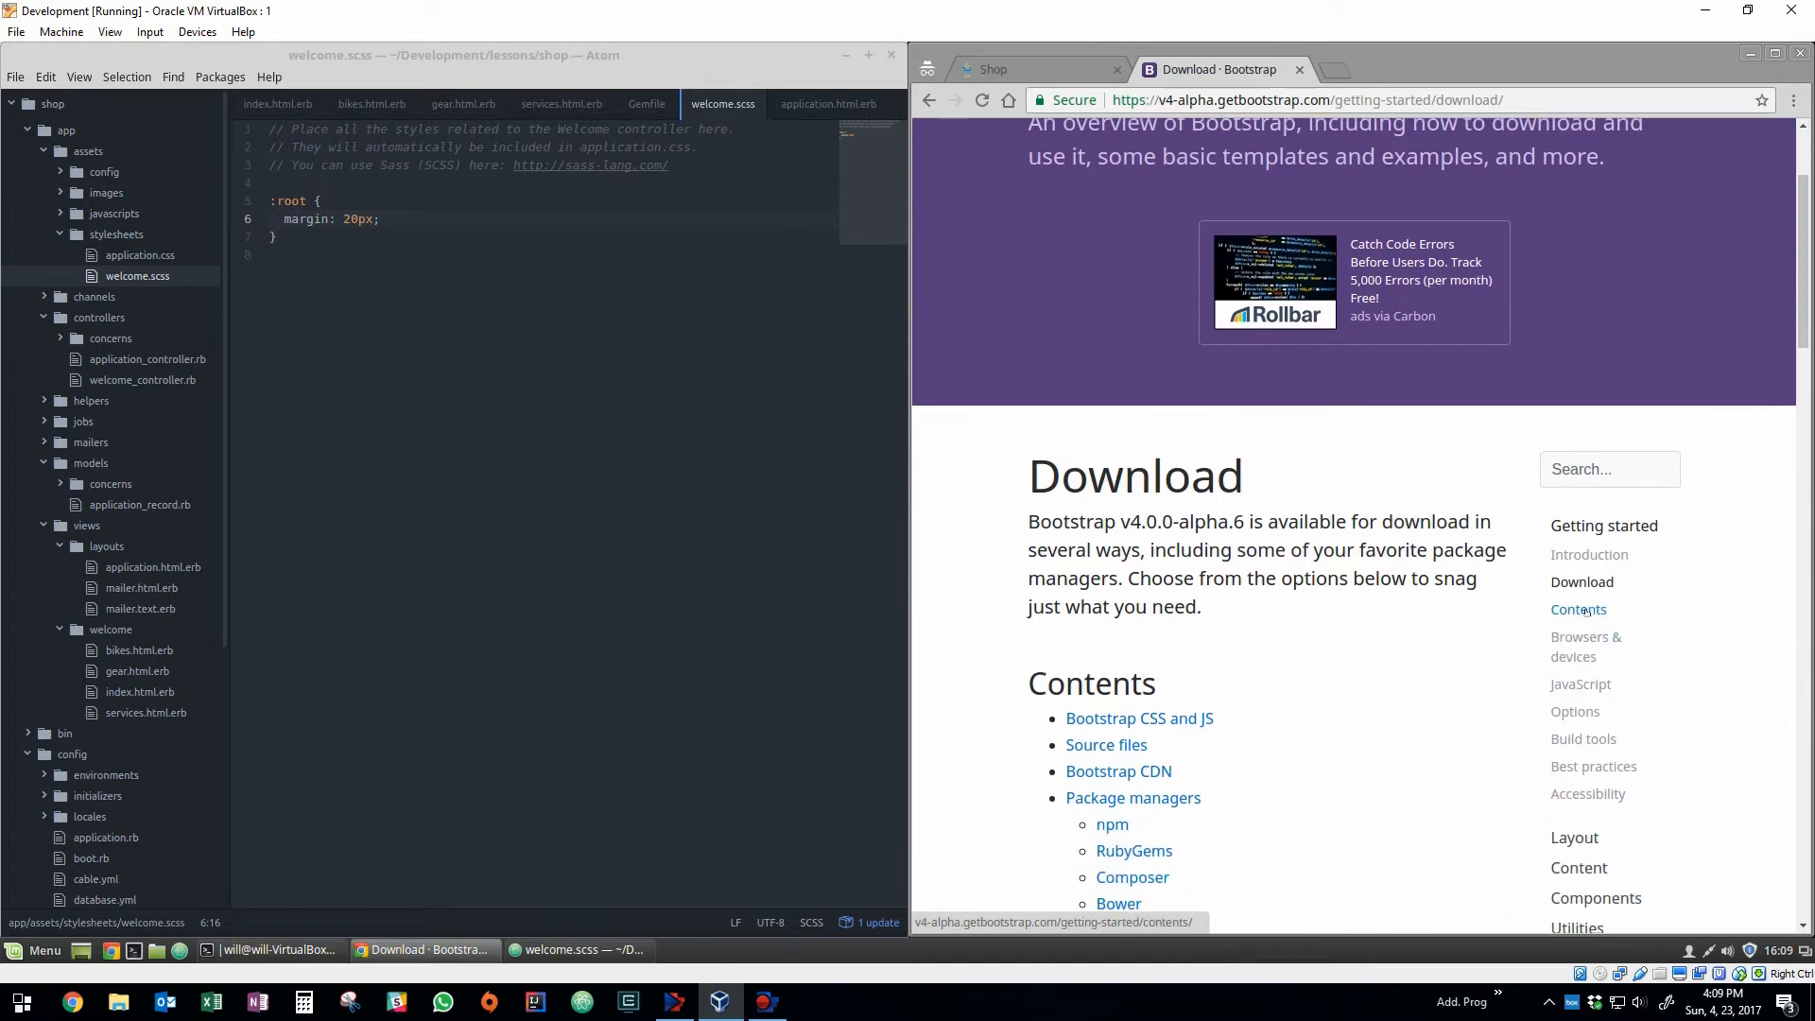
{"action": "left_click", "coordinate": [1577, 868]}
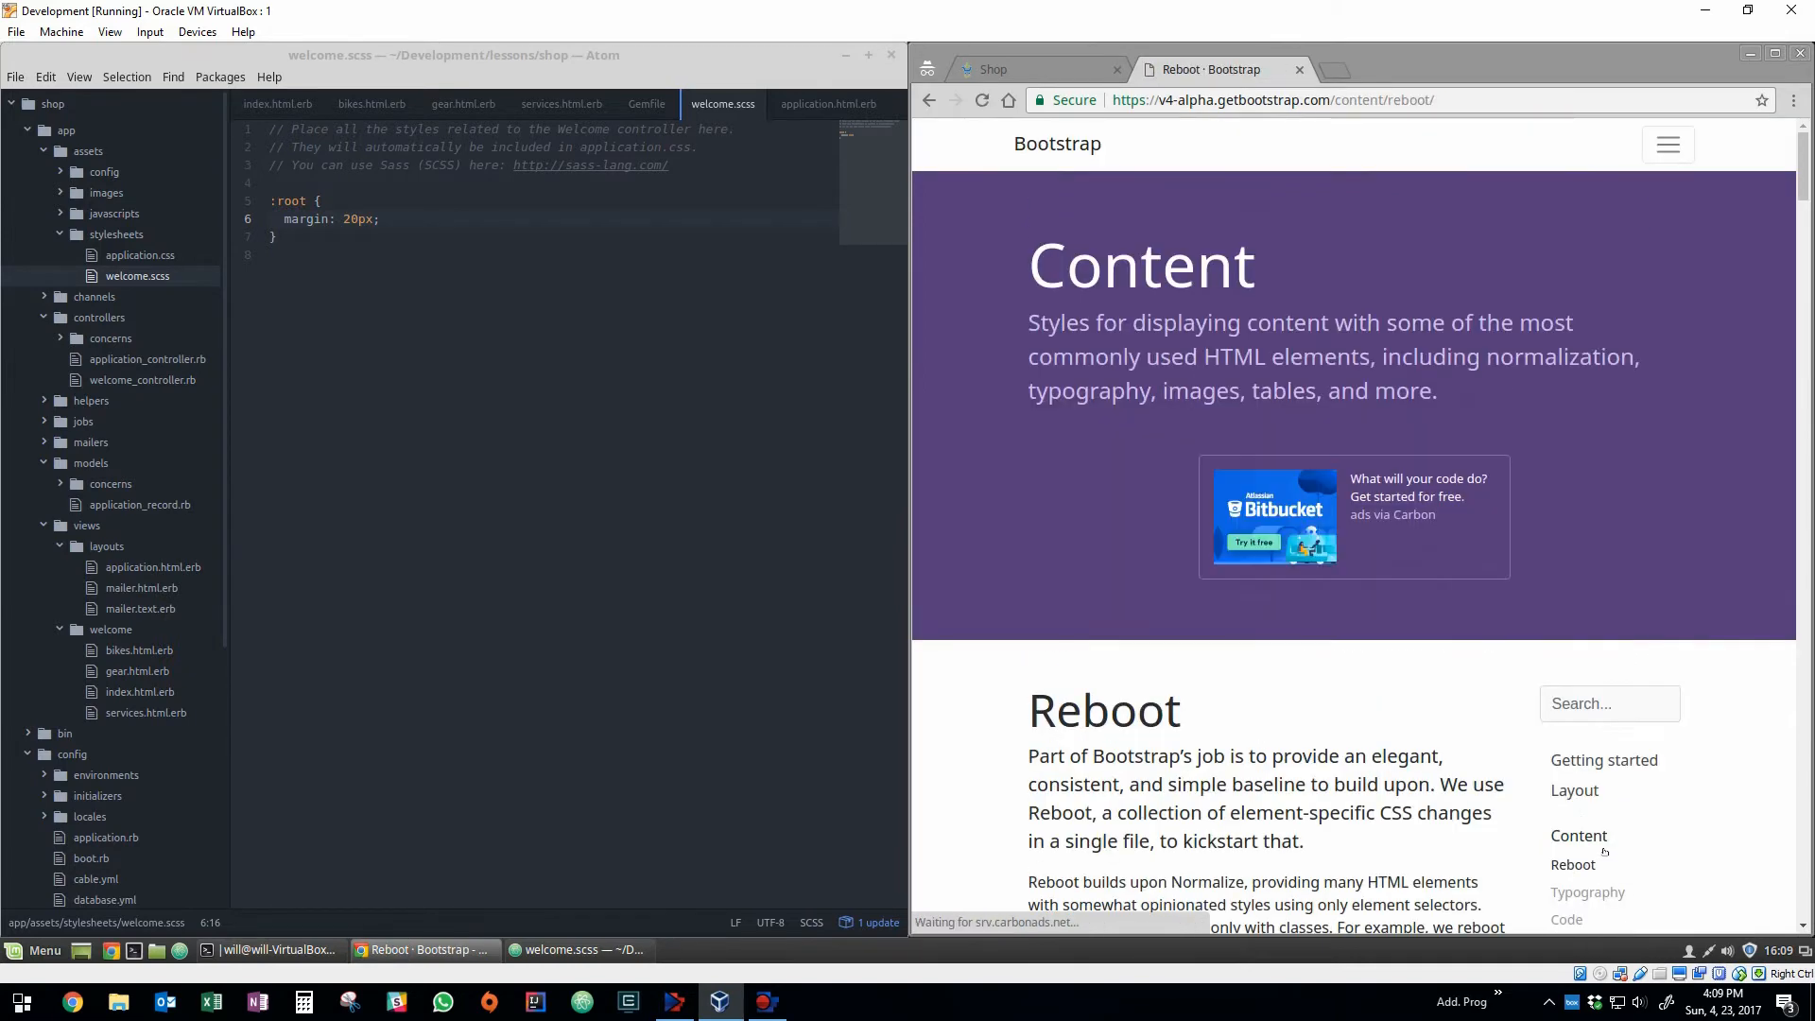
{"action": "left_click", "coordinate": [1595, 694]}
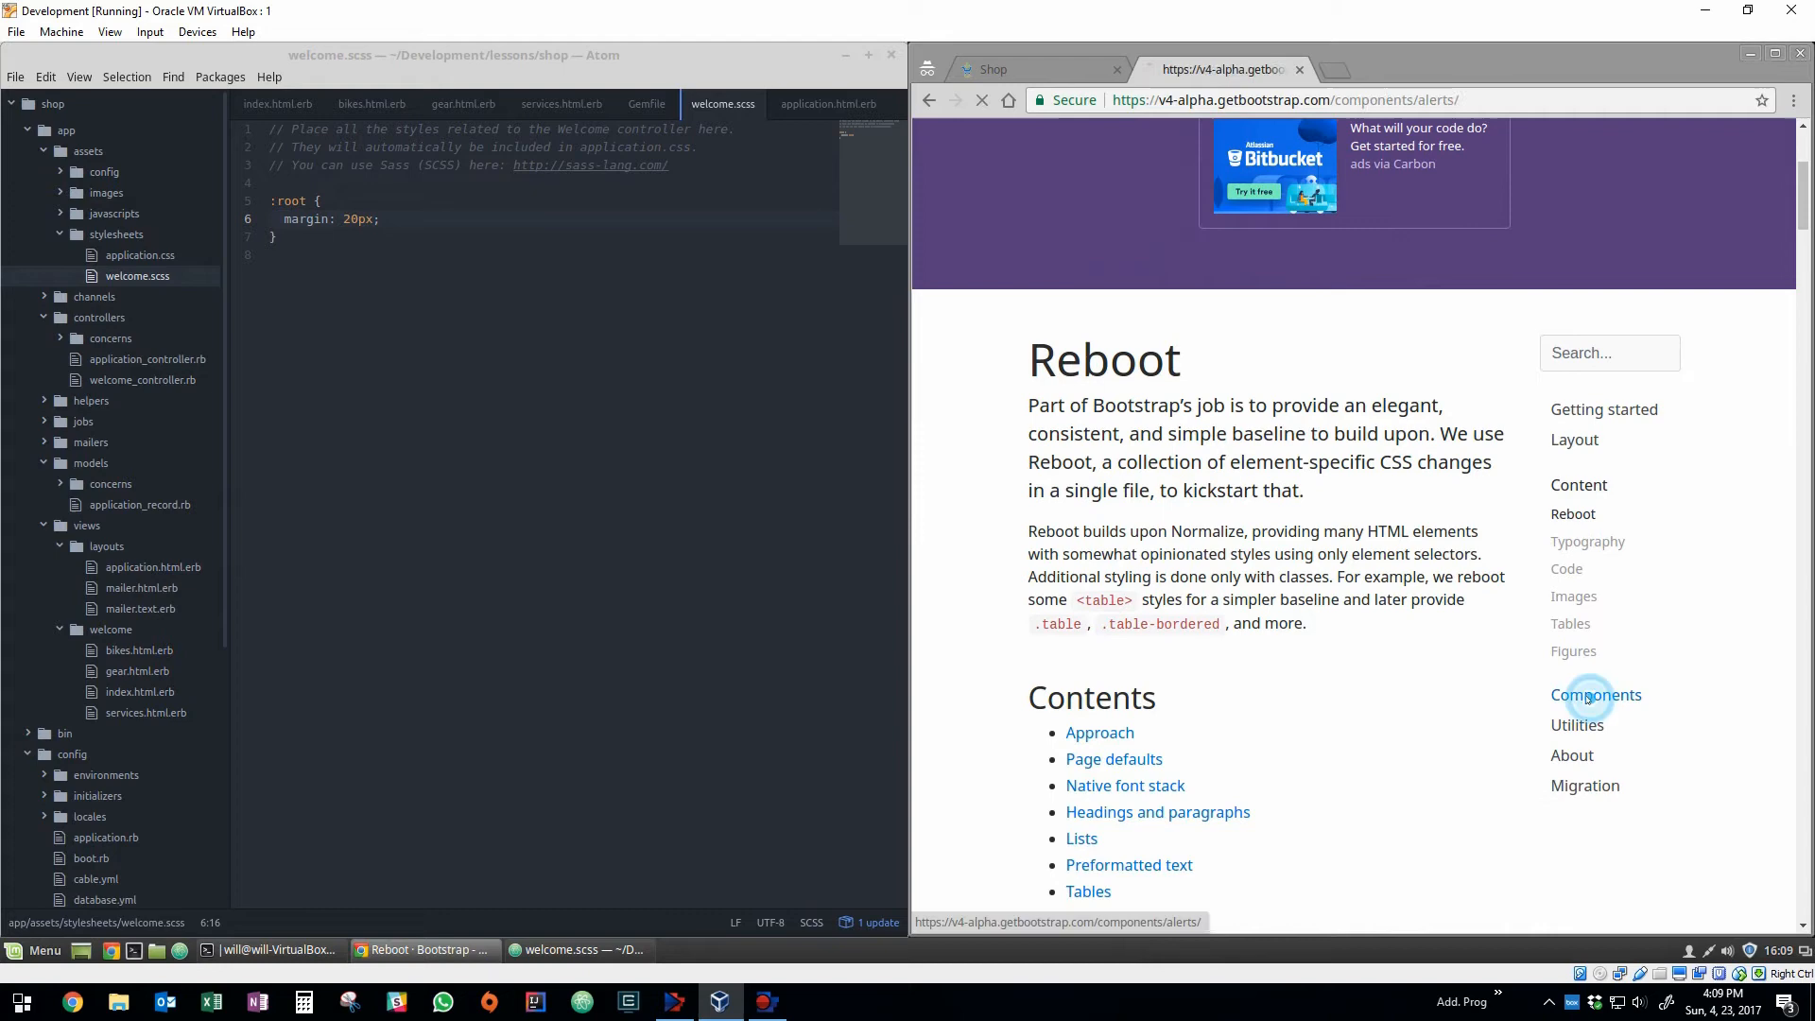
{"action": "left_click", "coordinate": [1596, 694]}
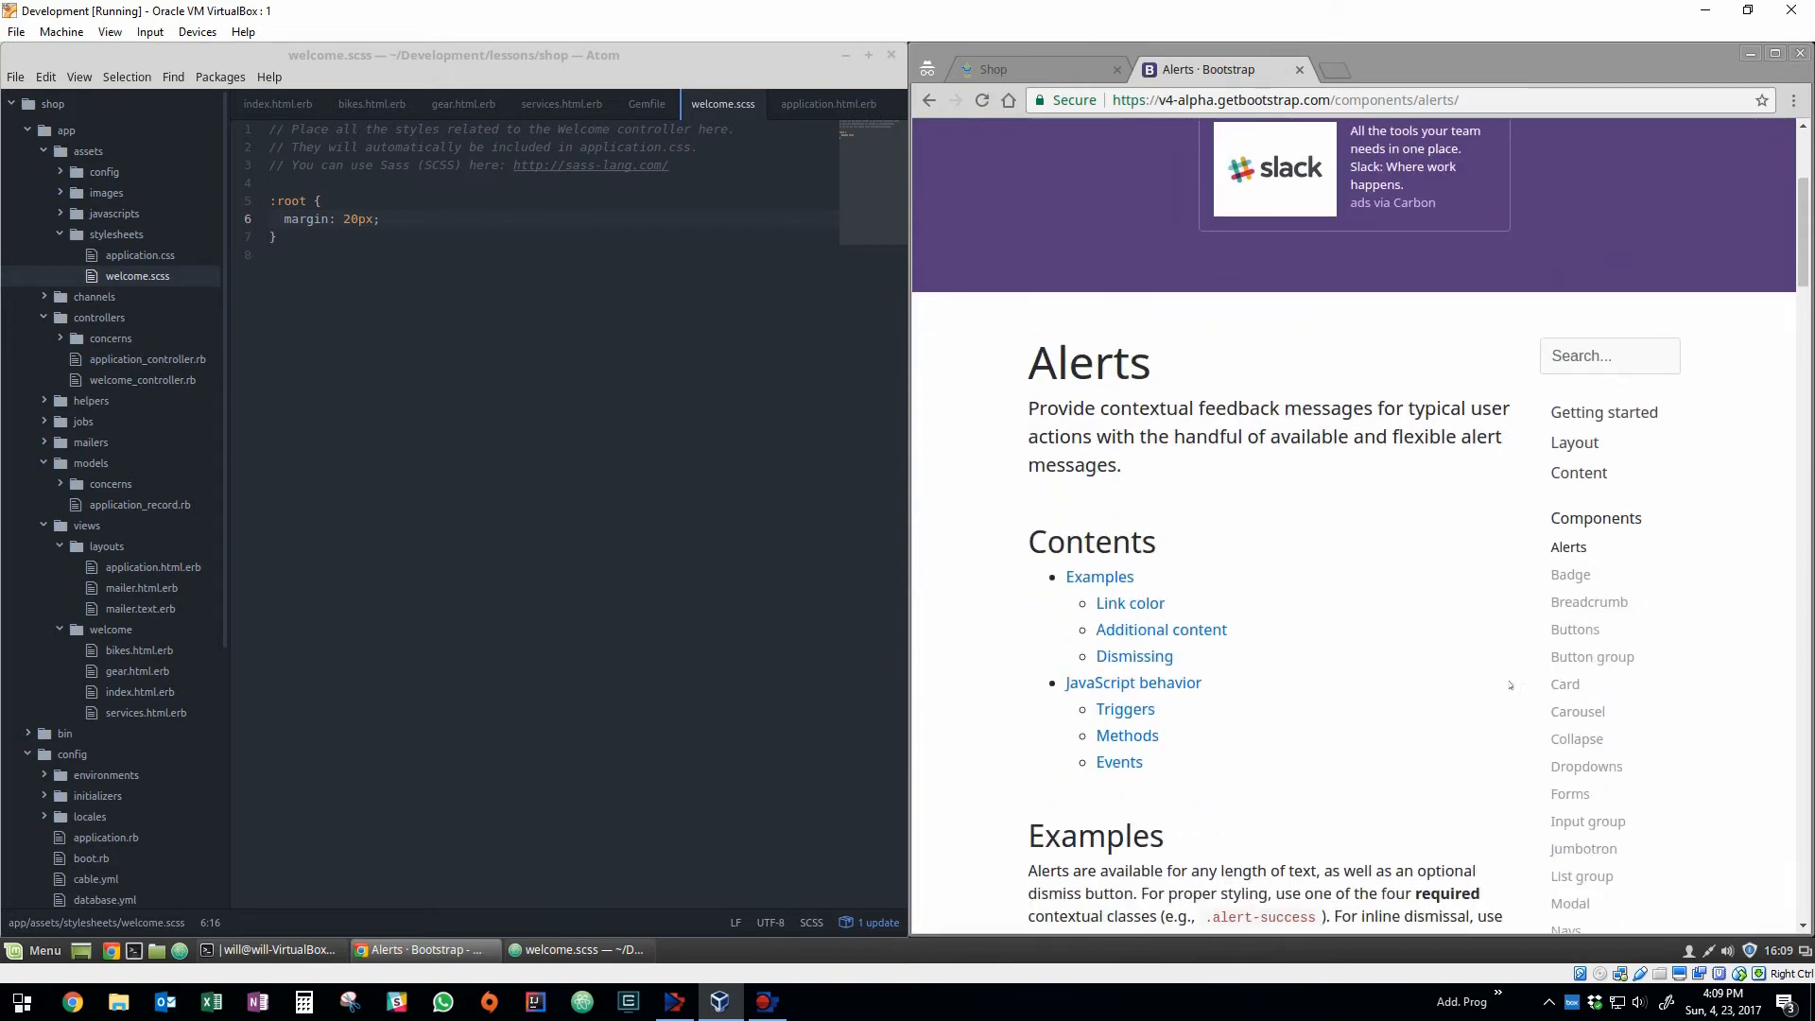
Bring the jumbotron example markup into view, then switch to index.html.erb for editing.
{"action": "scroll", "scroll_direction": "down", "scroll_amount": 3}
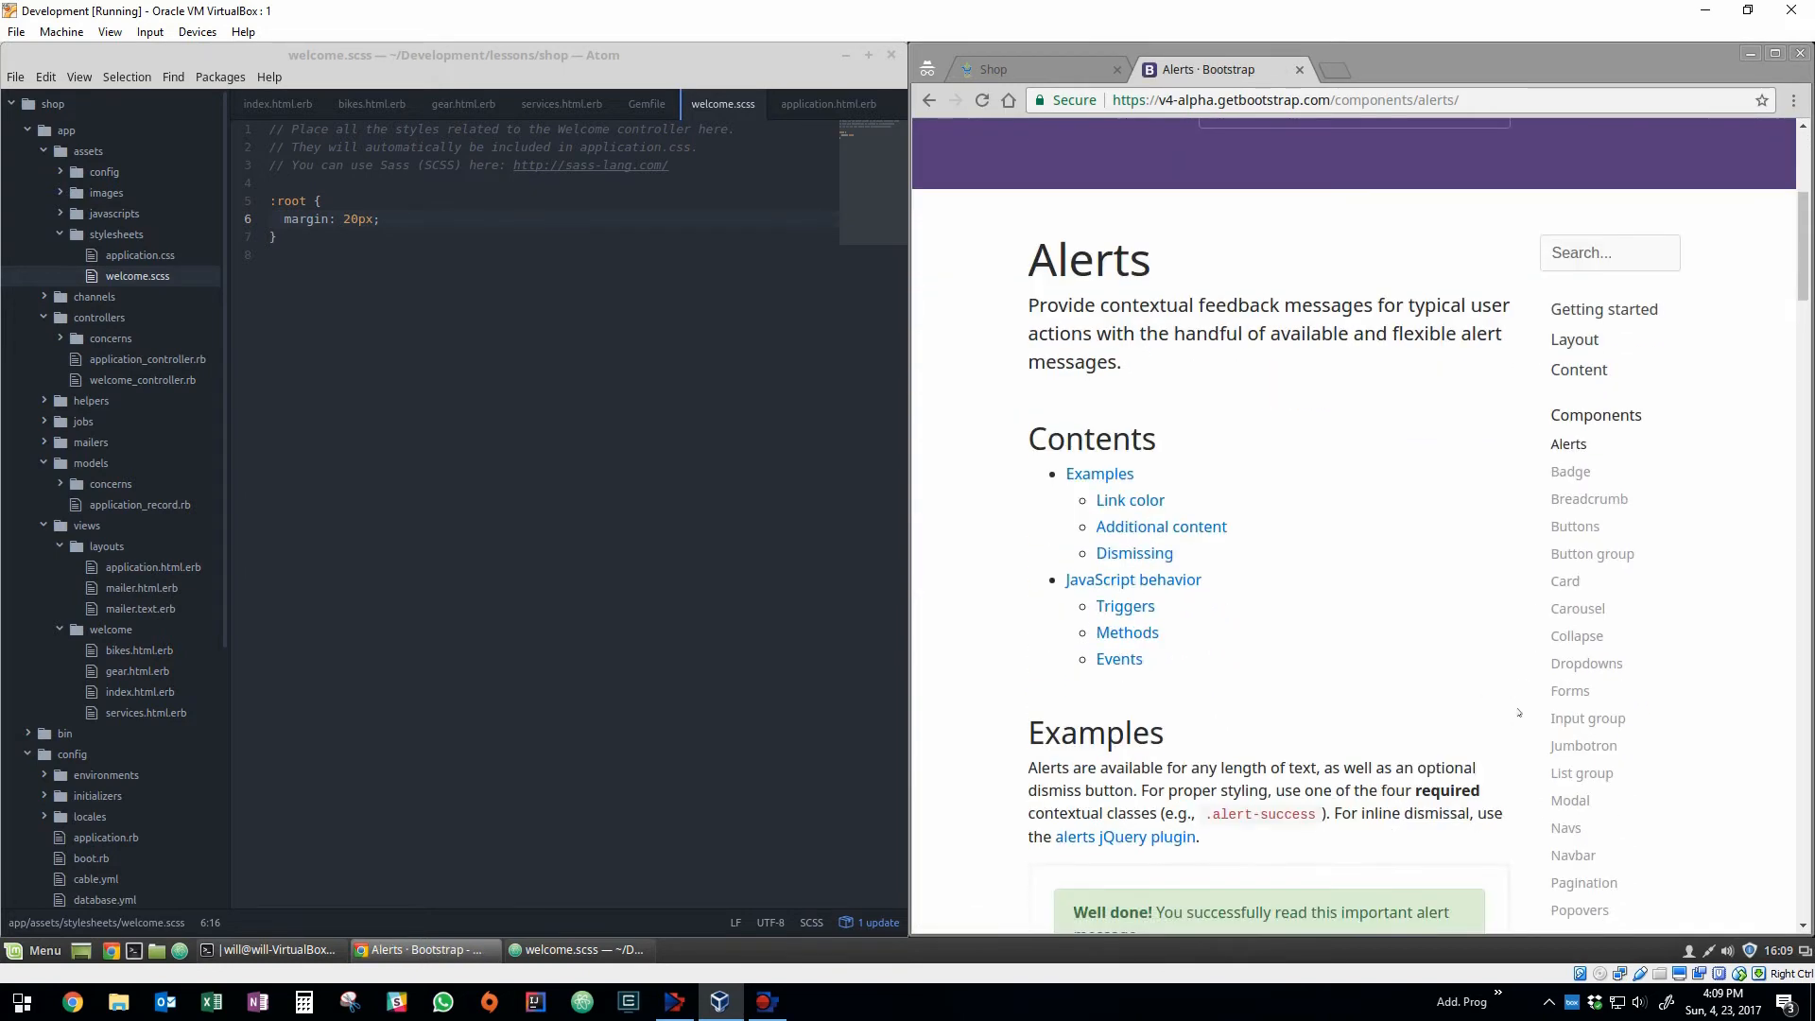
{"action": "mouse_move", "coordinate": [1507, 703]}
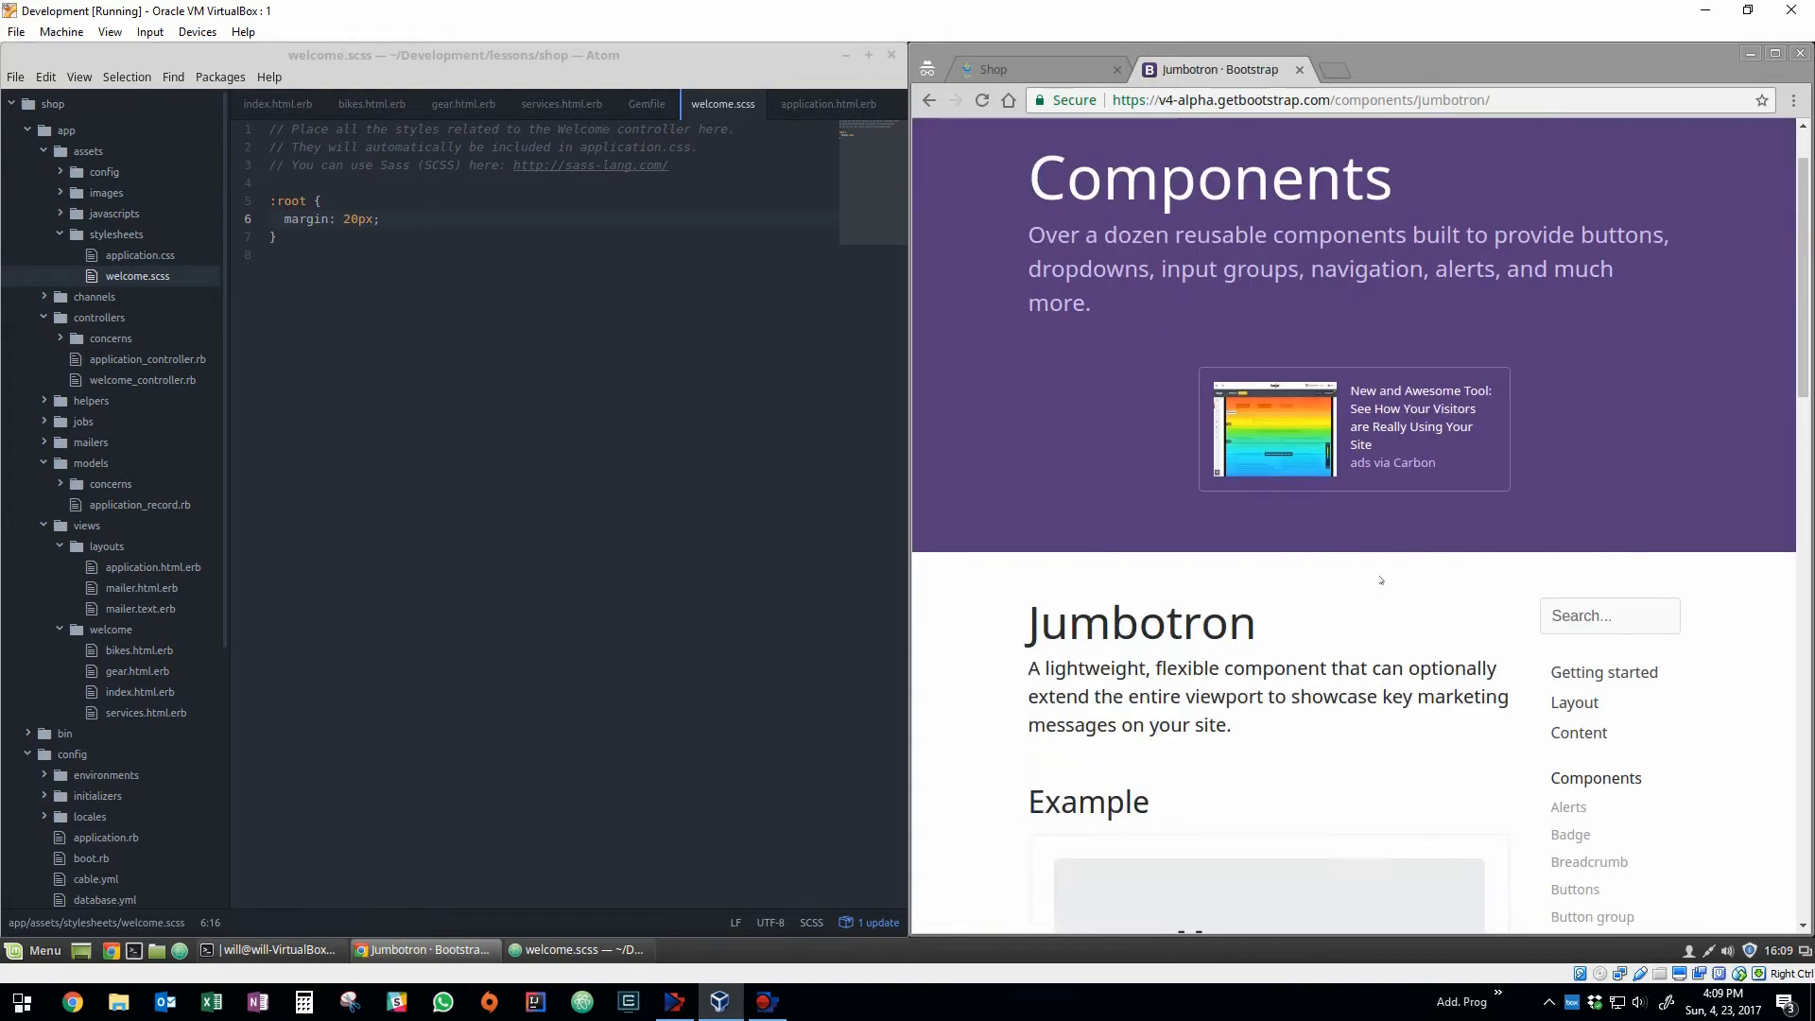
{"action": "scroll", "scroll_direction": "down", "scroll_amount": 3}
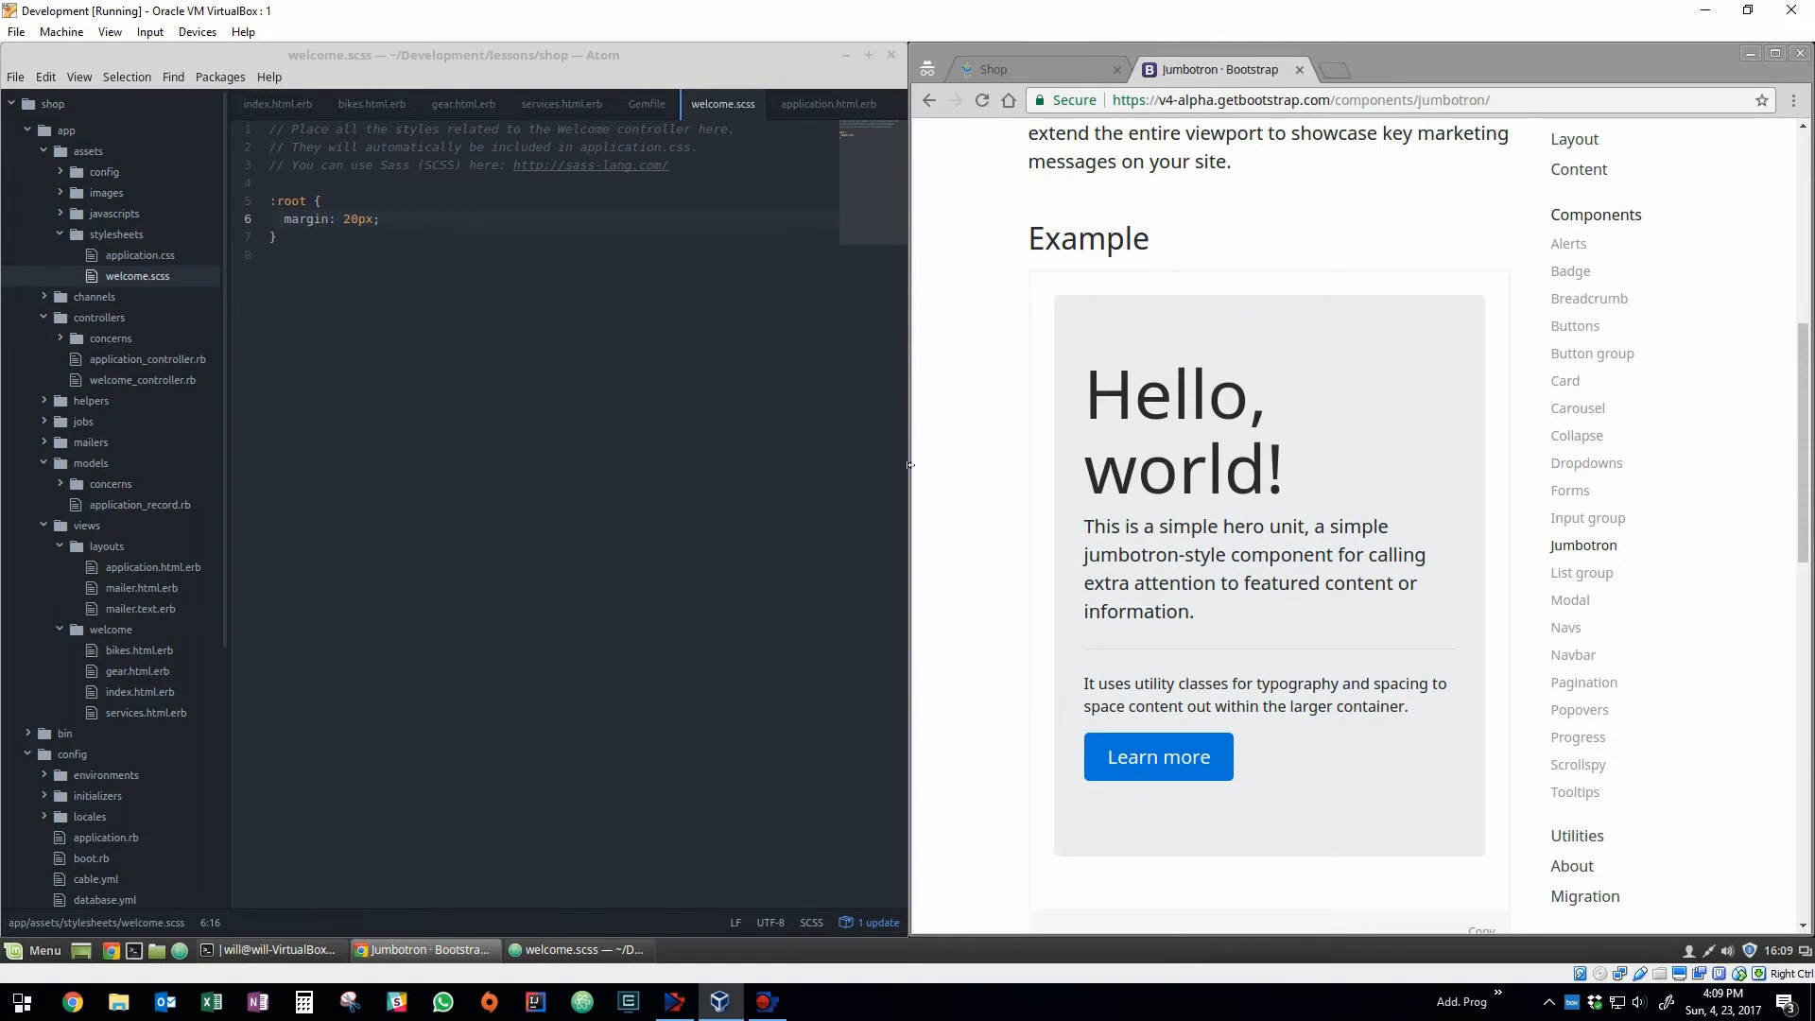
{"action": "mouse_move", "coordinate": [1040, 520]}
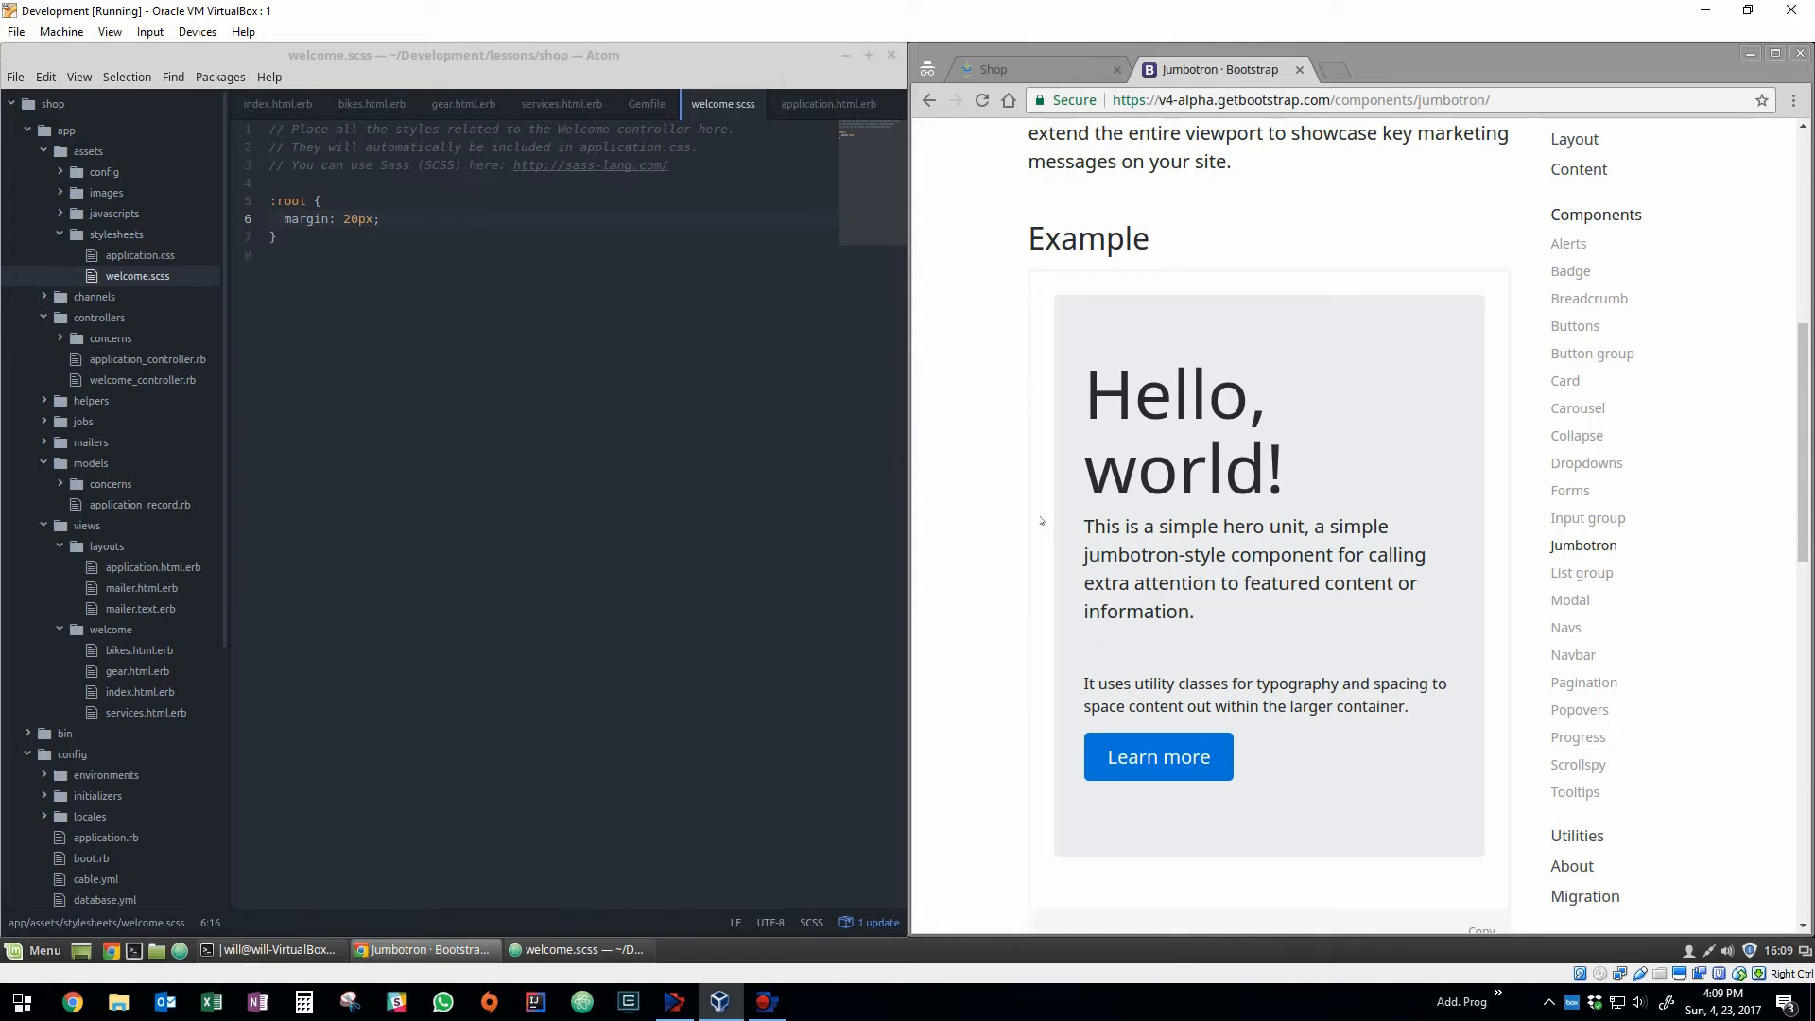
{"action": "scroll", "scroll_direction": "down", "scroll_amount": 3}
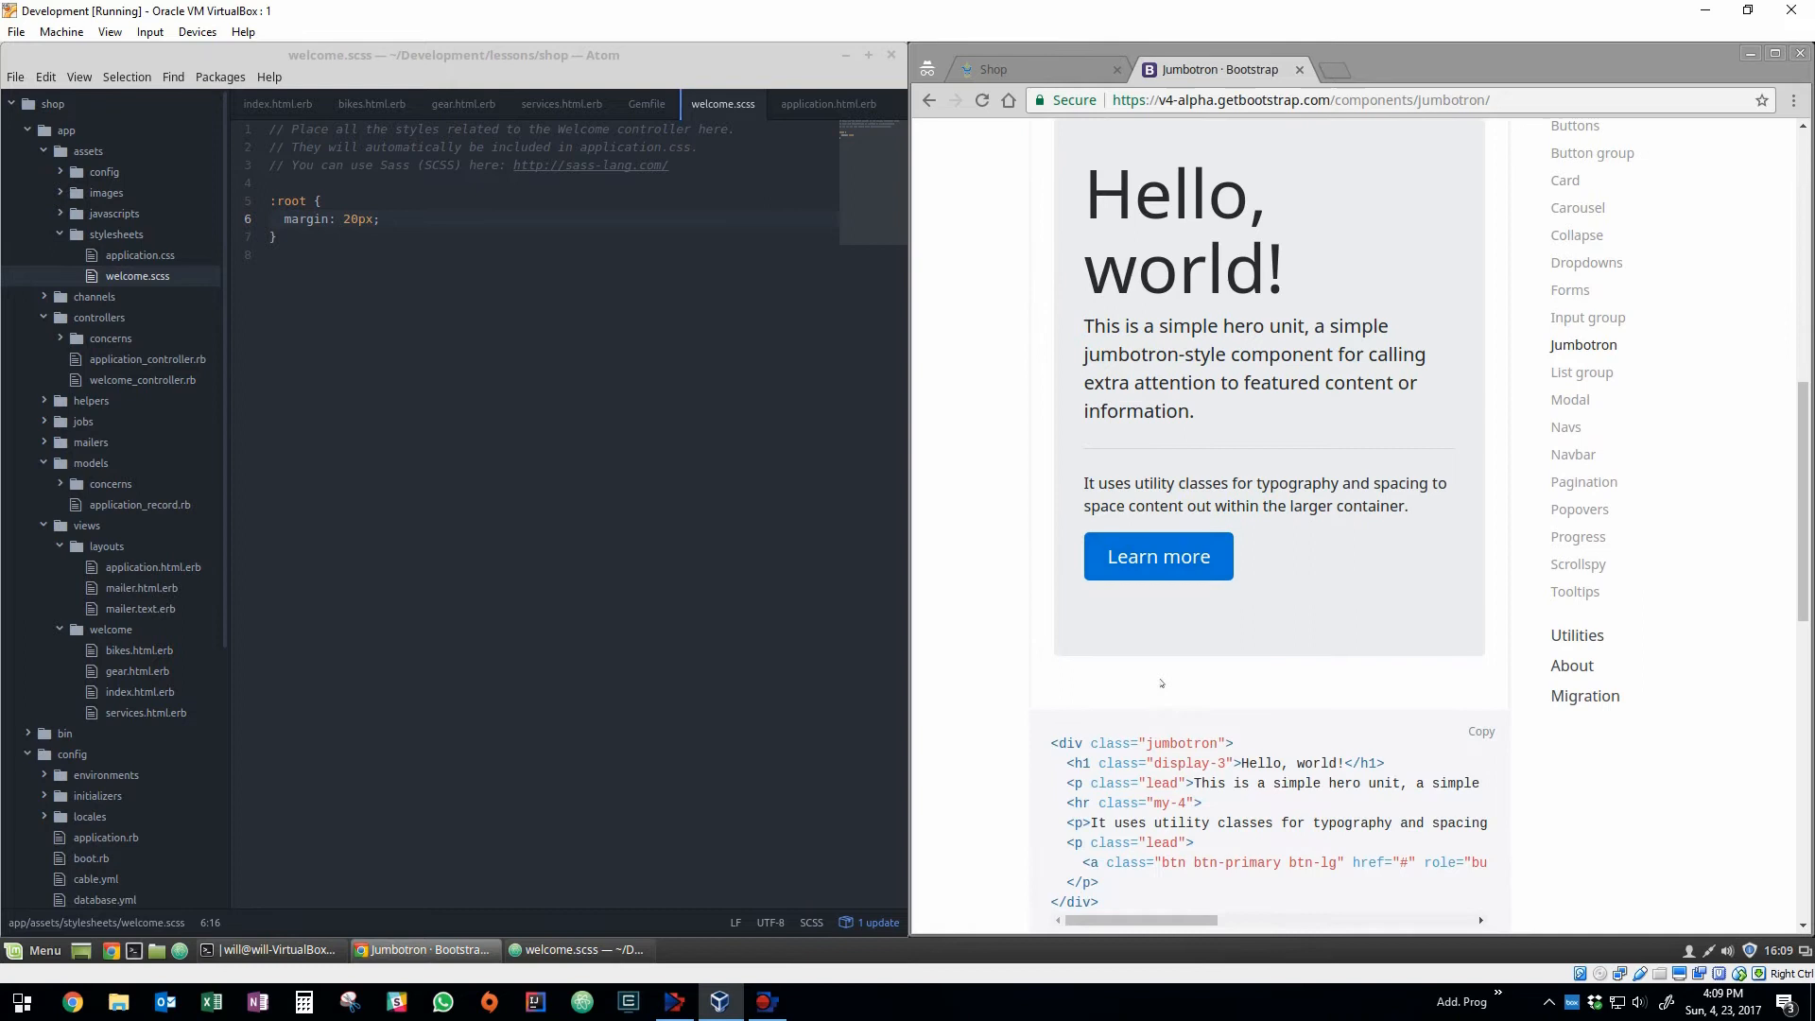
{"action": "scroll", "scroll_direction": "down", "scroll_amount": 3}
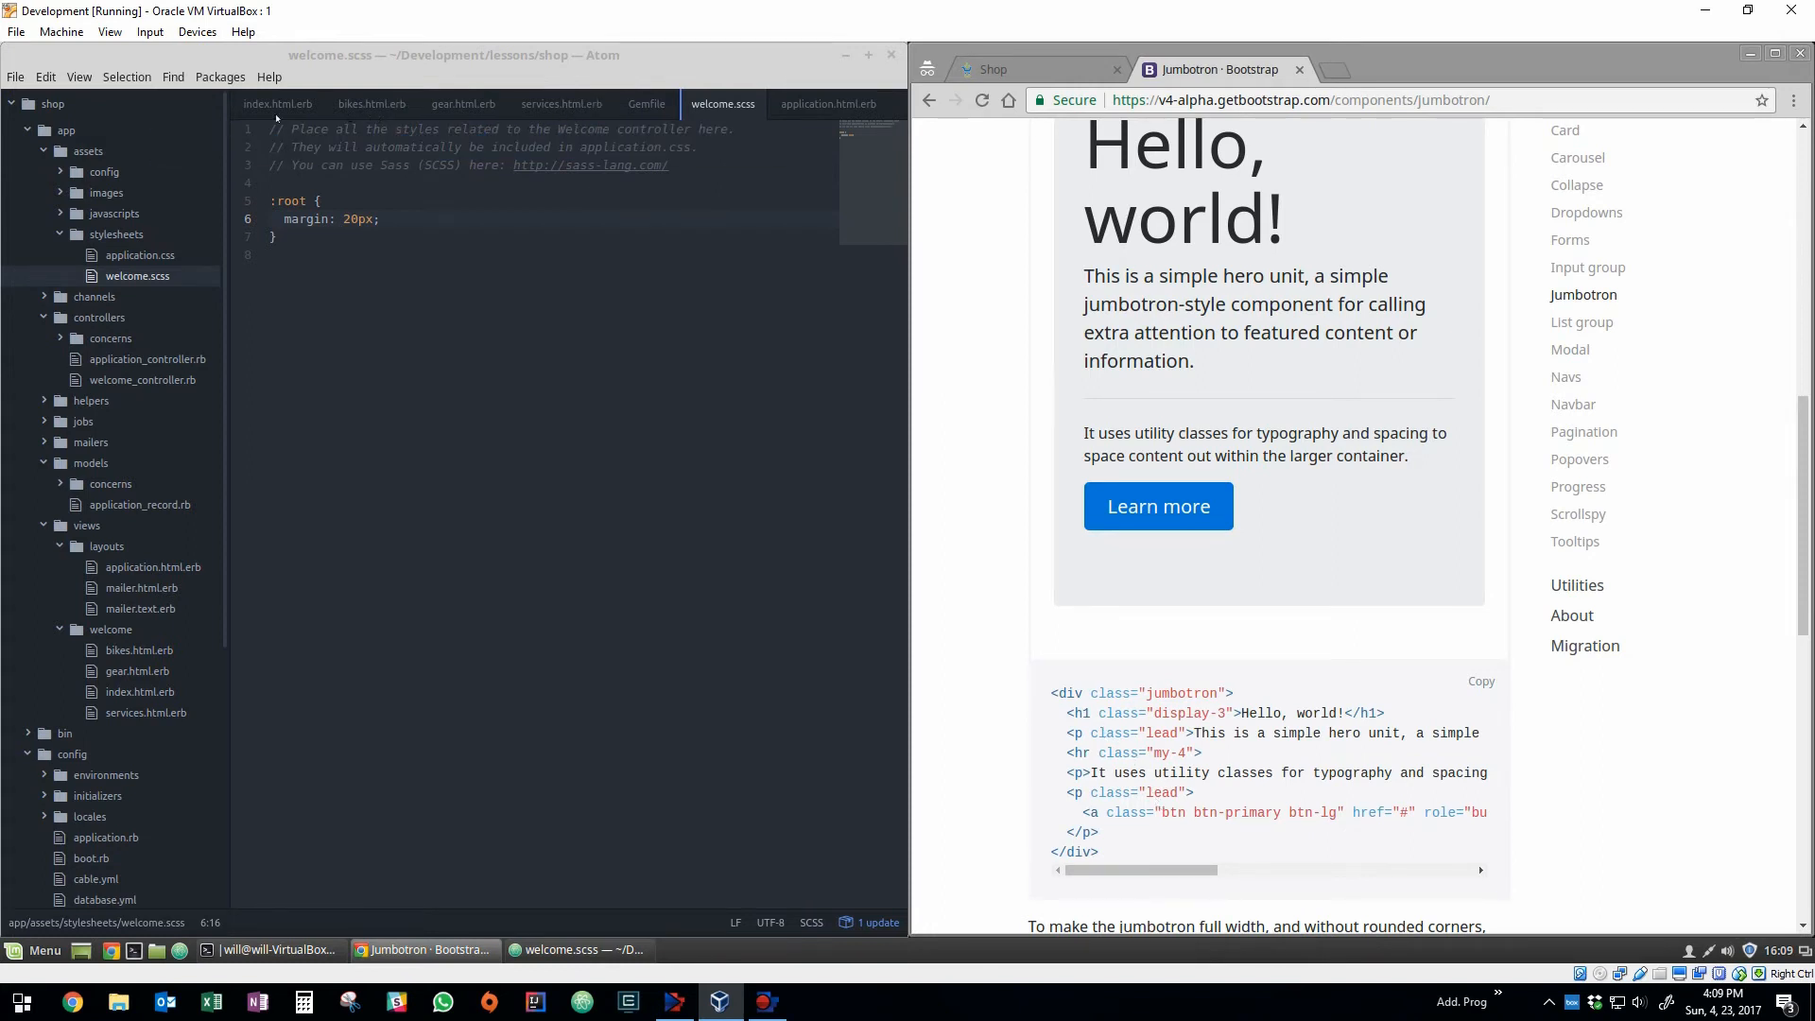
{"action": "left_click", "coordinate": [276, 104]}
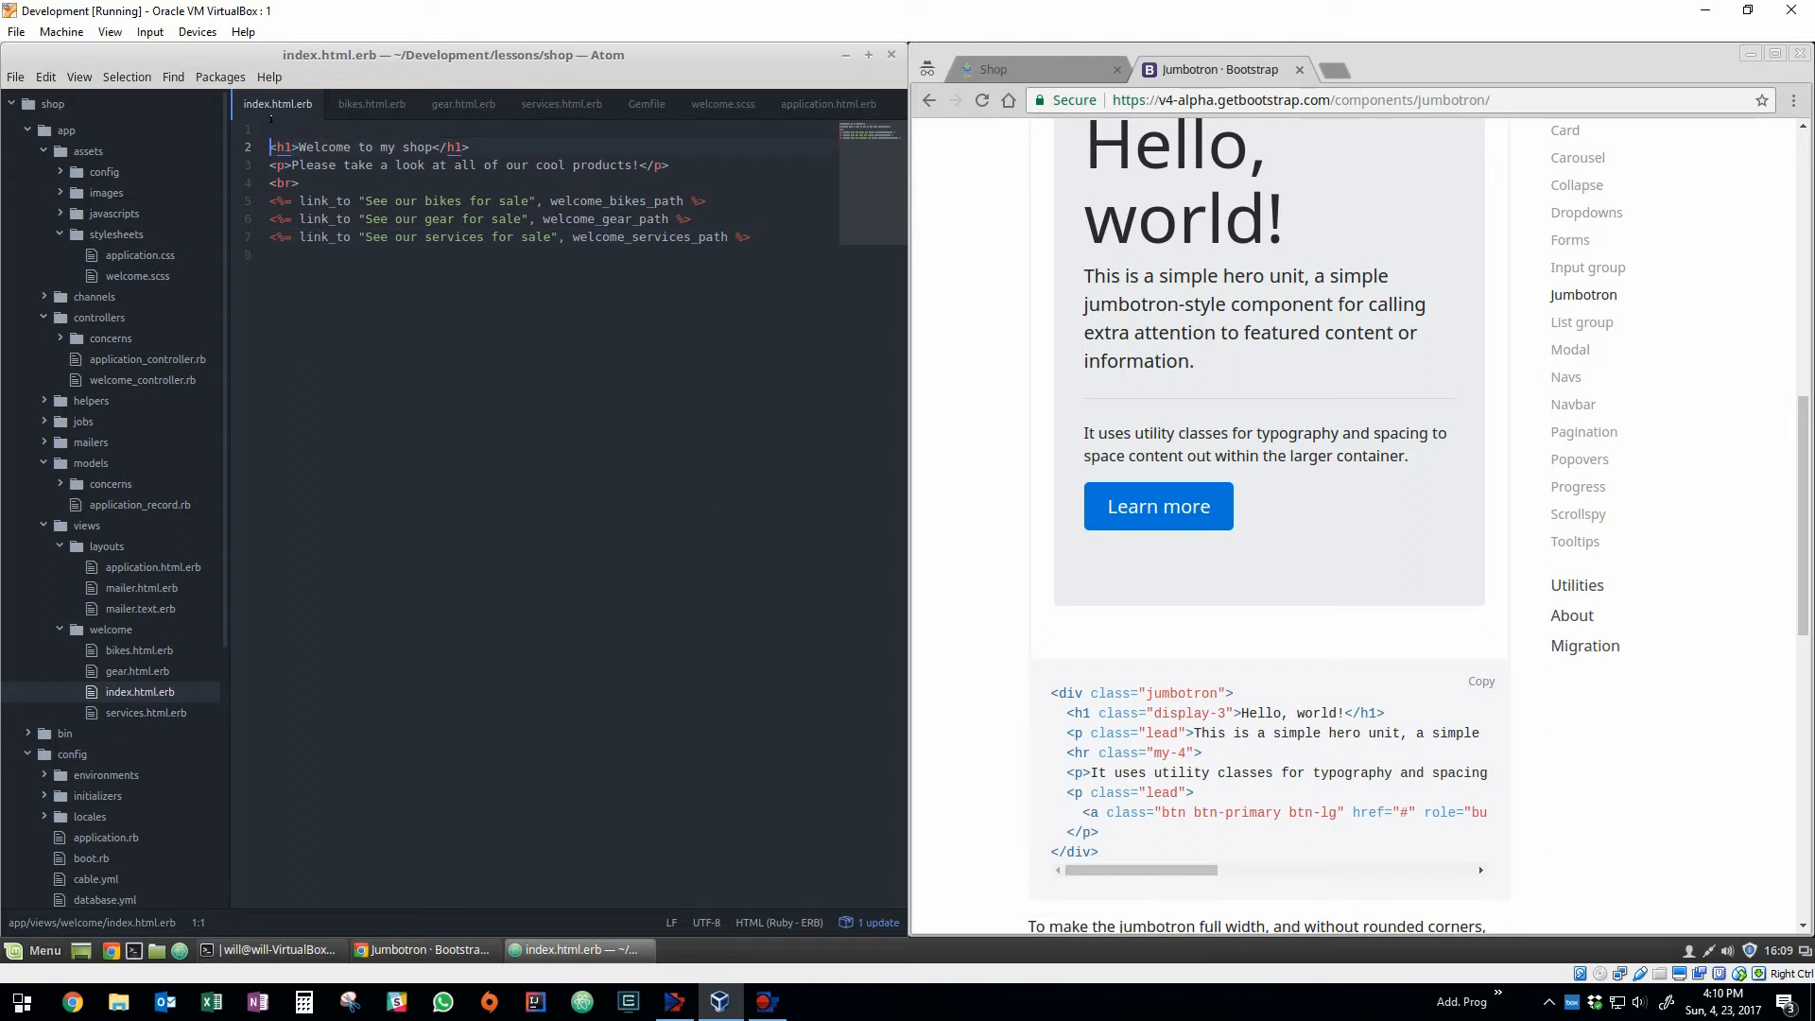
Wrap a 'Welcome to' h1 with class display-3 inside a div with class jumbotron.
{"action": "type", "text": "div class=\"\">"}
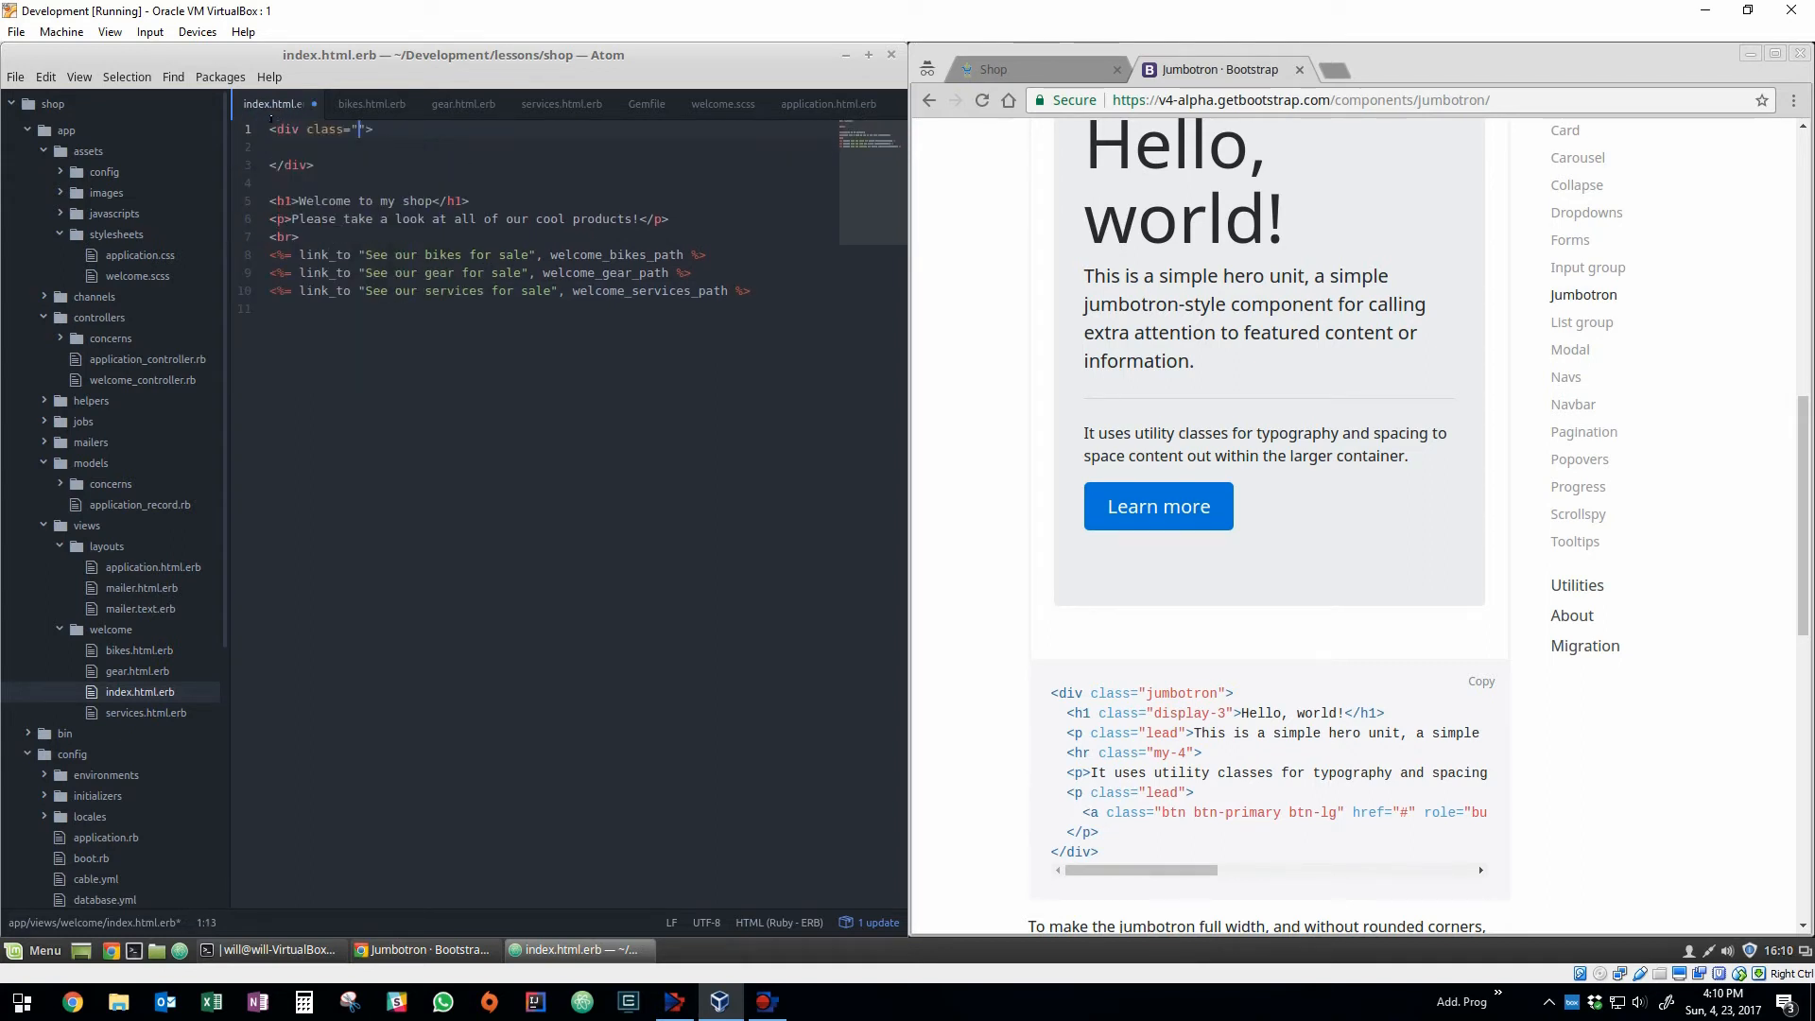
{"action": "type", "text": "jumbotron"}
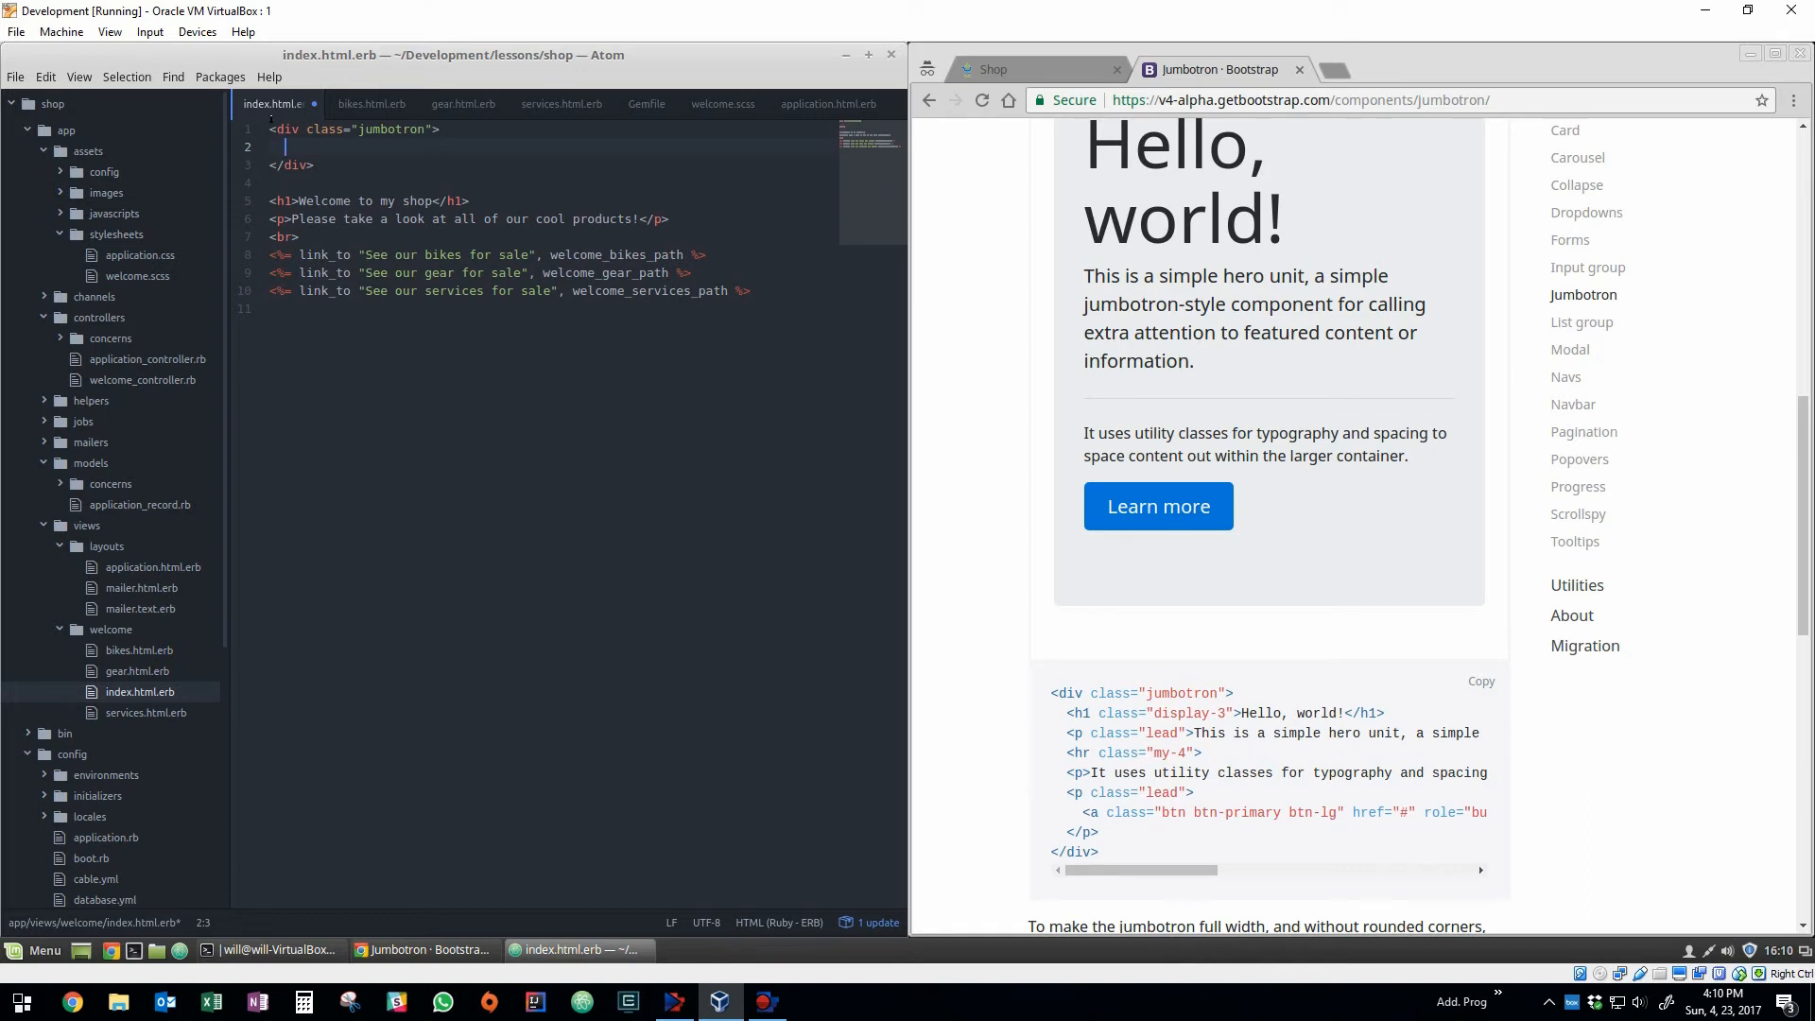
{"action": "type", "text": "<link rel=\"import\" href=\"bower_components/.html\">"}
{"action": "type", "text": "h1"}
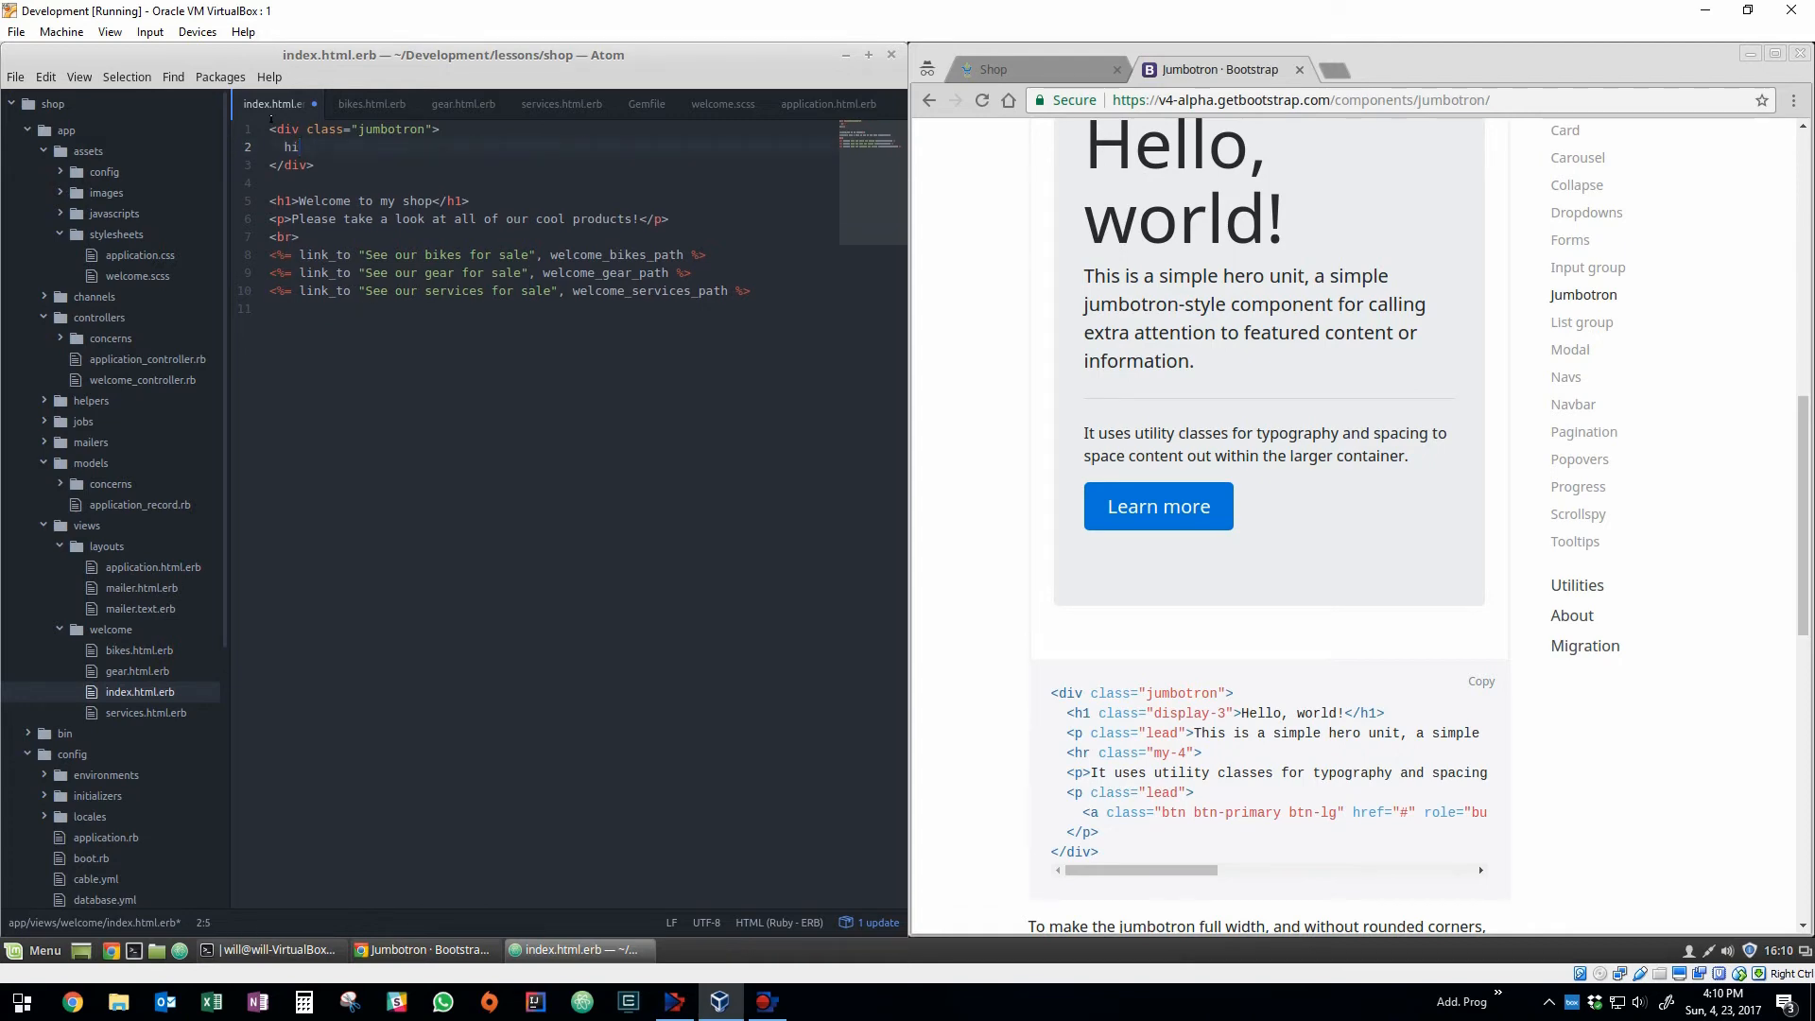
{"action": "type", "text": "<h1></h1>"}
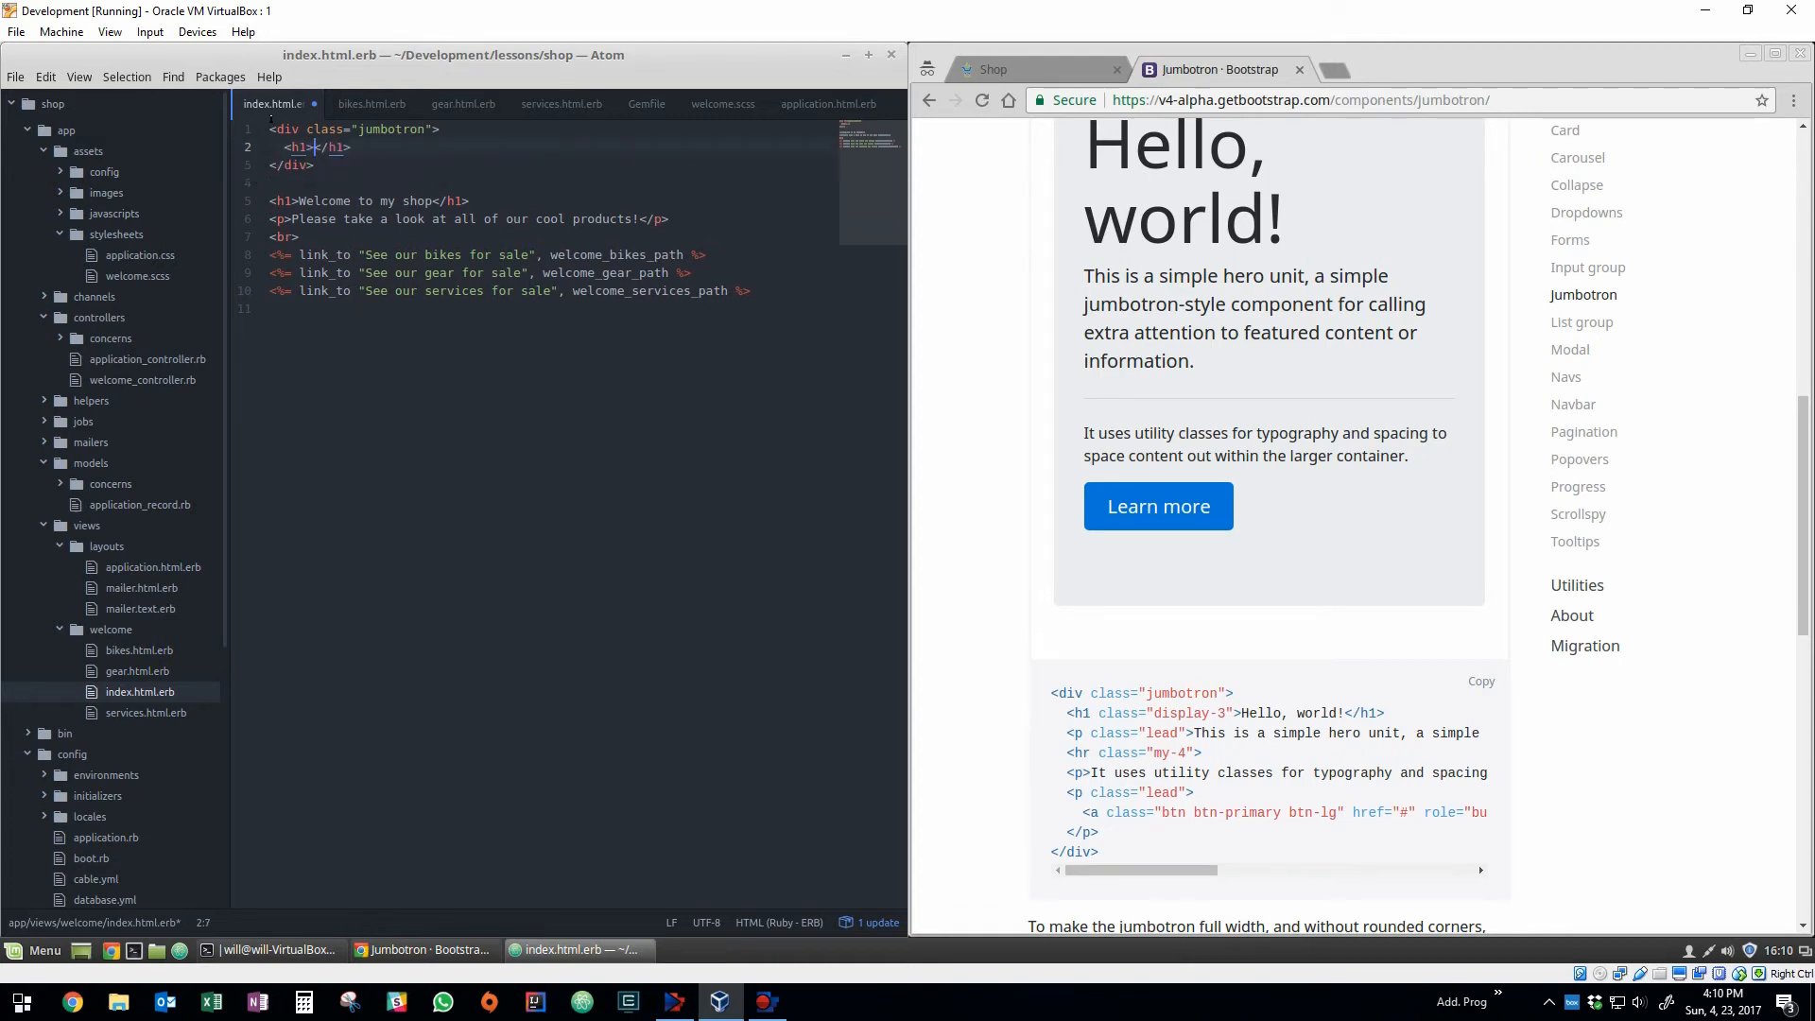
{"action": "type", "text": "class=\"btn btn-primary\""}
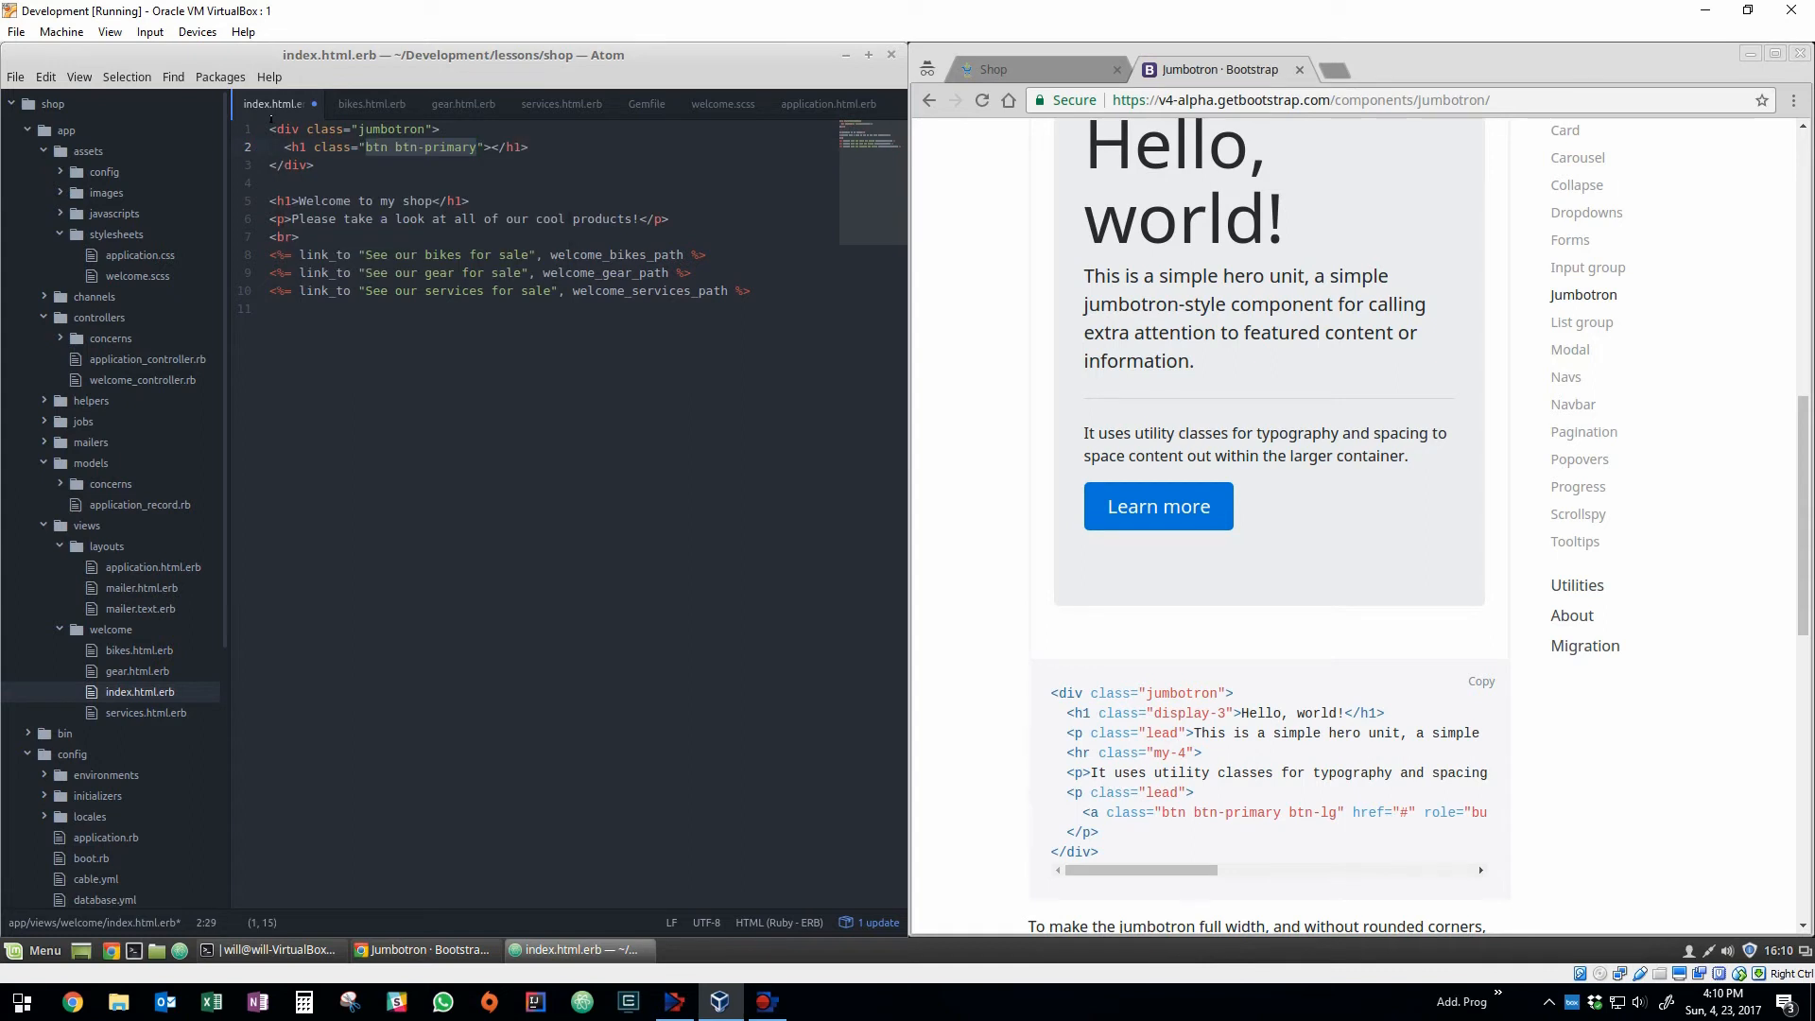
{"action": "type", "text": "display-3"}
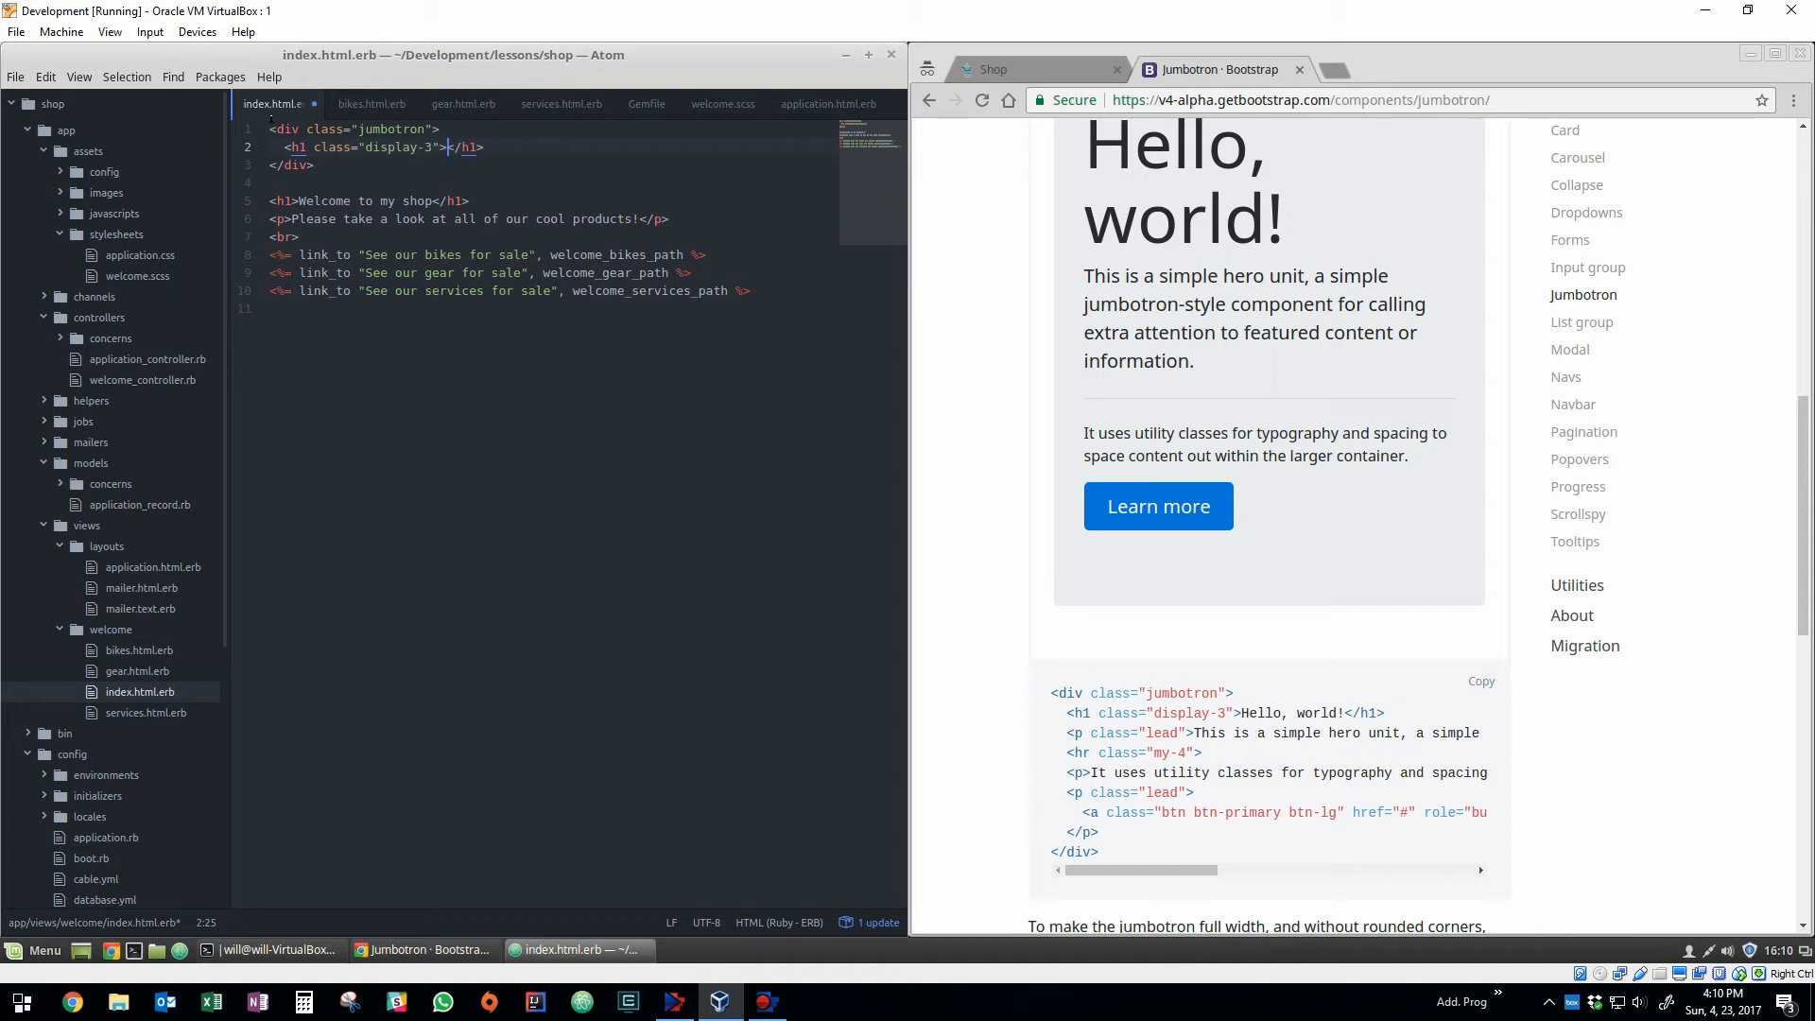
{"action": "type", "text": "Welcome to my shop!"}
{"action": "type", "text": "<p></p>"}
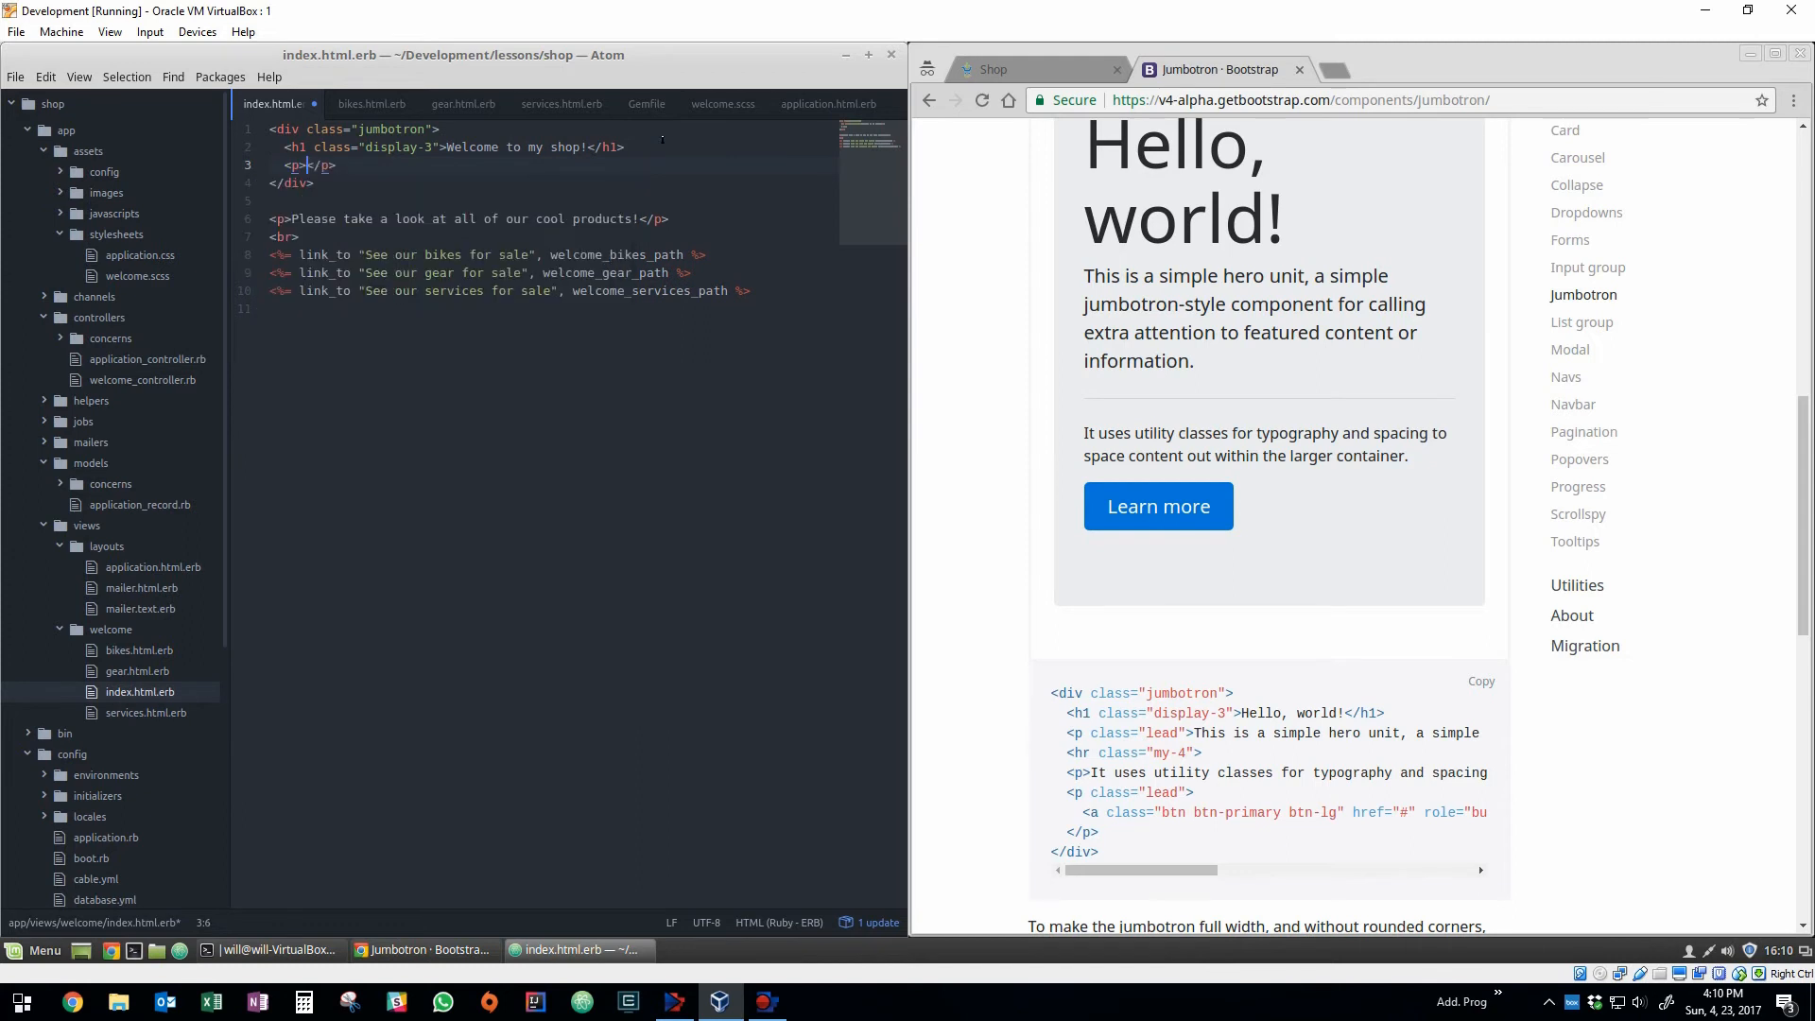
Add a p class lead sentence about selling the best bikes and bike equipment.
{"action": "type", "text": "class=\"btn btn-primary\""}
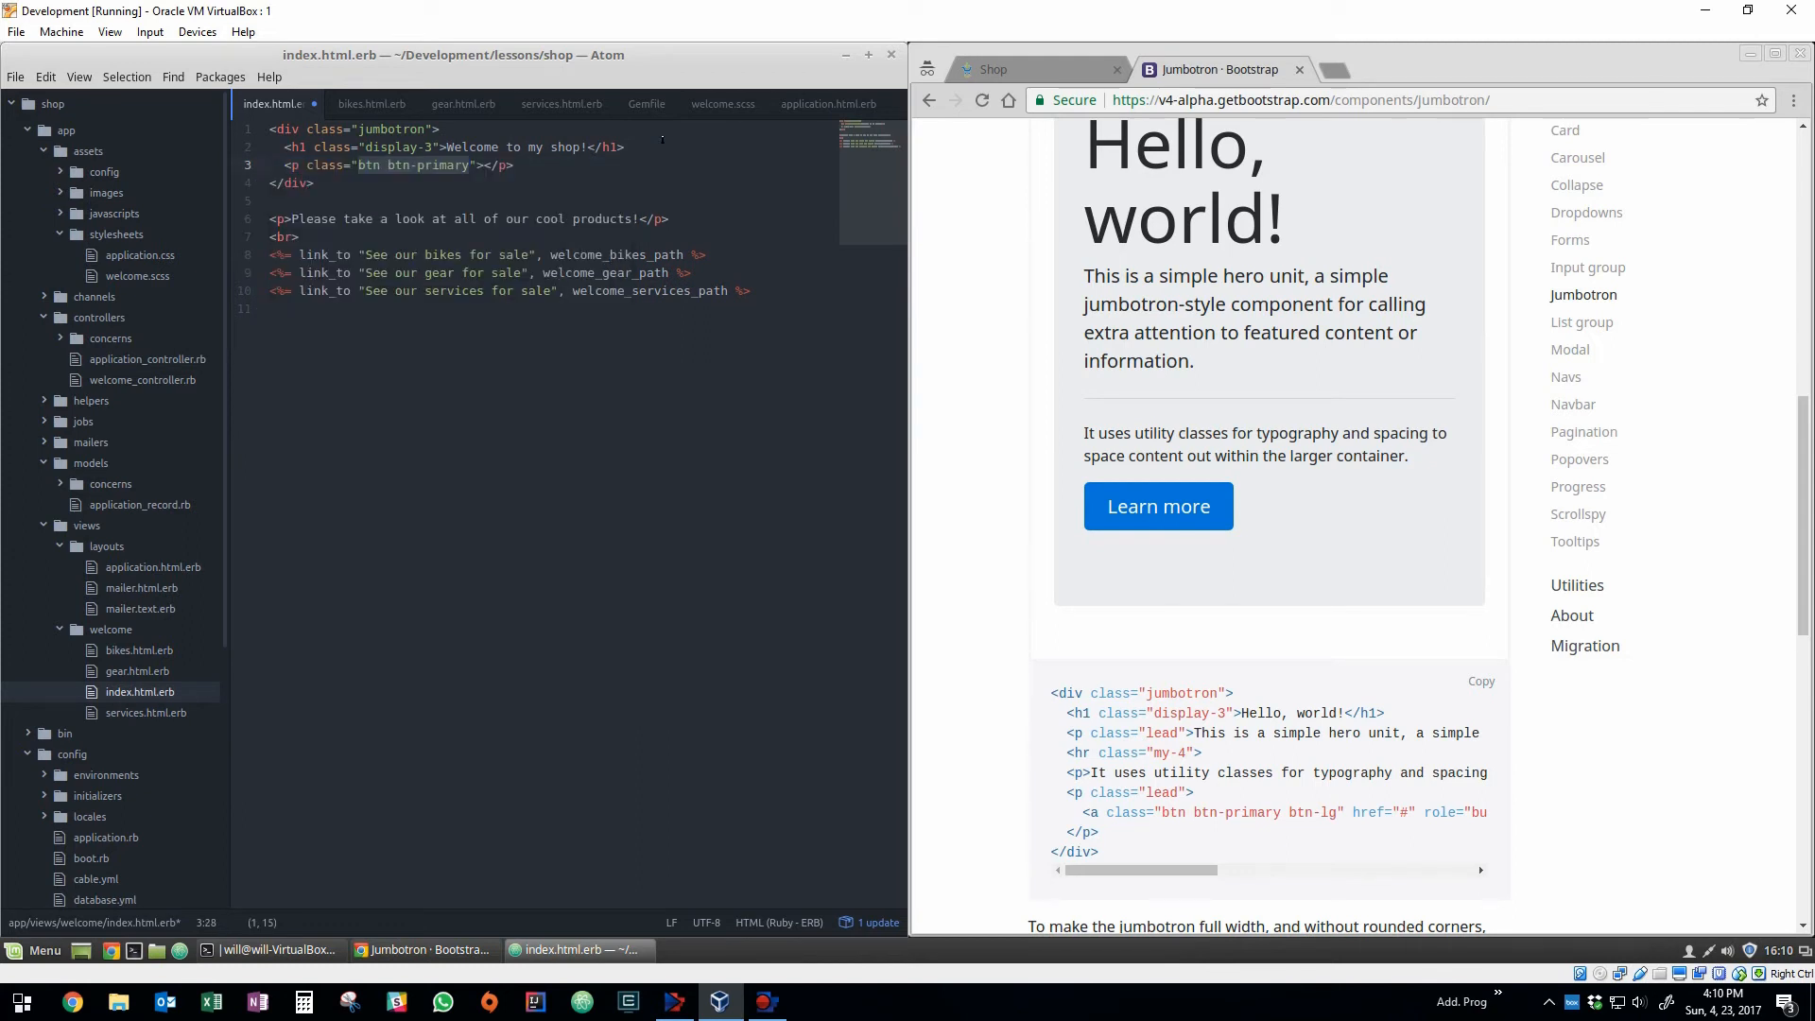
{"action": "type", "text": "lead"}
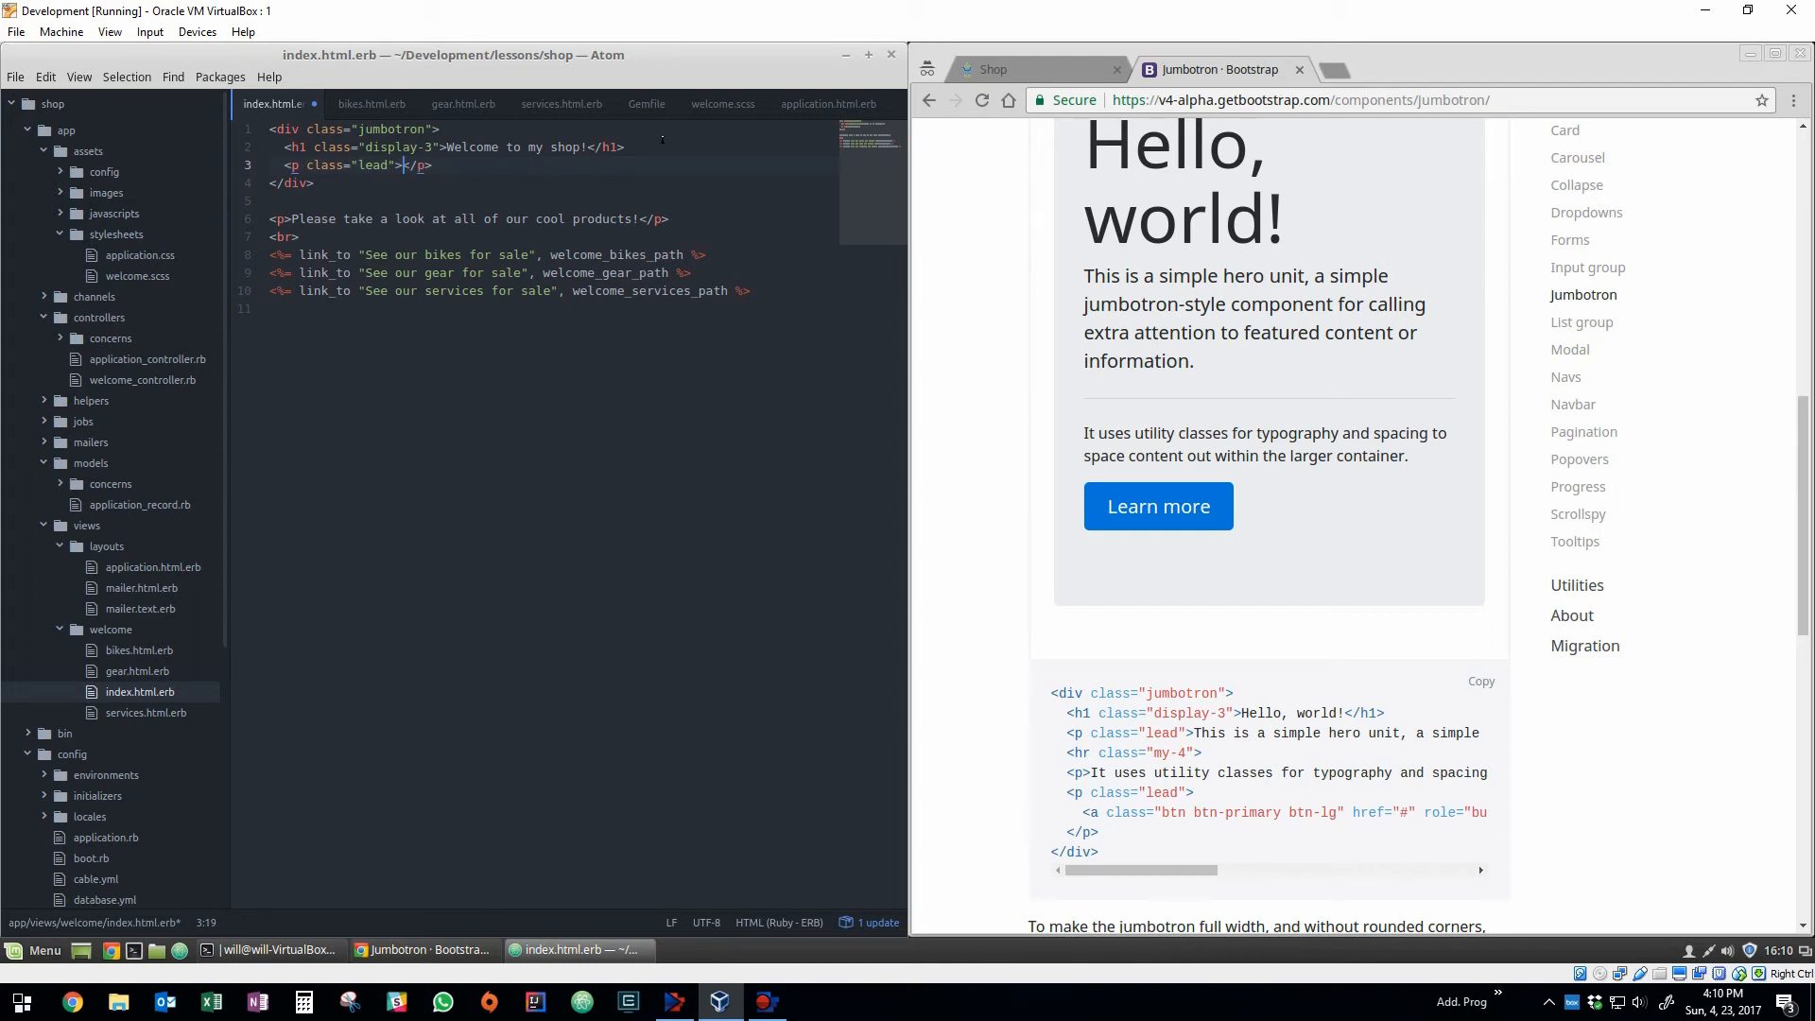
{"action": "type", "text": "We sell the state's best"}
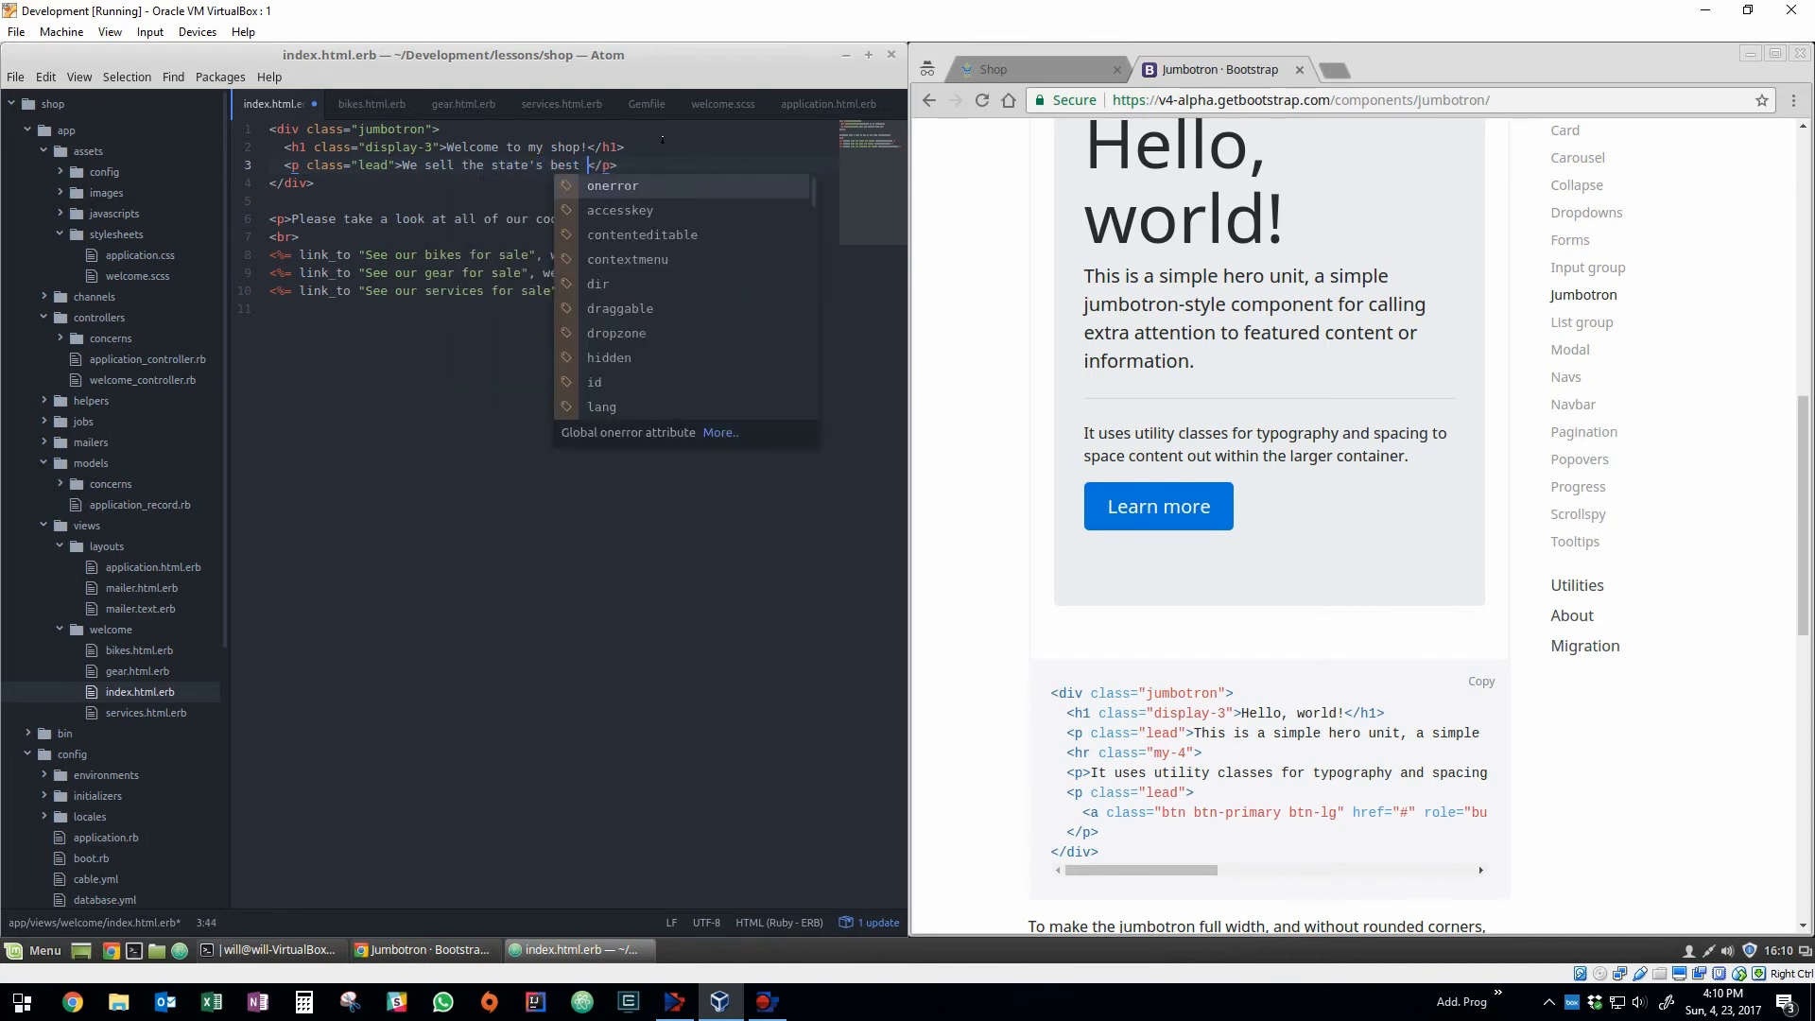
{"action": "type", "text": "bike"}
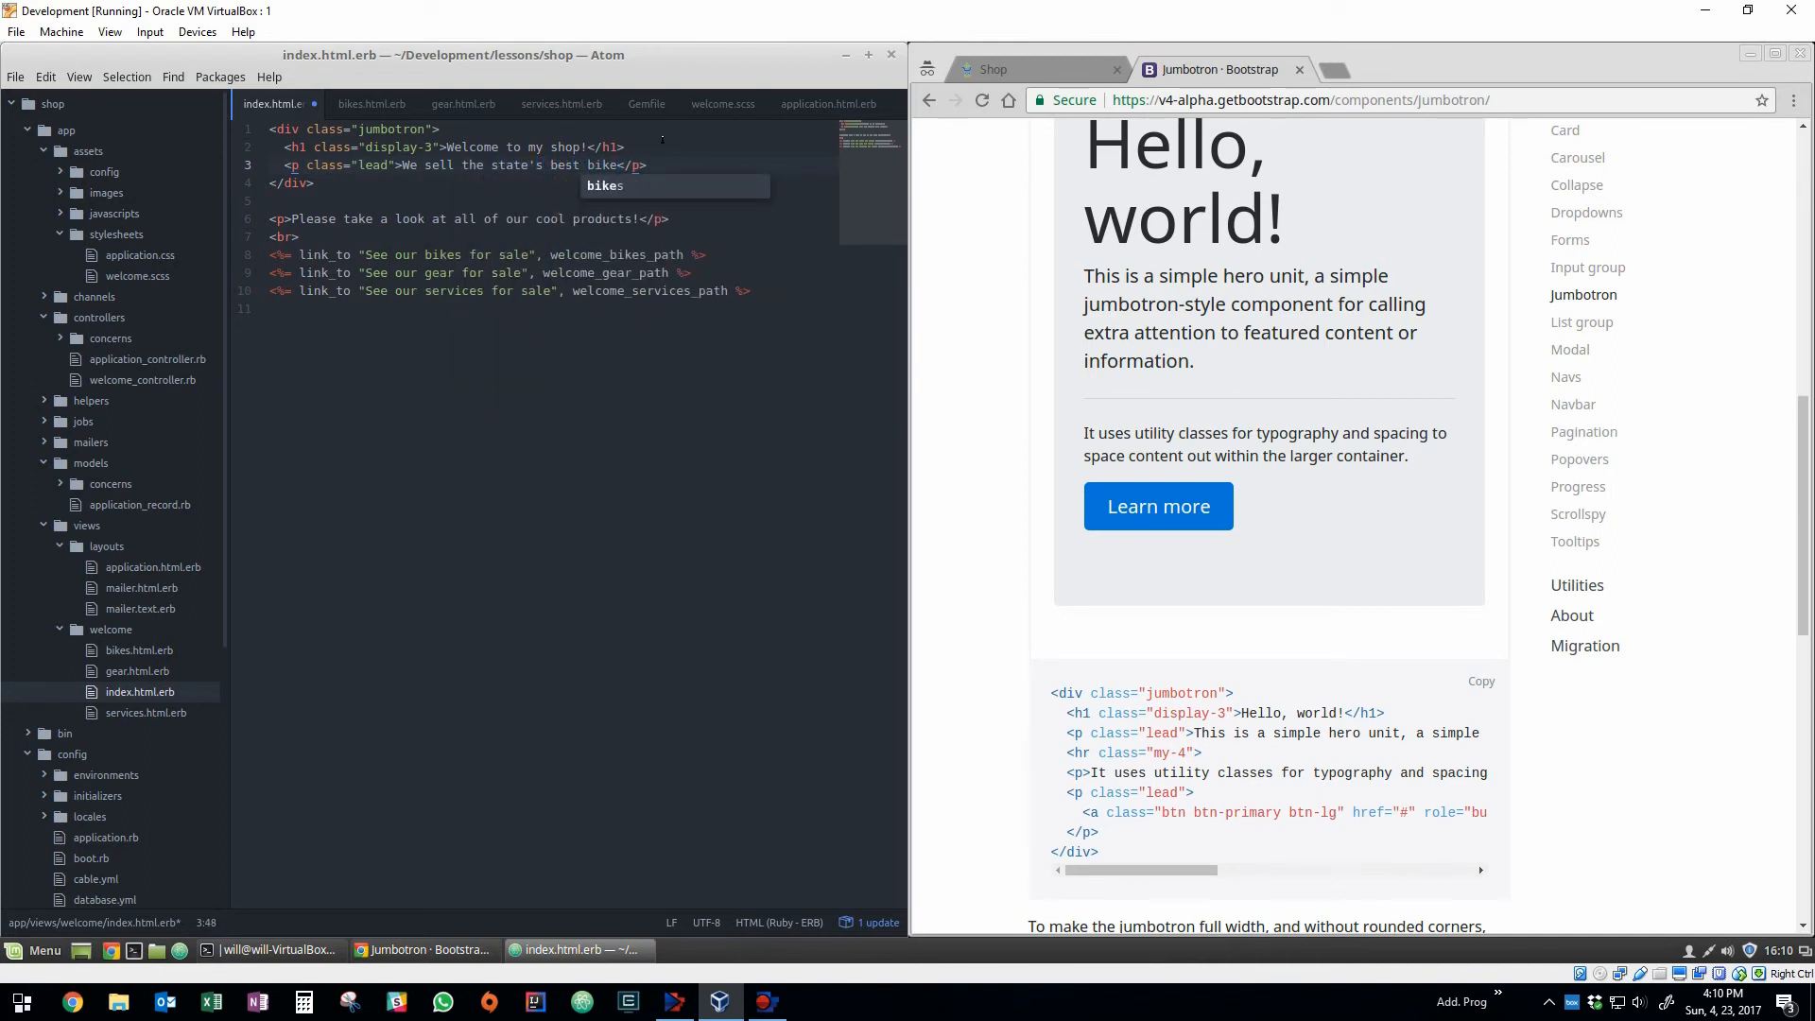
{"action": "type", "text": "s & bike"}
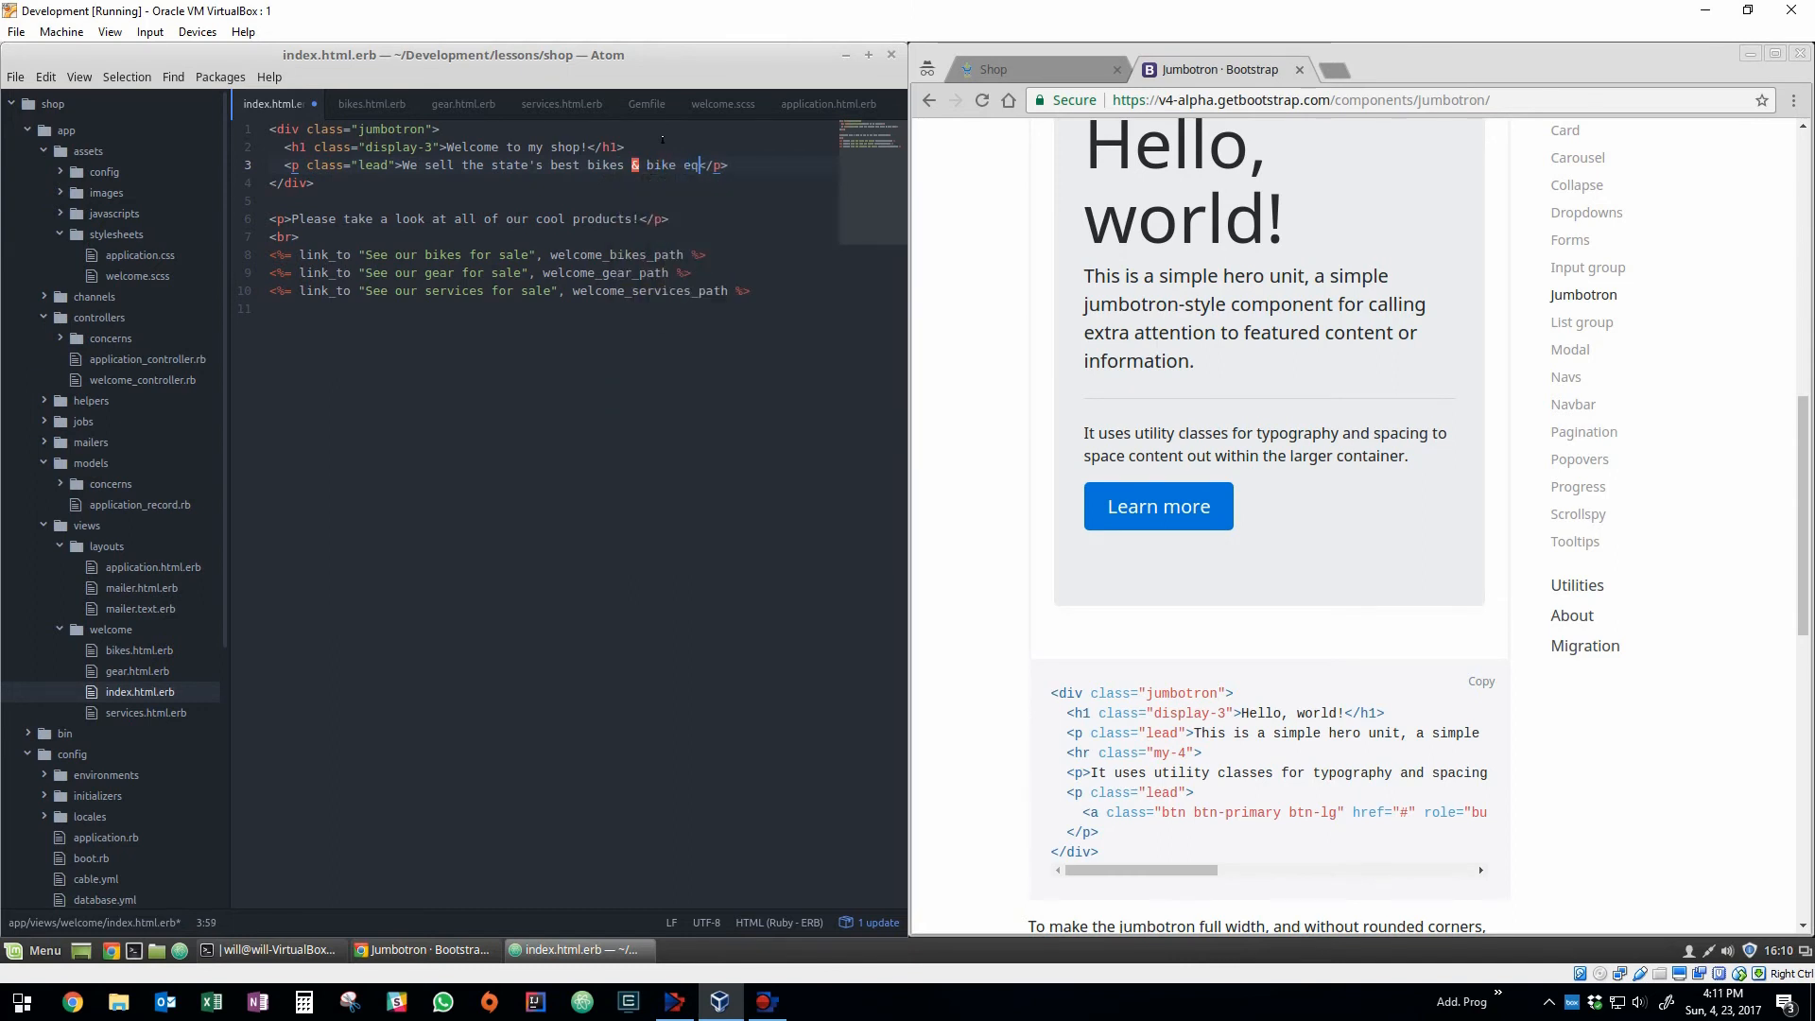
{"action": "type", "text": "equipment!"}
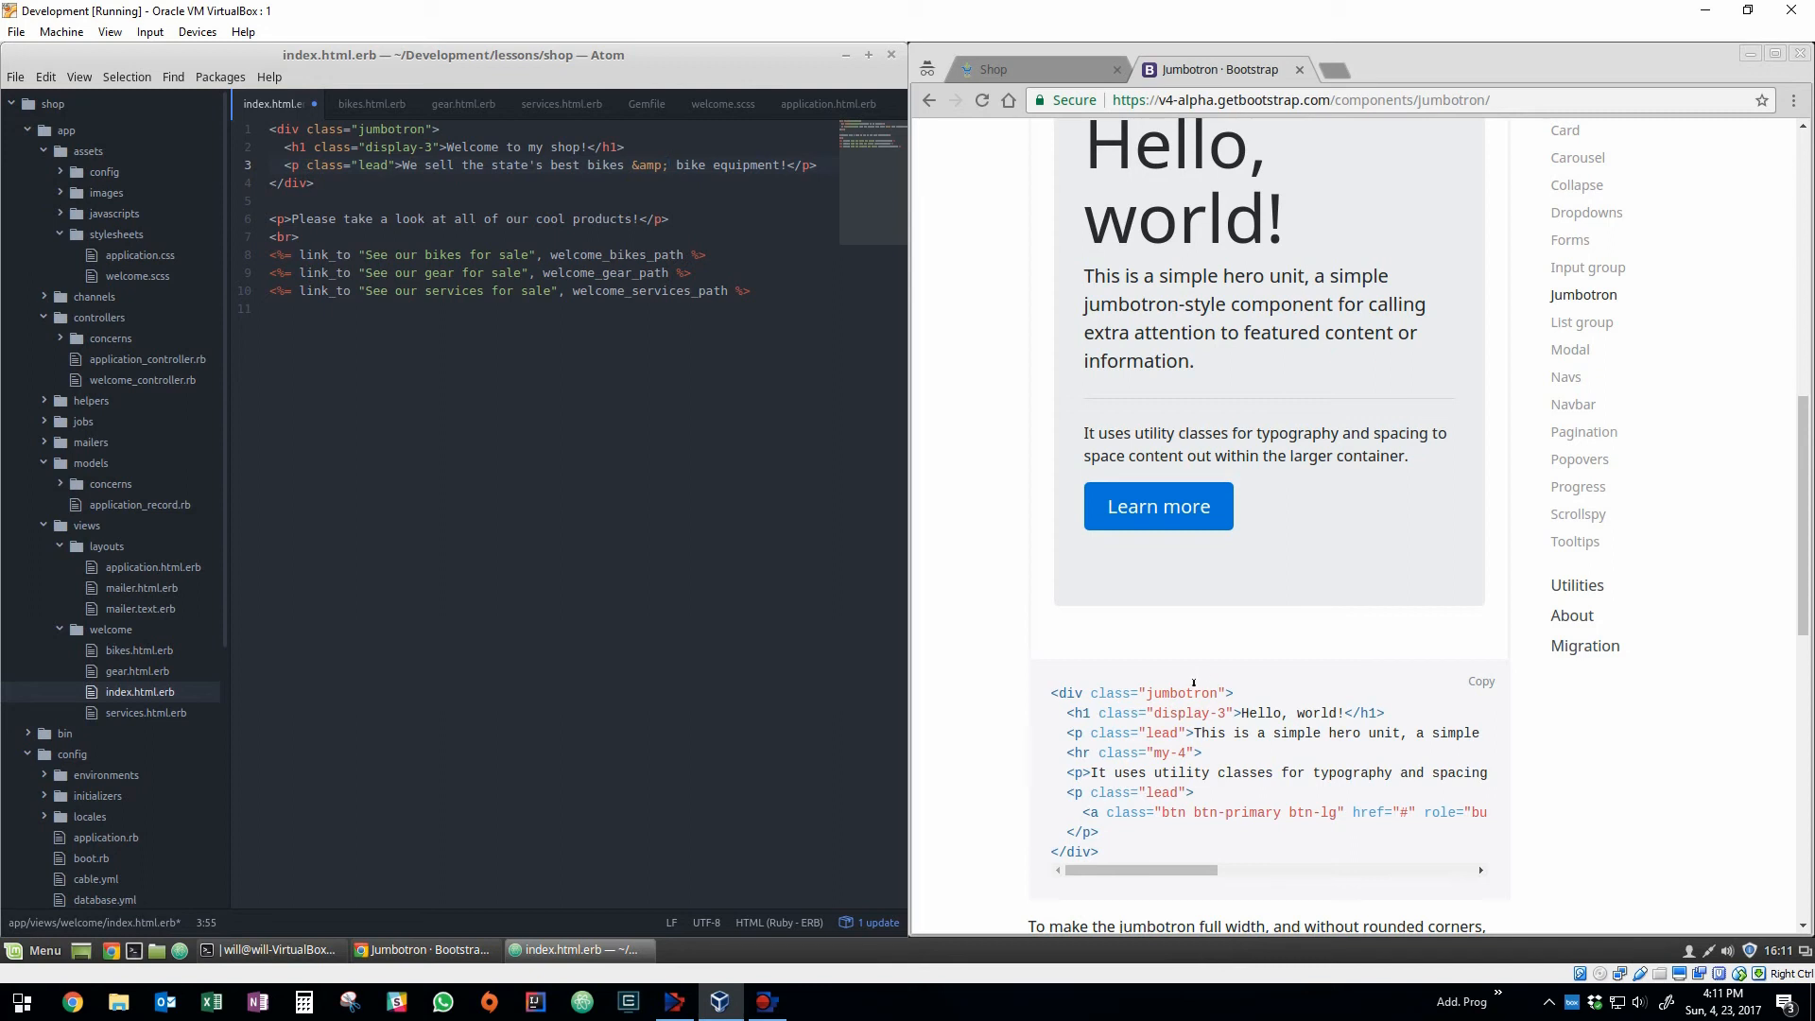
Add an hr and a btn btn-primary btn-lg 'Learn more' link after the lead paragraph.
{"action": "left_click", "coordinate": [667, 164]}
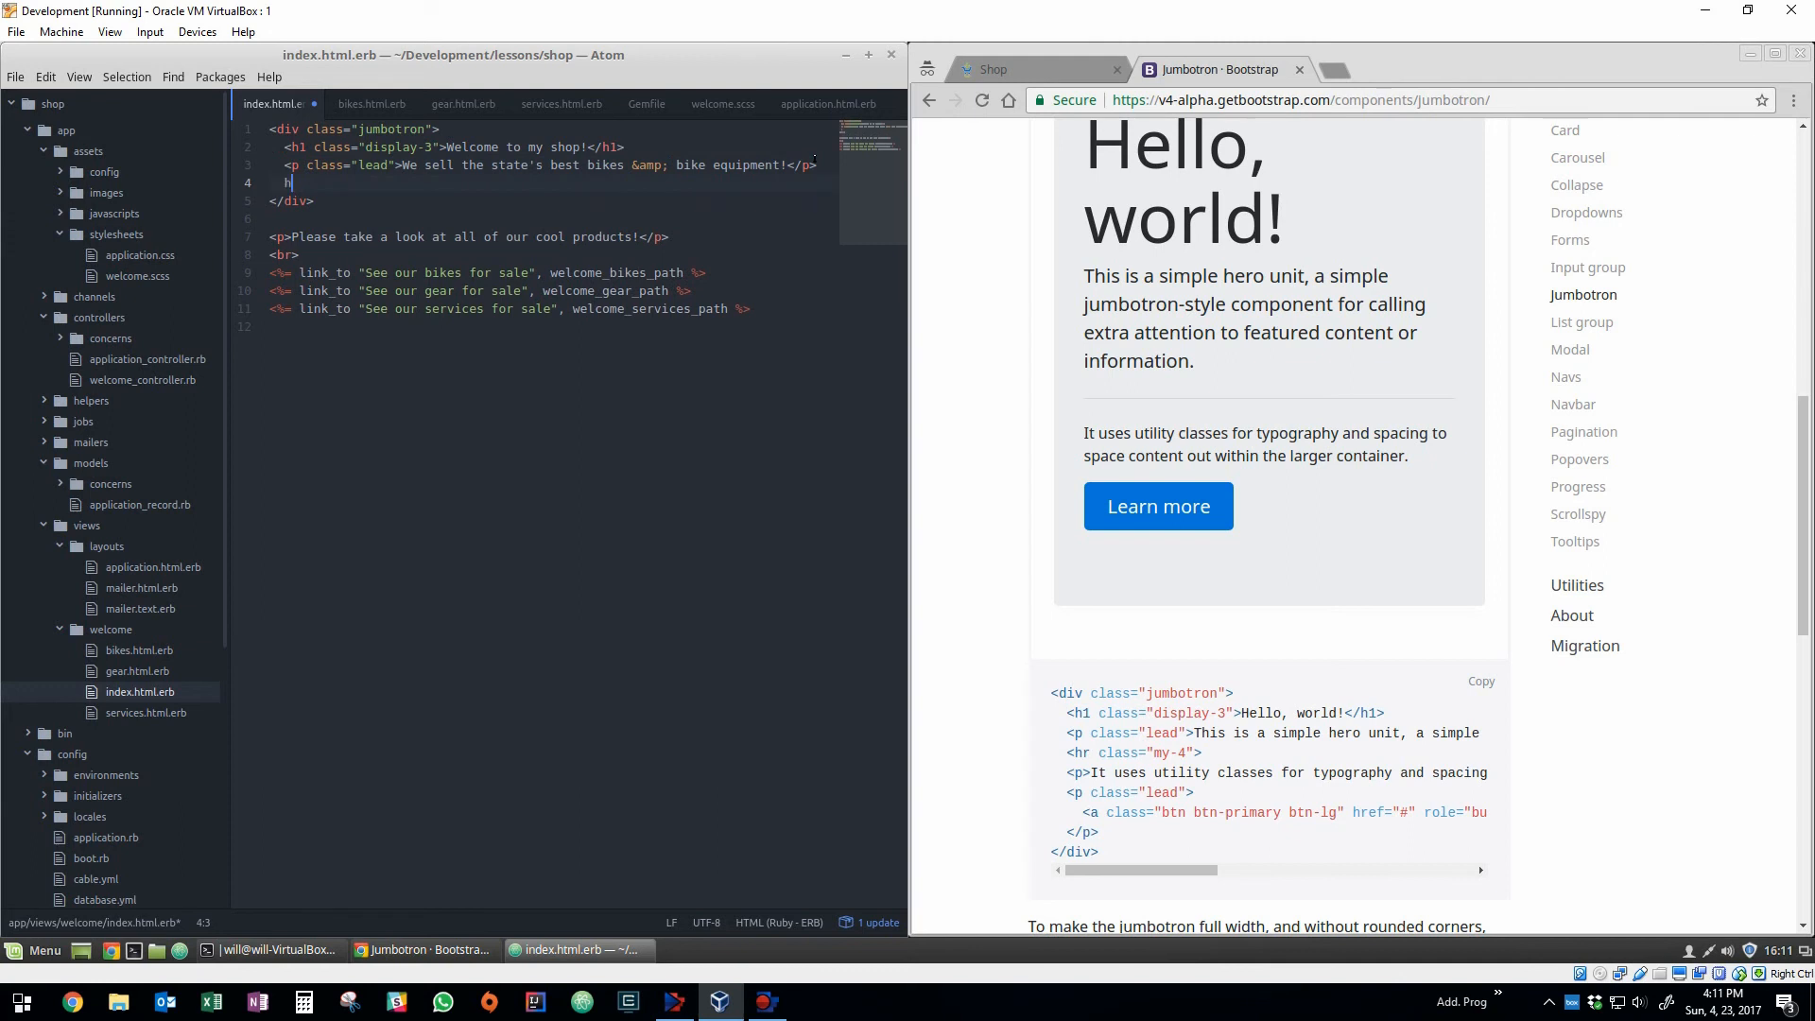
{"action": "type", "text": "hr>"}
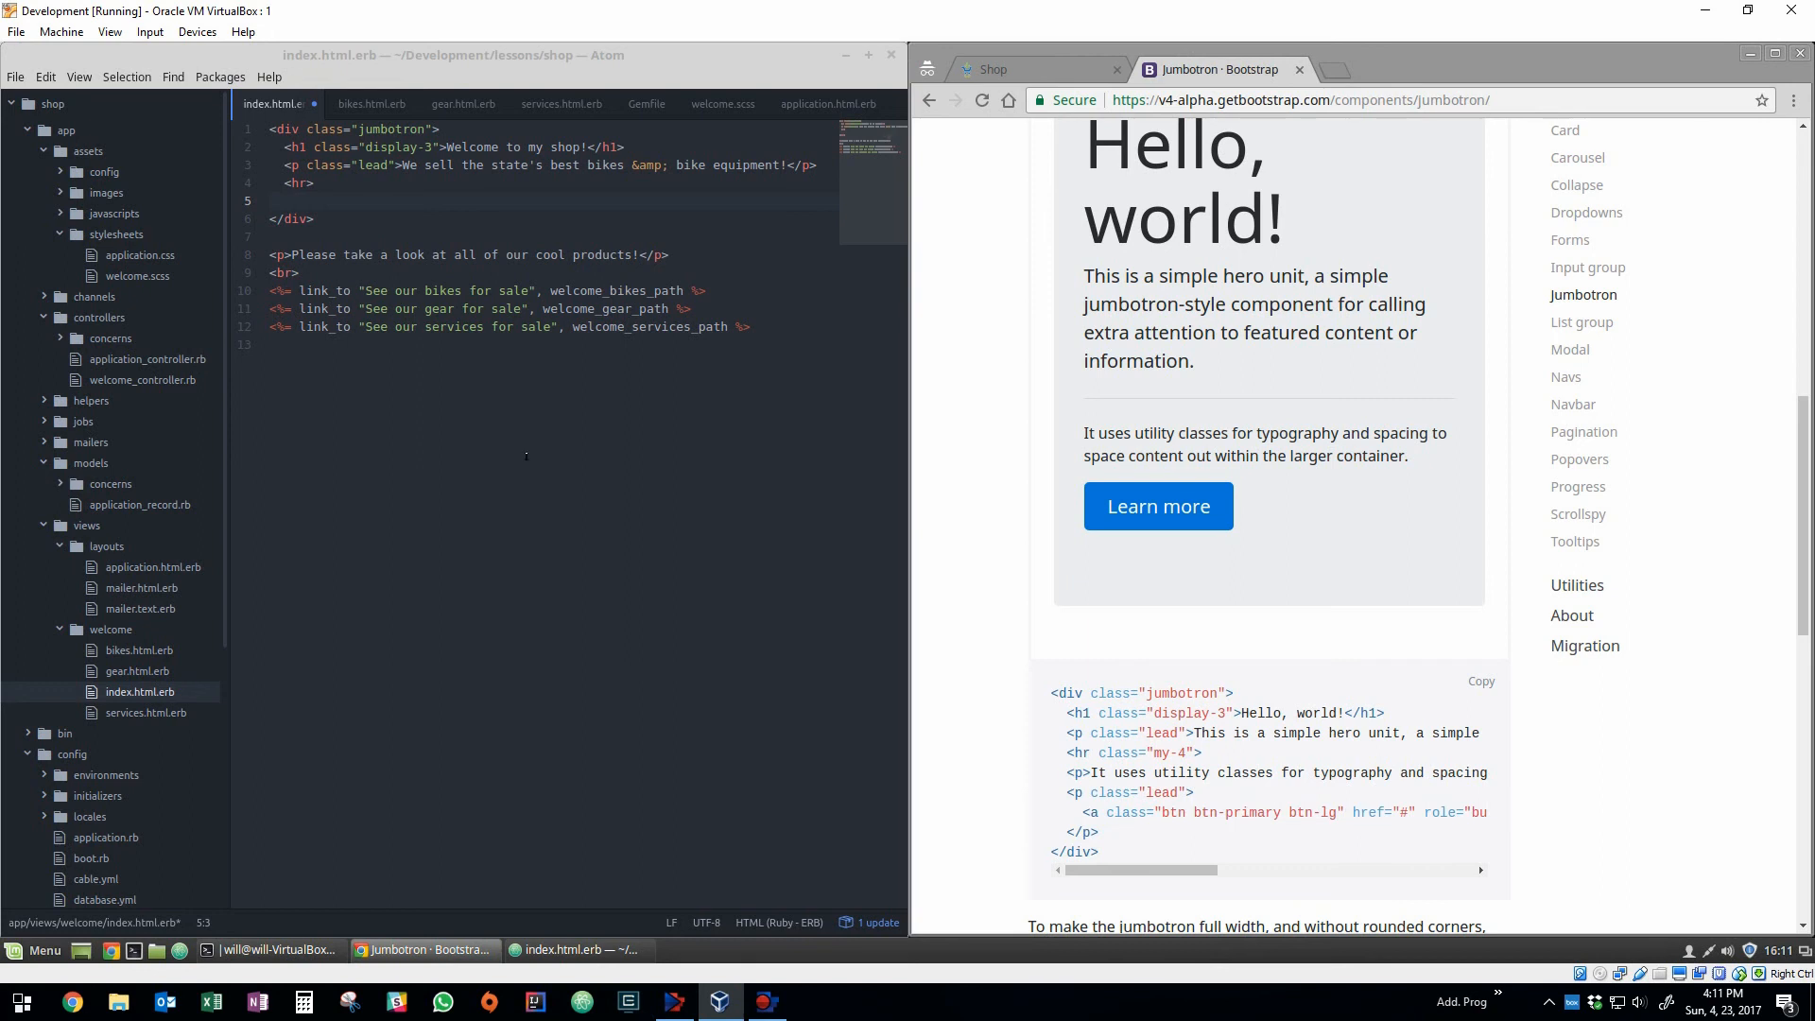
{"action": "type", "text": "<a class=\"btn btn-primary btn-lg\" href=\"#\" role=\"button\">Learn more</a>"}
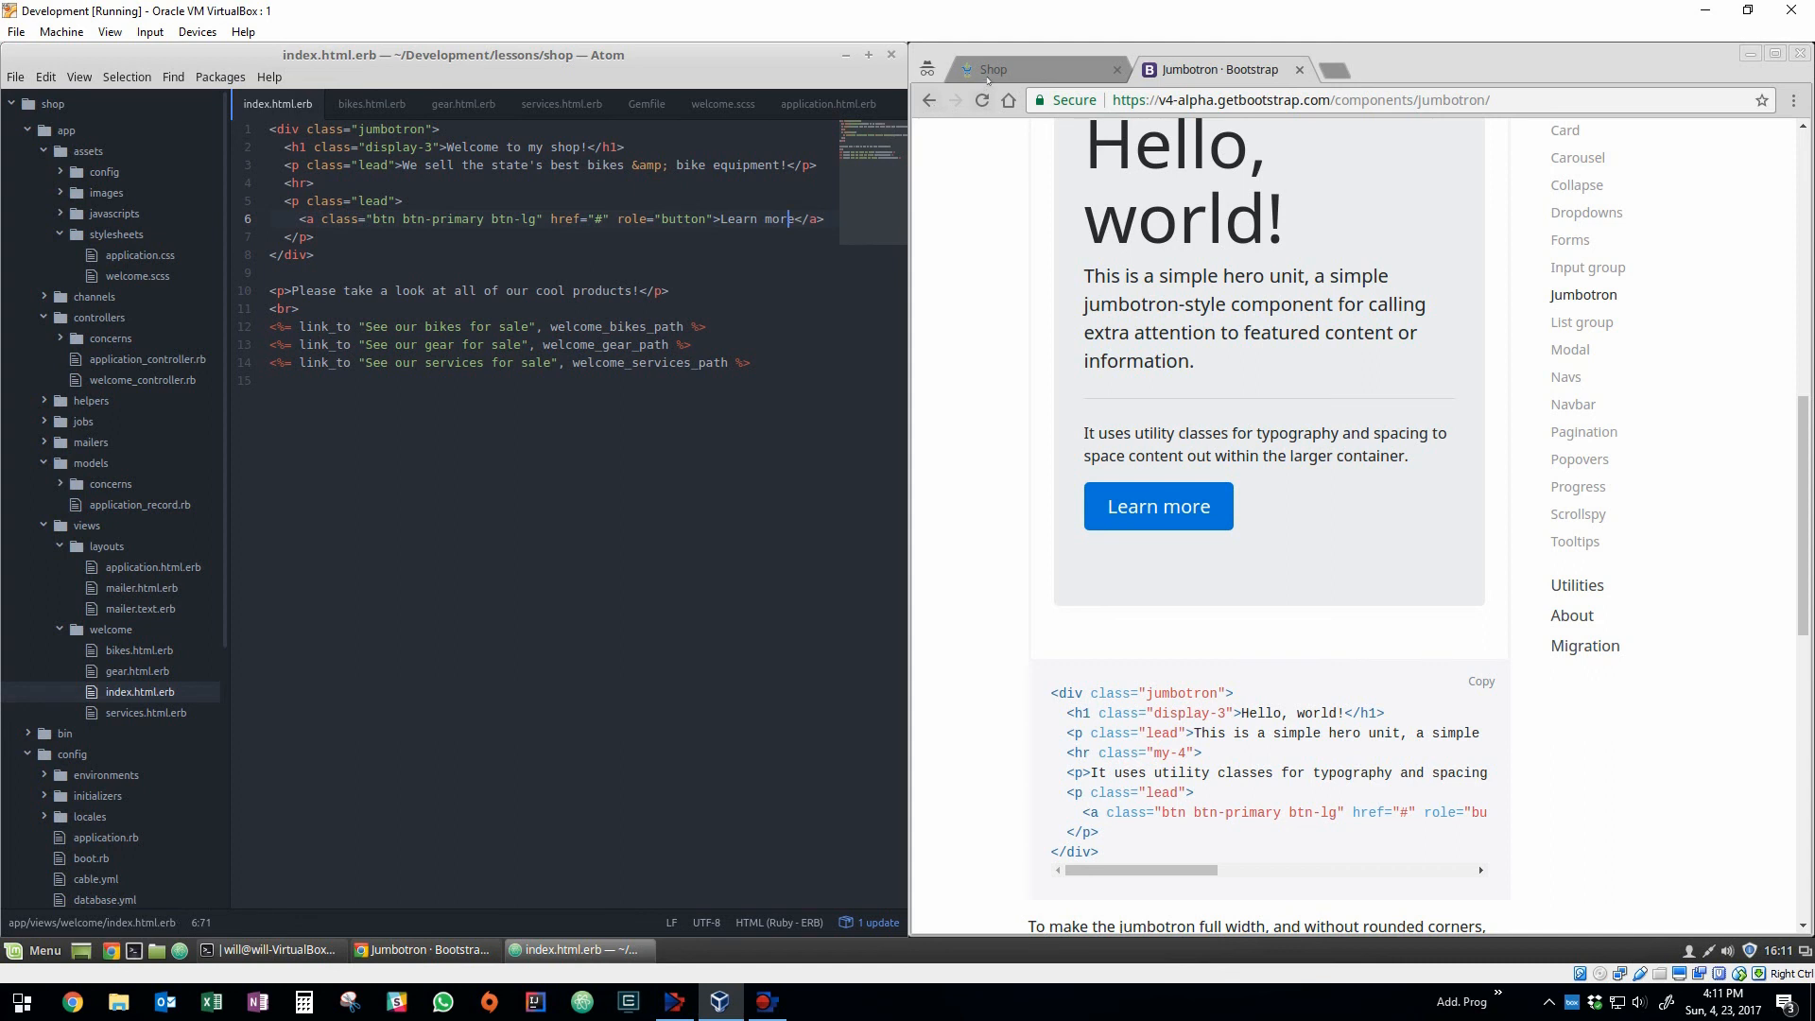
Check the jumbotron renders on the shop page, then view Bootstrap's Navs base nav example.
{"action": "left_click", "coordinate": [1036, 68]}
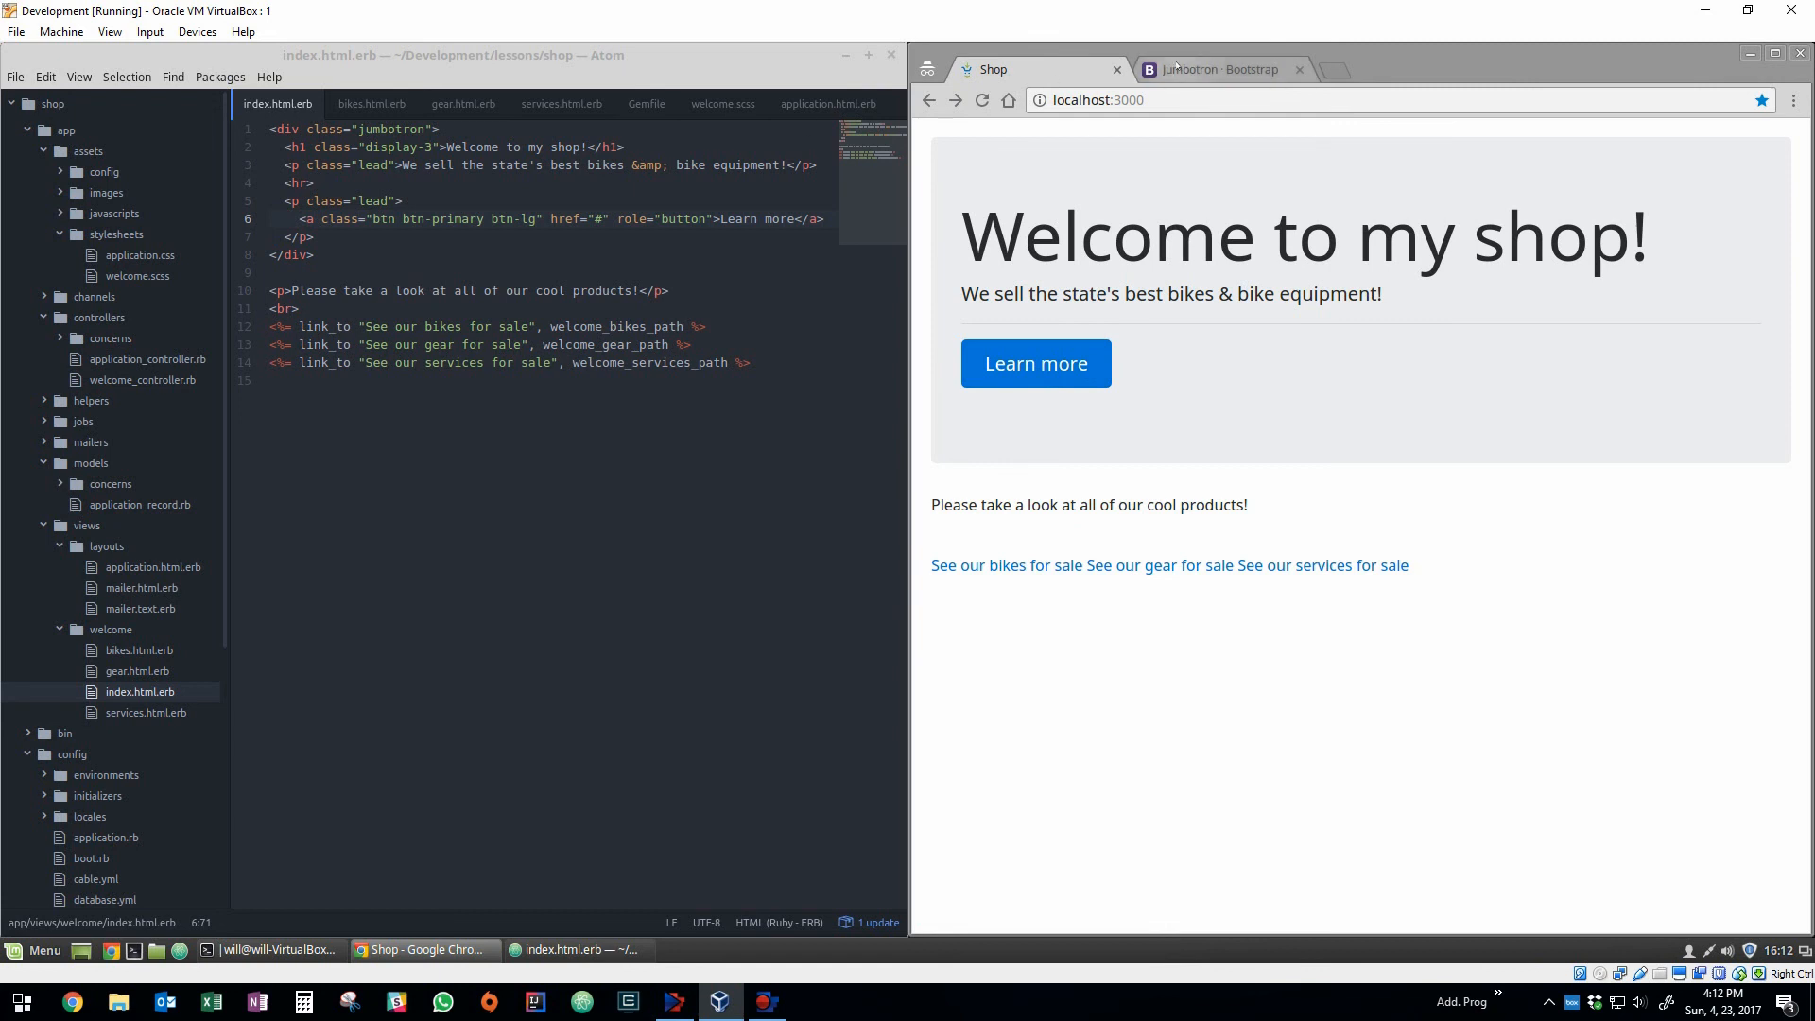
{"action": "left_click", "coordinate": [1212, 68]}
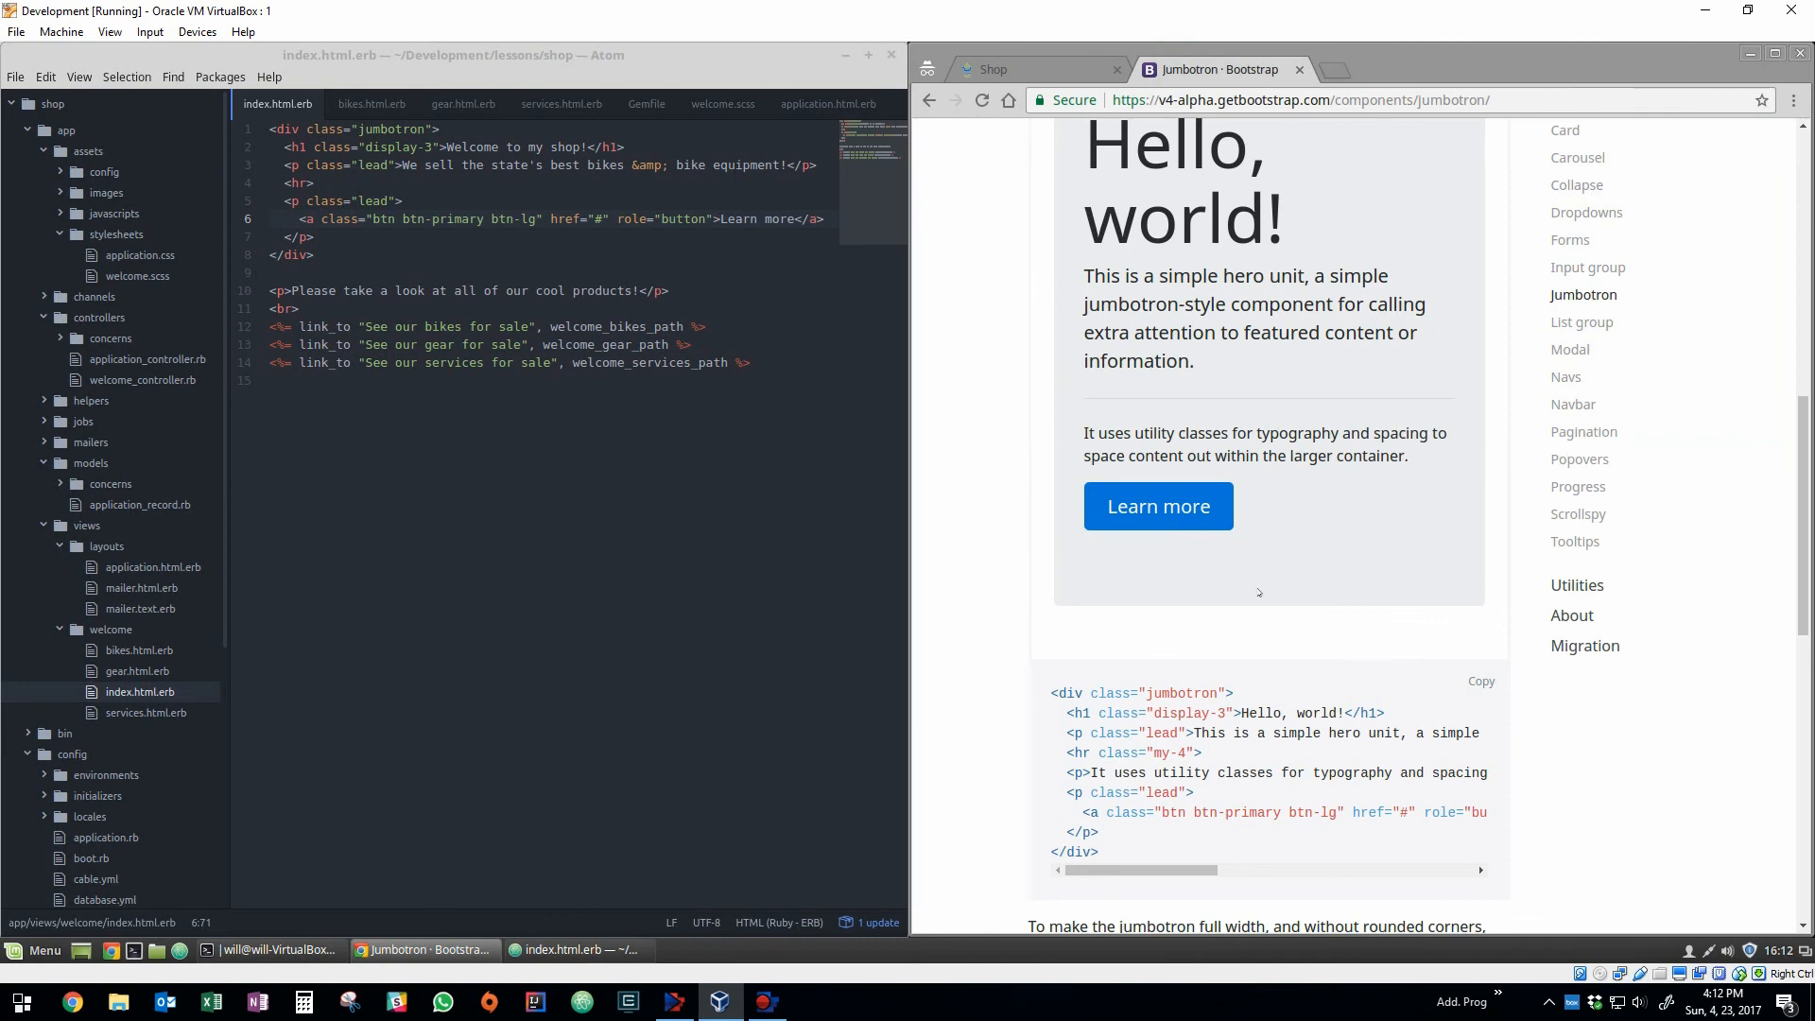
{"action": "mouse_move", "coordinate": [1573, 404]}
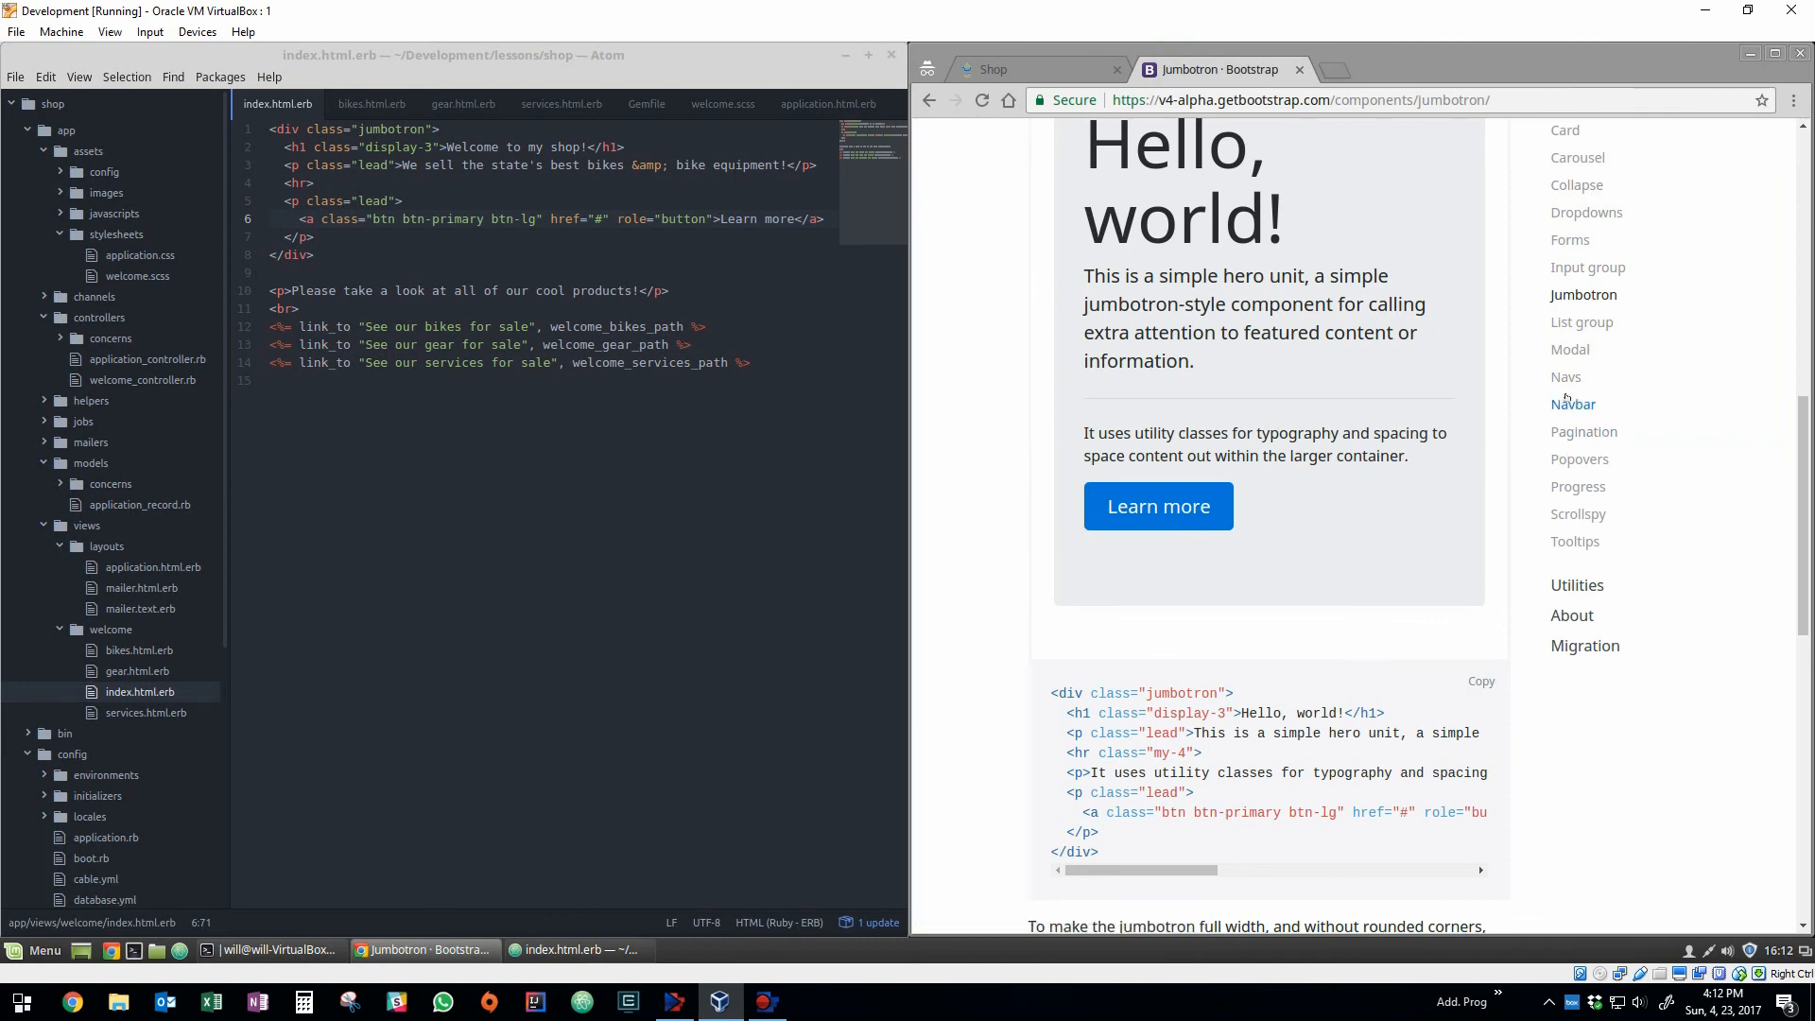
{"action": "left_click", "coordinate": [1565, 376]}
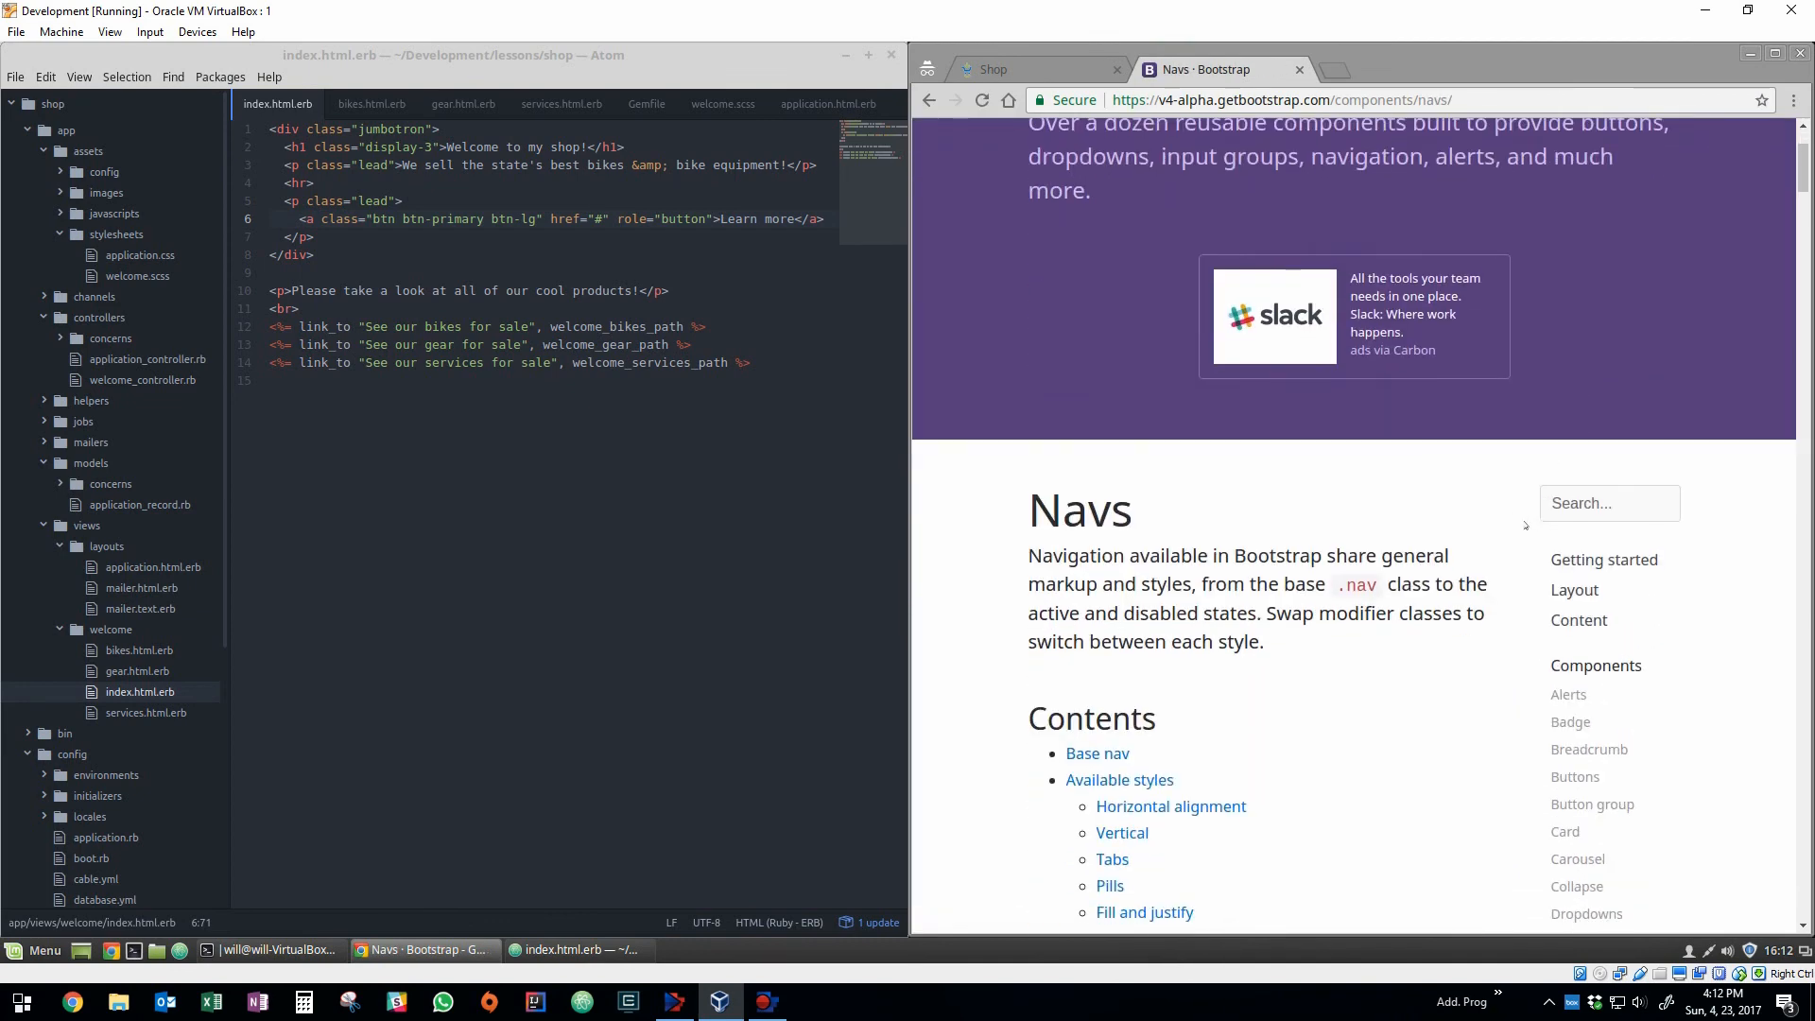
{"action": "scroll", "scroll_direction": "down", "scroll_amount": 3}
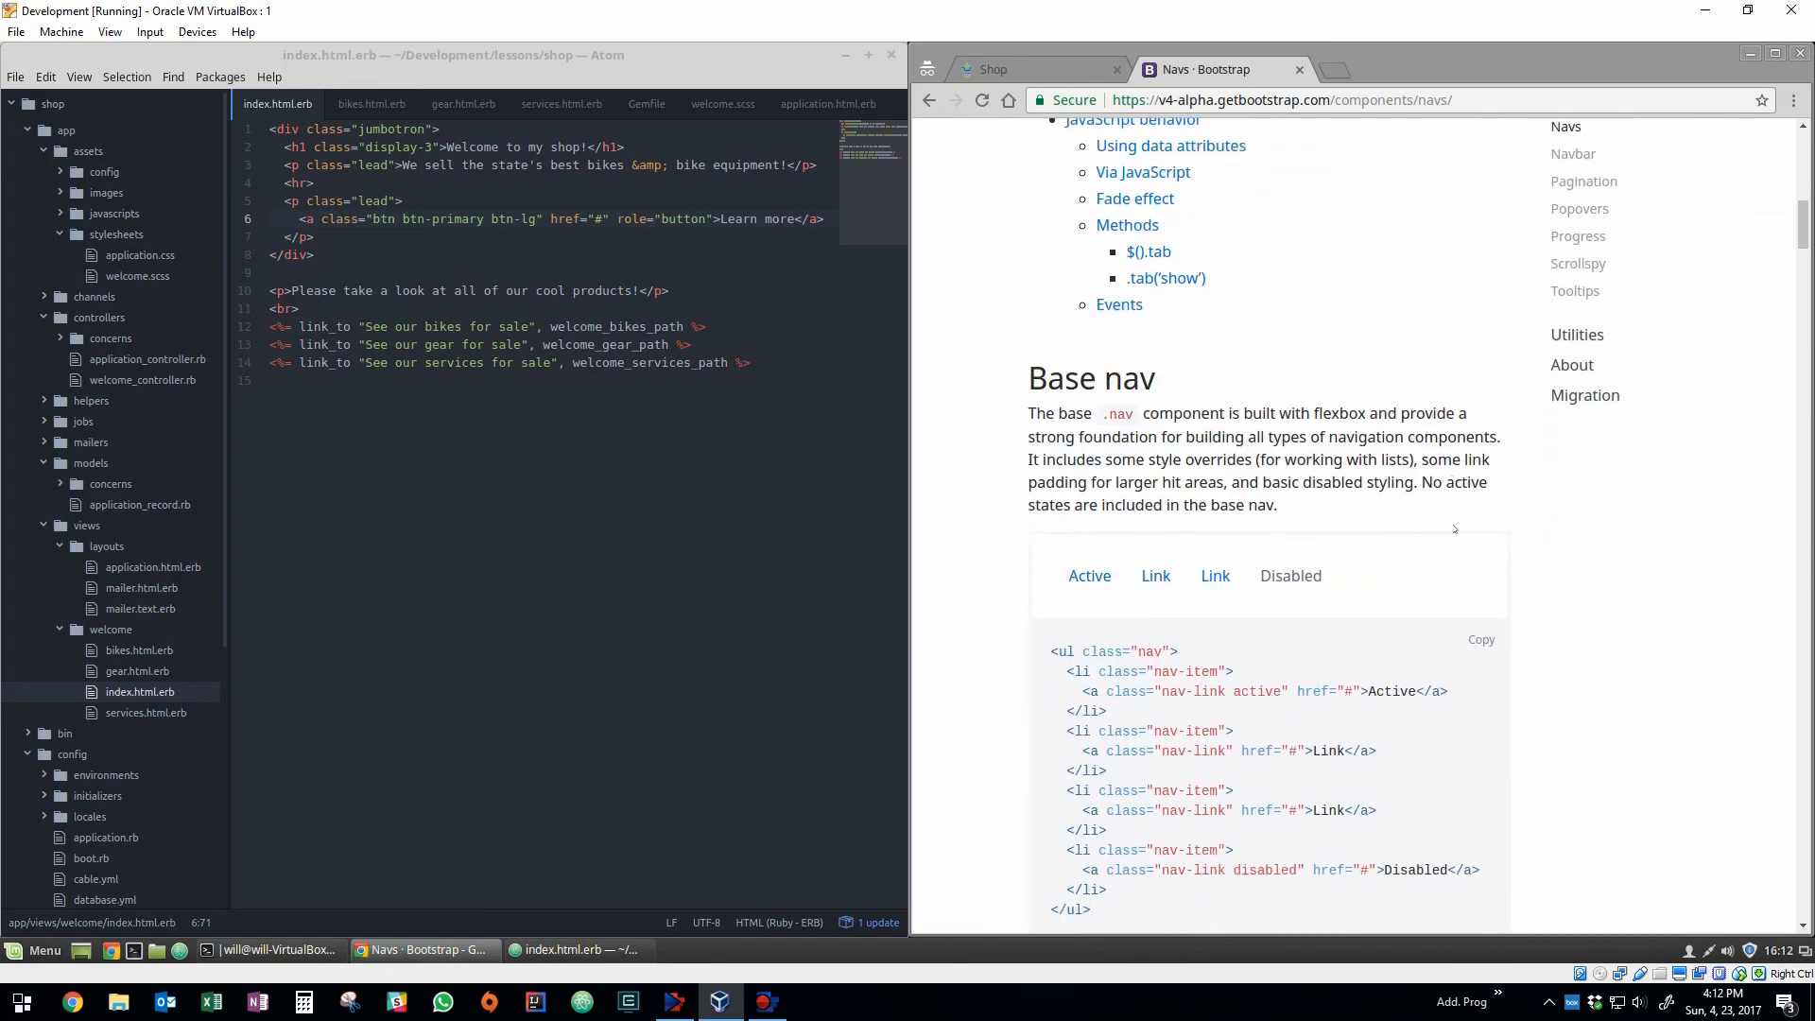